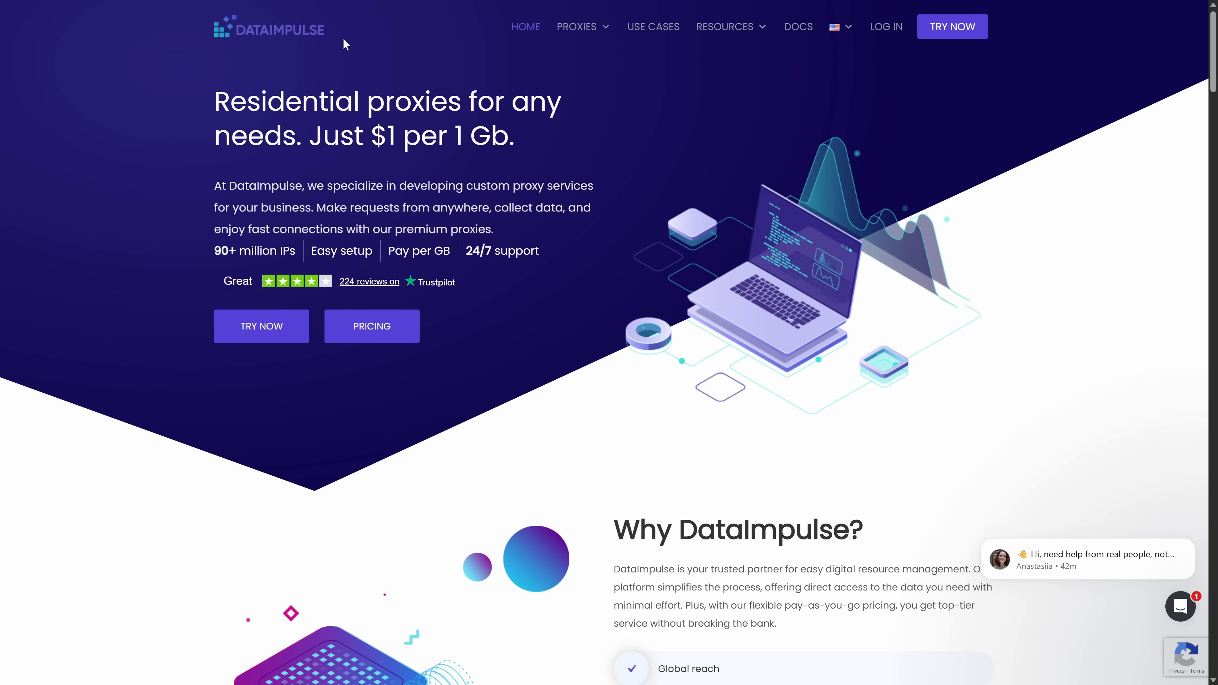
{"action": "mouse_move", "coordinate": [596, 325]}
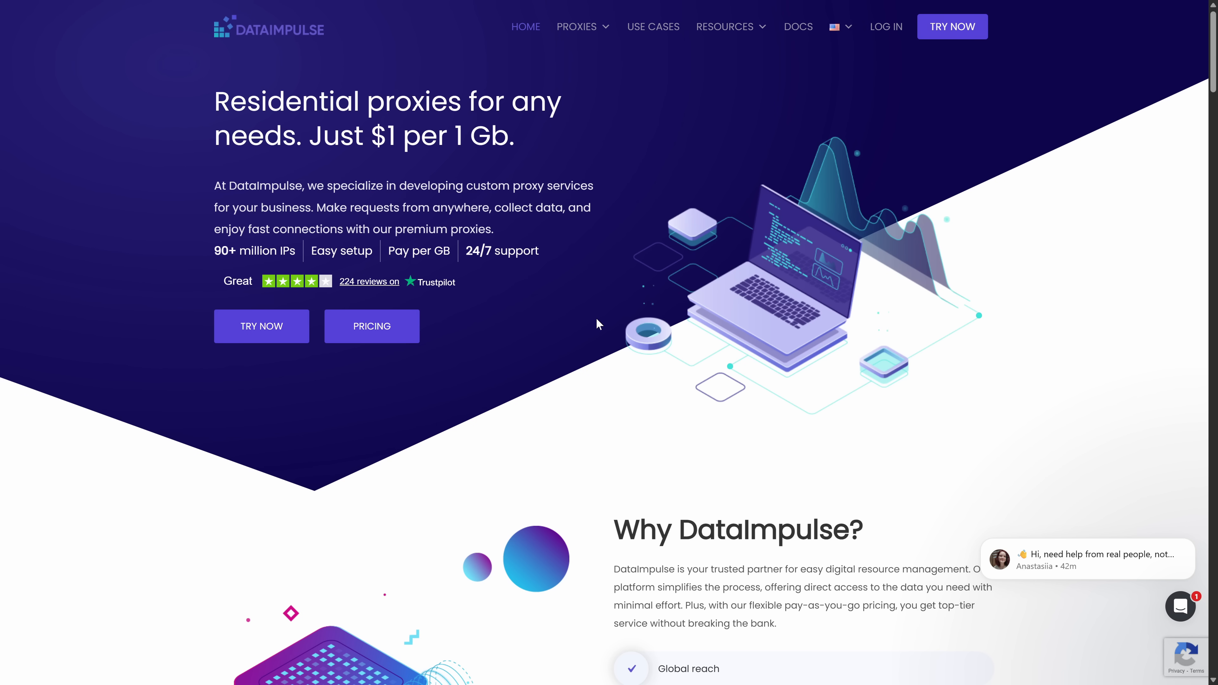
Step: Scroll through the home page and the Residential proxies page with its $1 per Gb offer
{"action": "scroll", "scroll_direction": "down", "scroll_amount": 3}
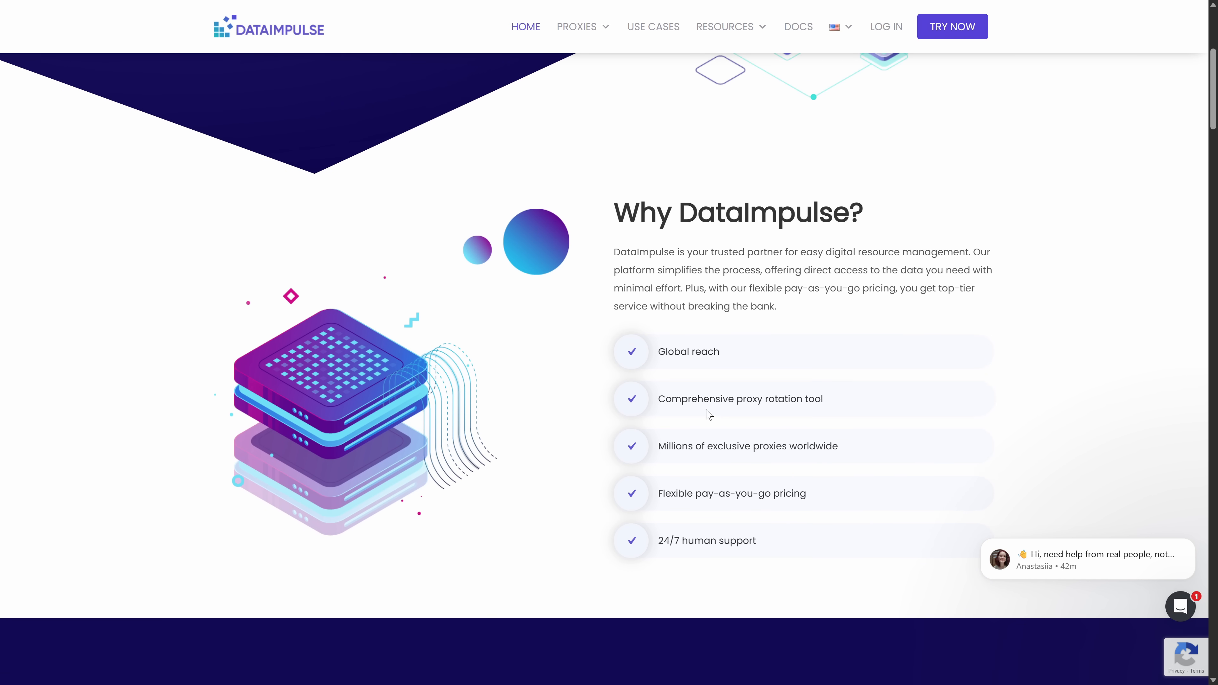
{"action": "scroll", "scroll_direction": "down", "scroll_amount": 3}
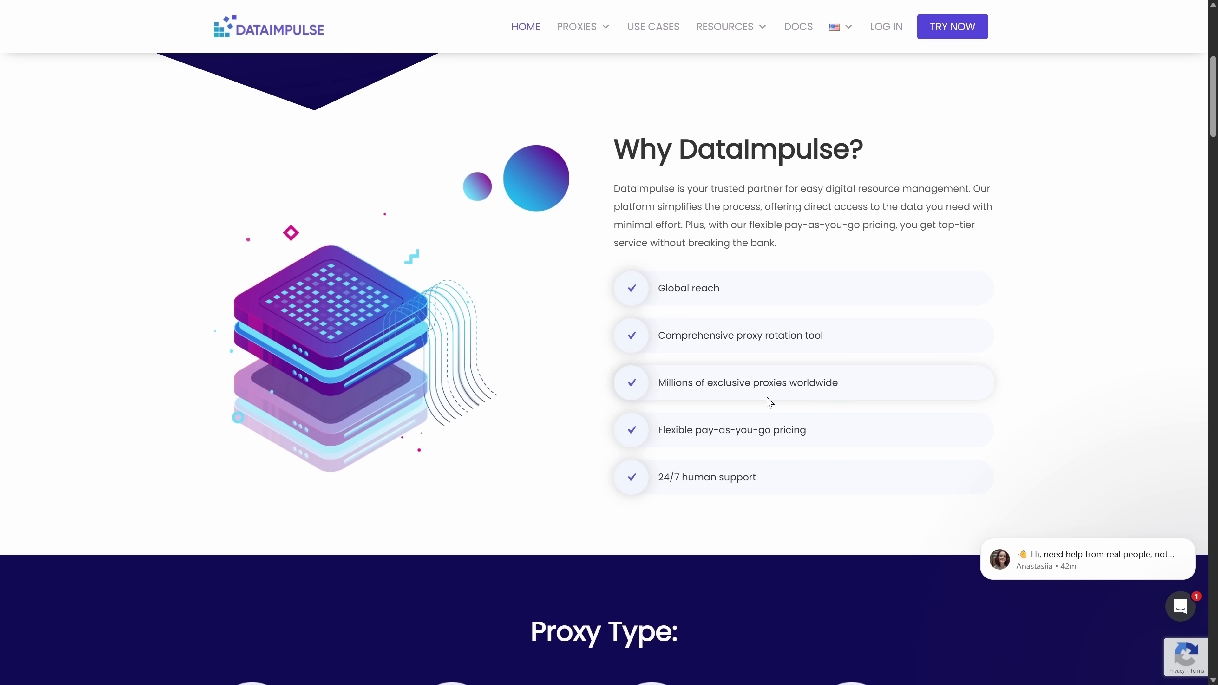
{"action": "scroll", "scroll_direction": "down", "scroll_amount": 3}
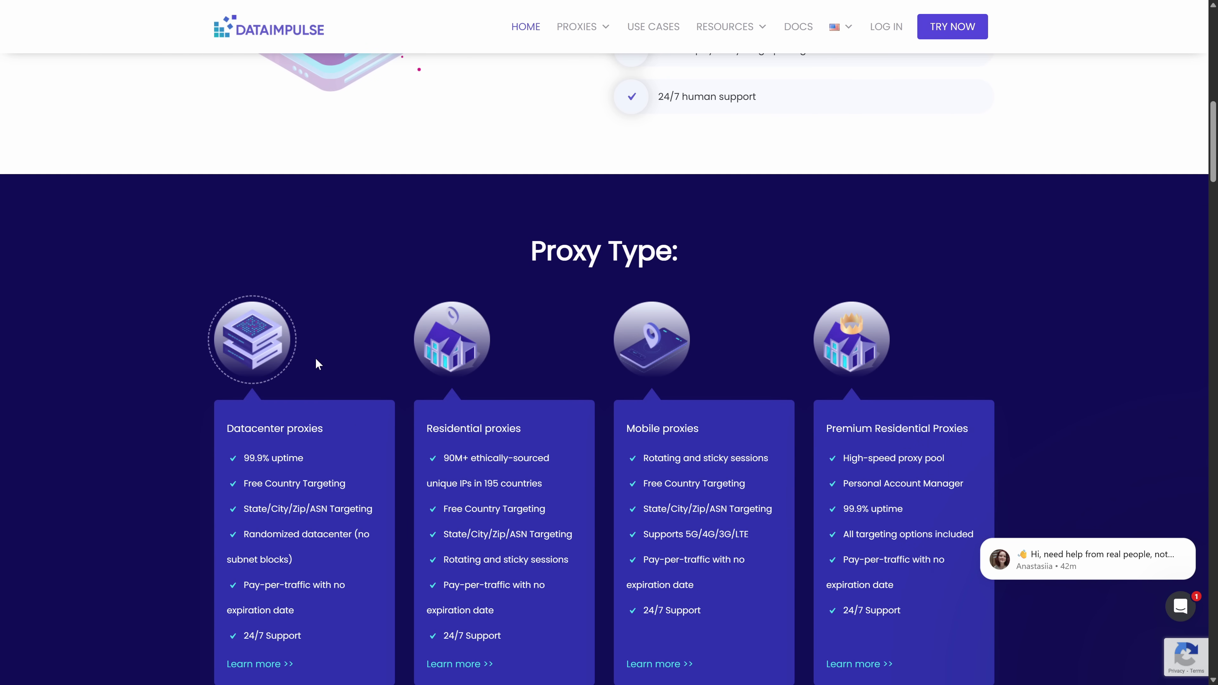
{"action": "mouse_move", "coordinate": [510, 423]}
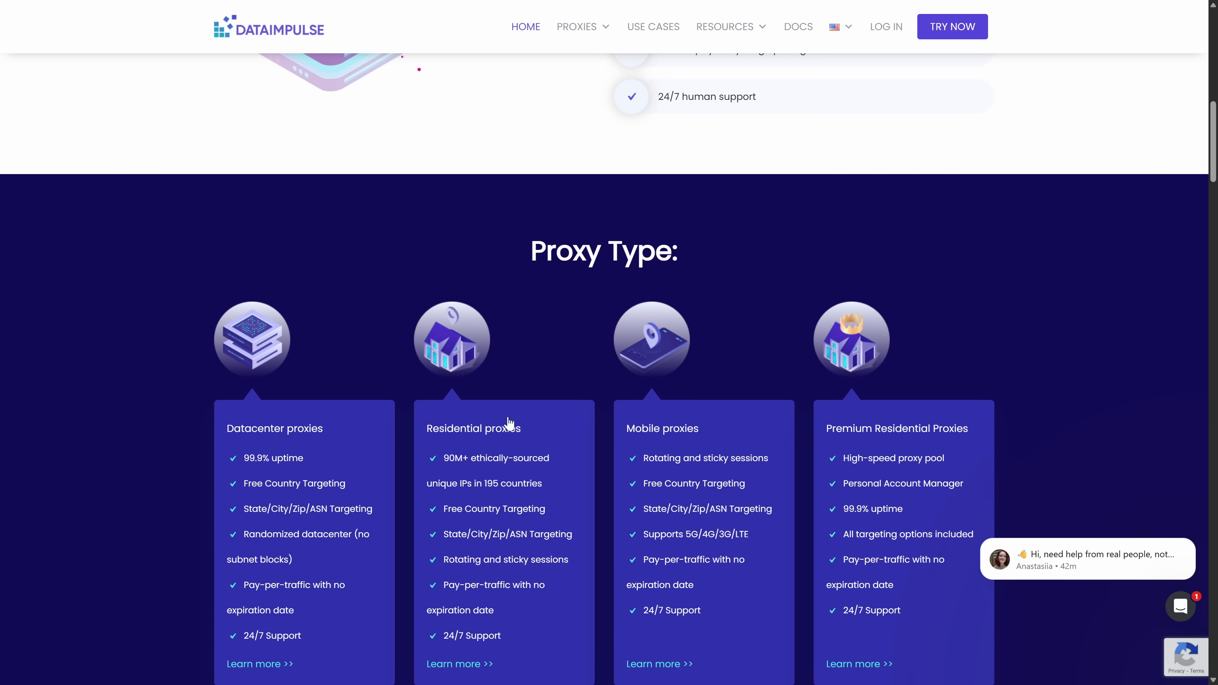
{"action": "scroll", "scroll_direction": "down", "scroll_amount": 3}
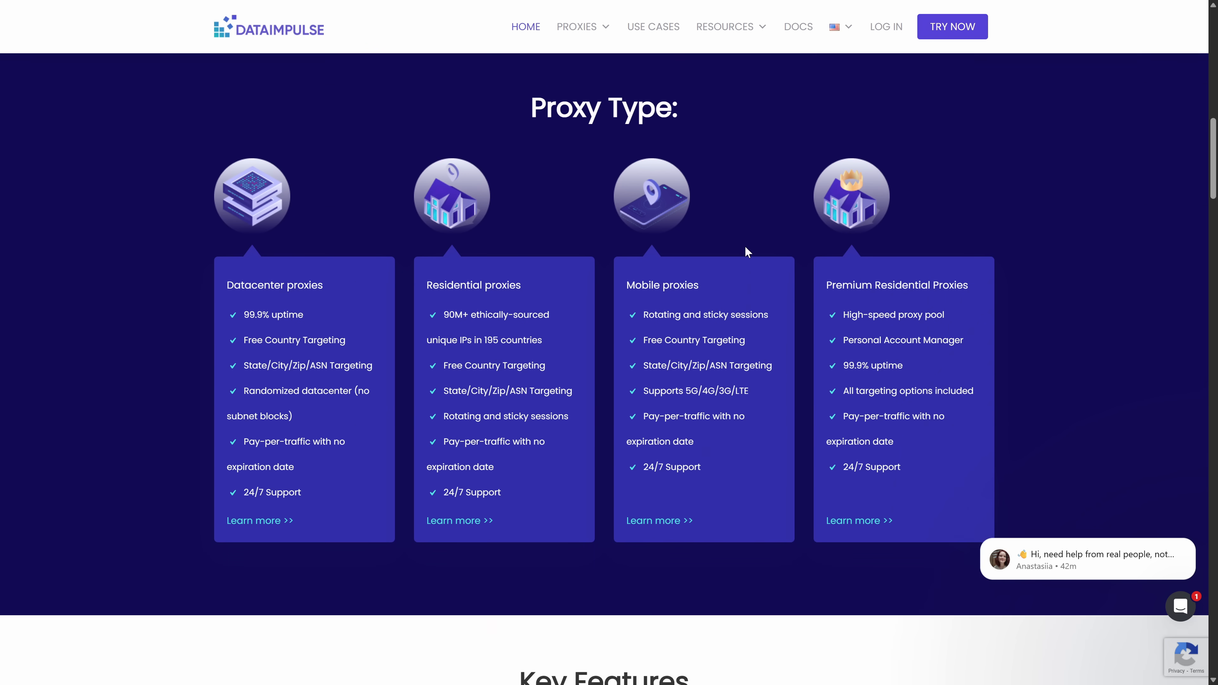
{"action": "scroll", "scroll_direction": "down", "scroll_amount": 3}
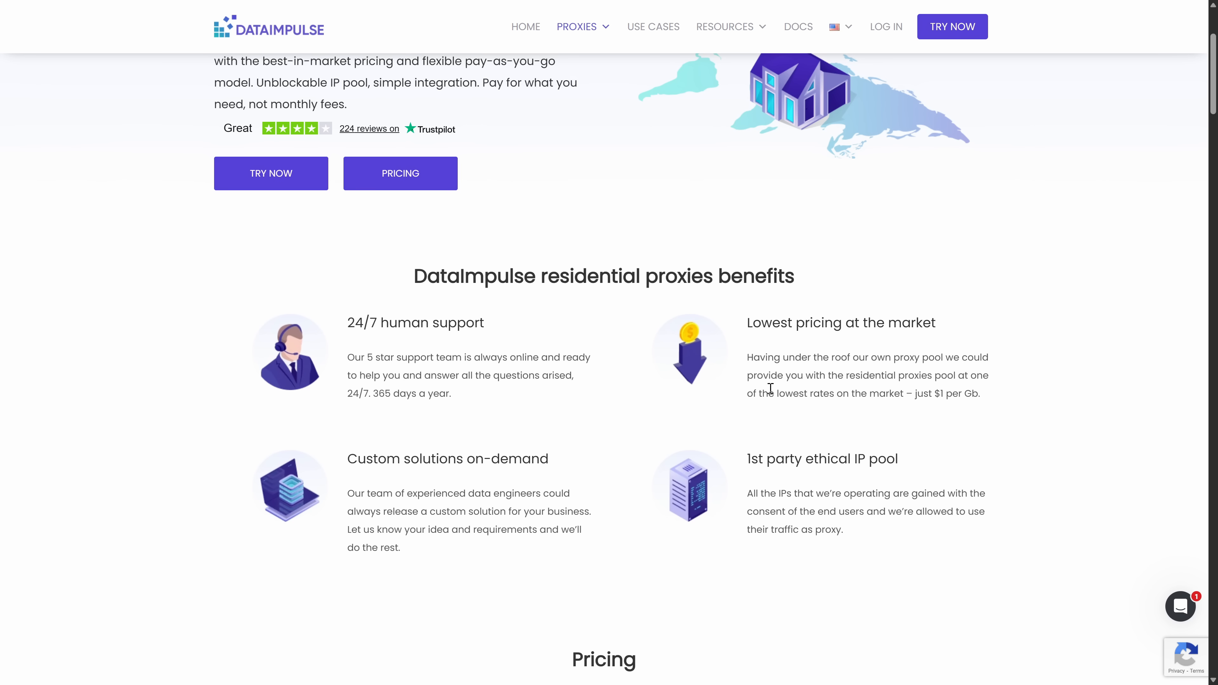
{"action": "scroll", "scroll_direction": "up", "scroll_amount": 3}
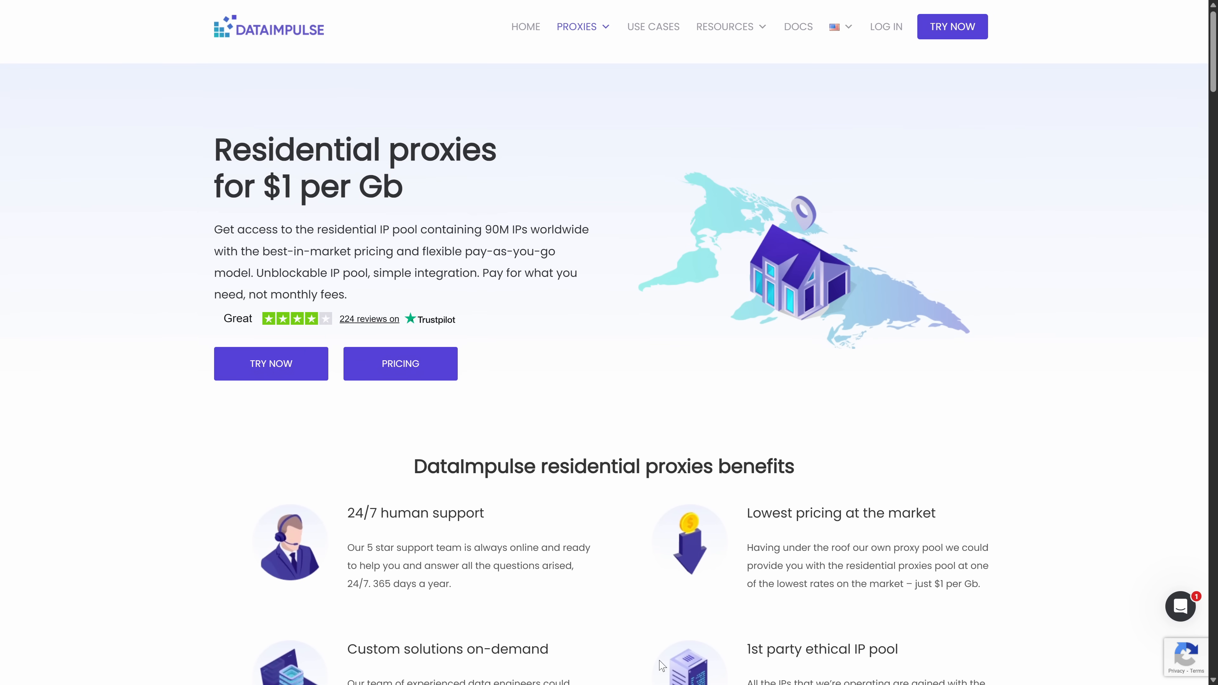
{"action": "scroll", "scroll_direction": "down", "scroll_amount": 3}
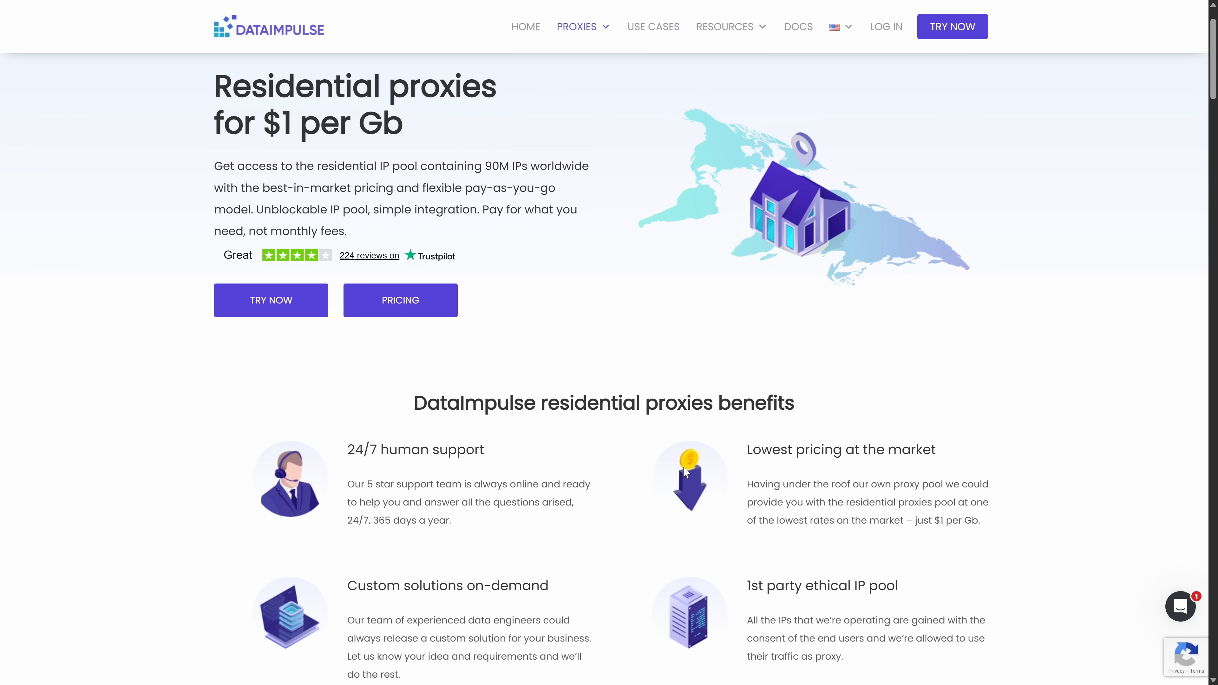
{"action": "mouse_move", "coordinate": [628, 505]}
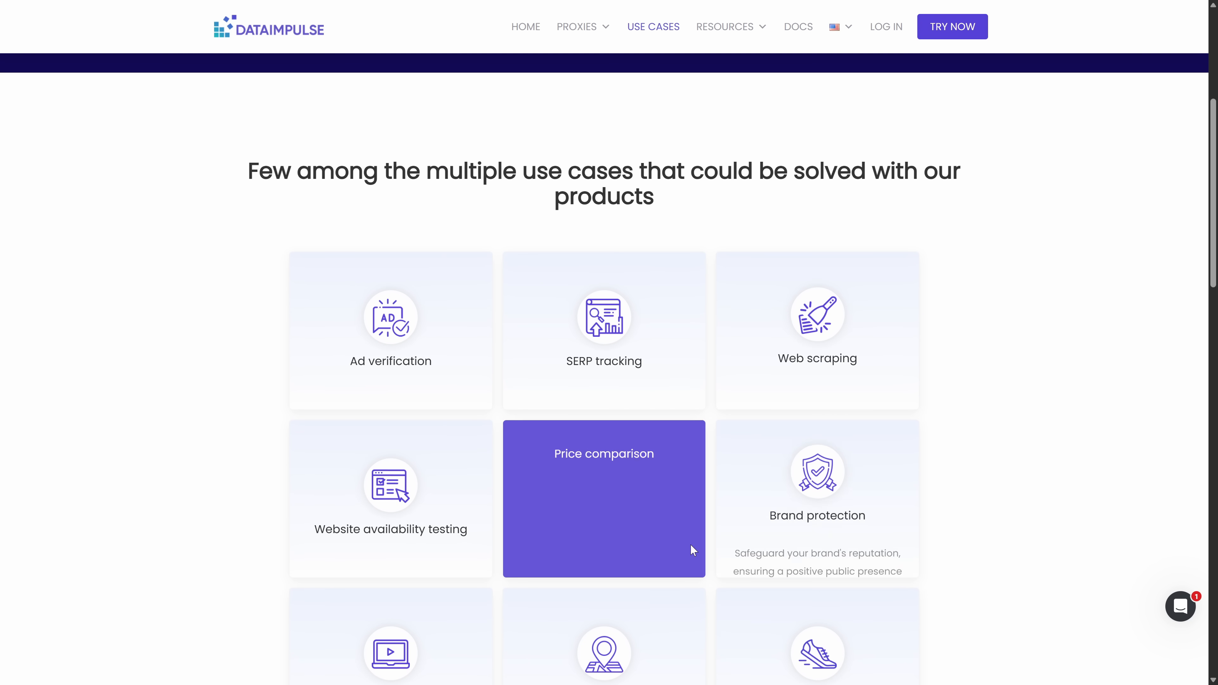
Step: Scroll through the use case cards for AI, Discord, Telegram, TikTok and more
{"action": "scroll", "scroll_direction": "down", "scroll_amount": 3}
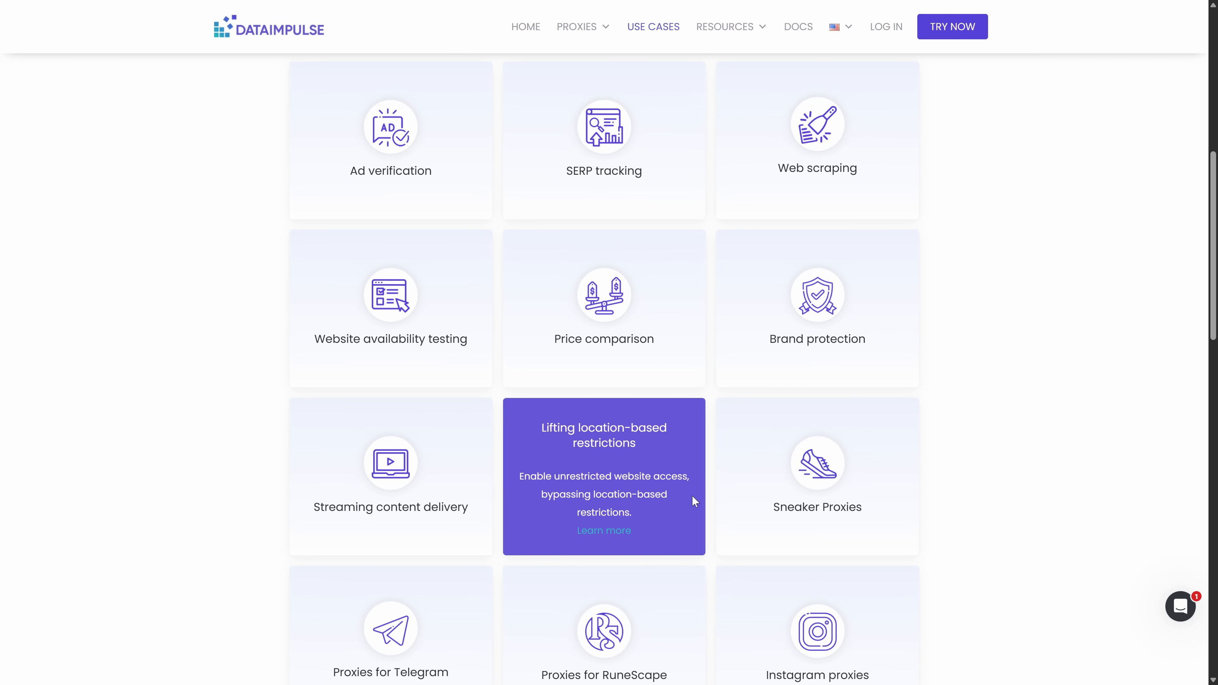
{"action": "scroll", "scroll_direction": "down", "scroll_amount": 3}
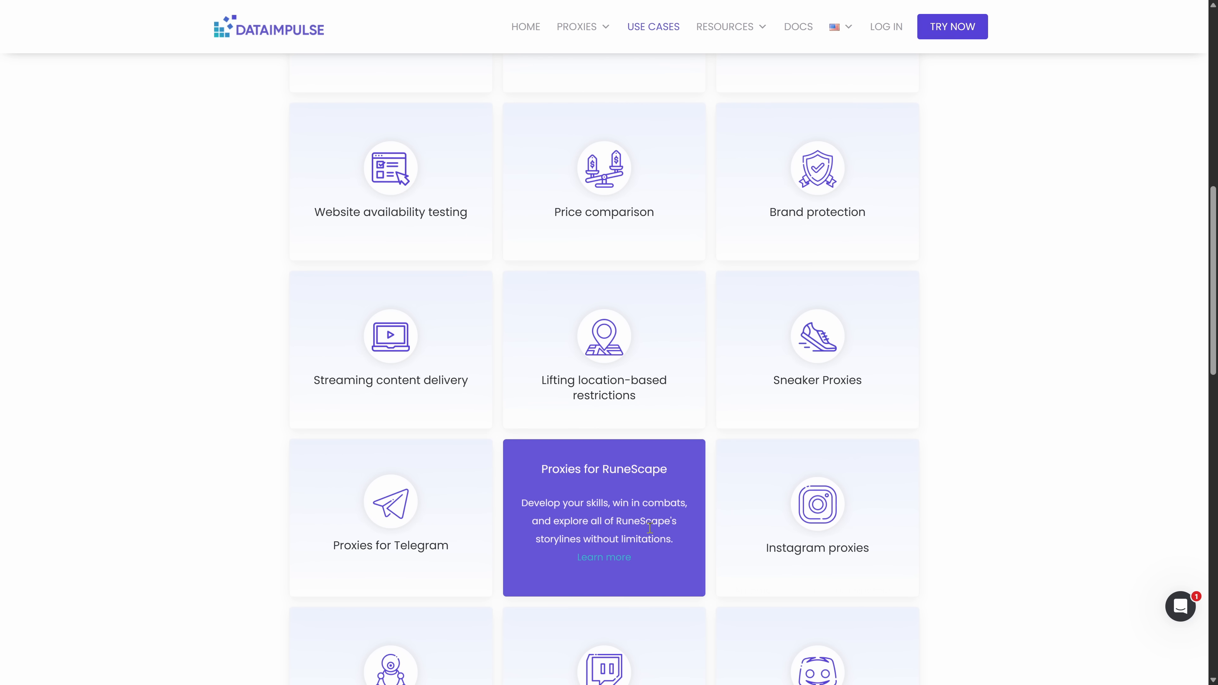
{"action": "scroll", "scroll_direction": "down", "scroll_amount": 3}
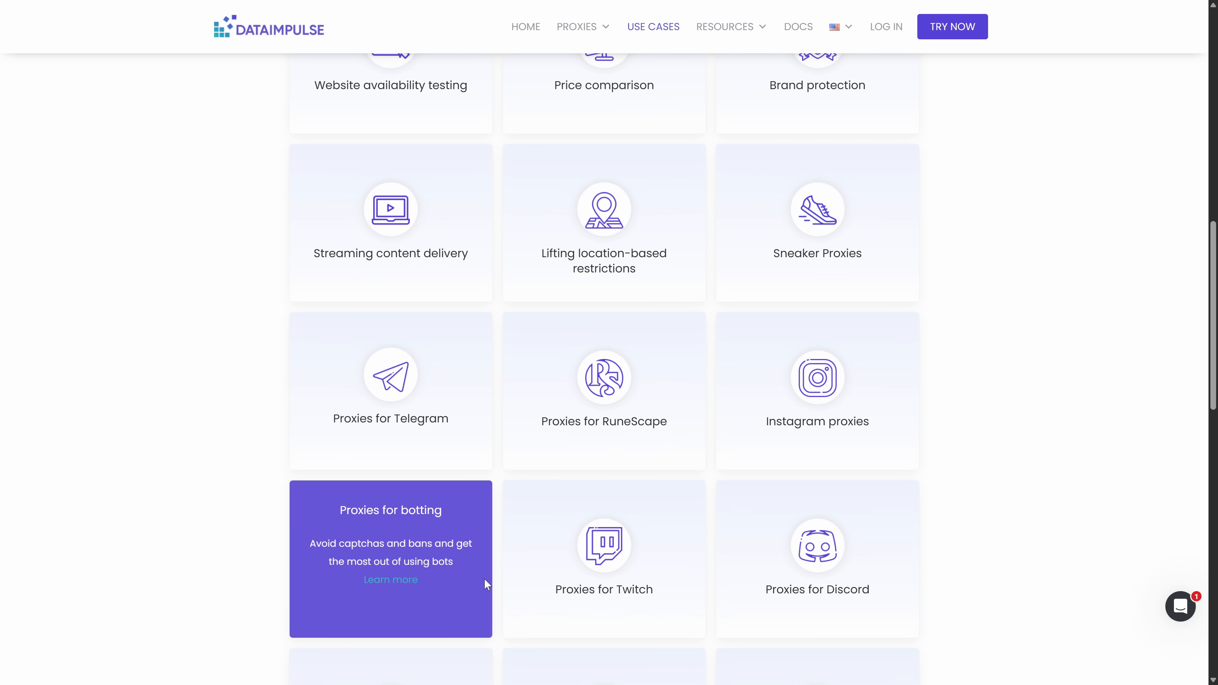
{"action": "scroll", "scroll_direction": "down", "scroll_amount": 3}
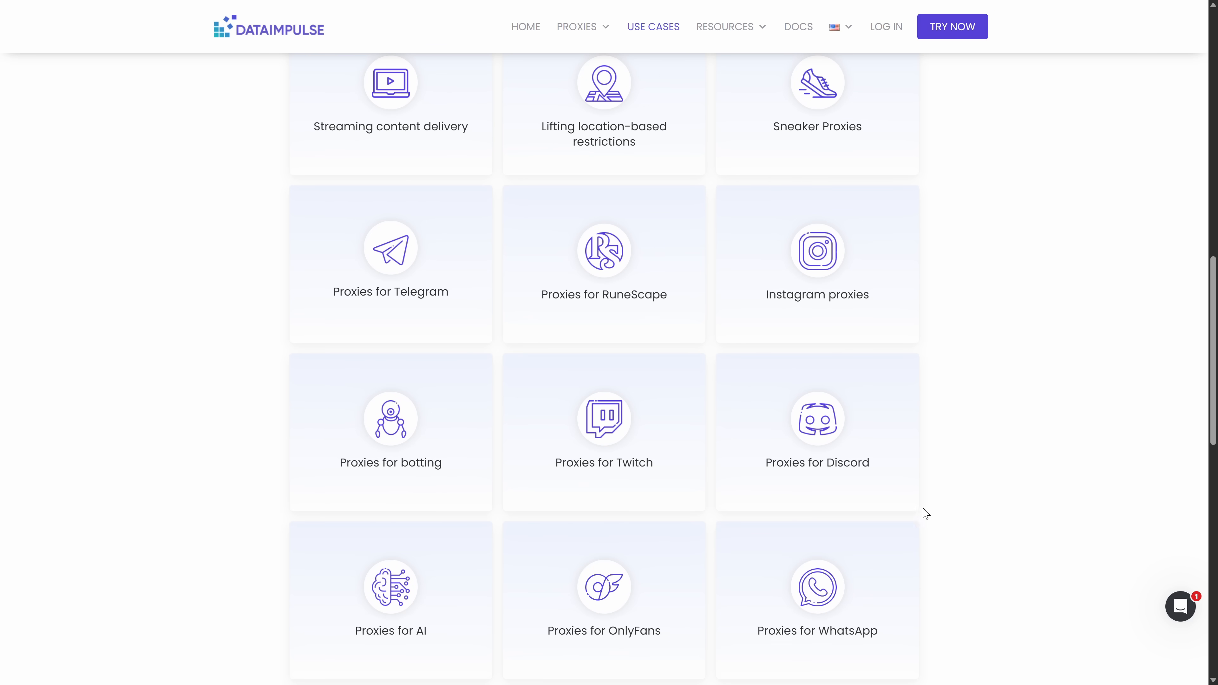
{"action": "scroll", "scroll_direction": "down", "scroll_amount": 3}
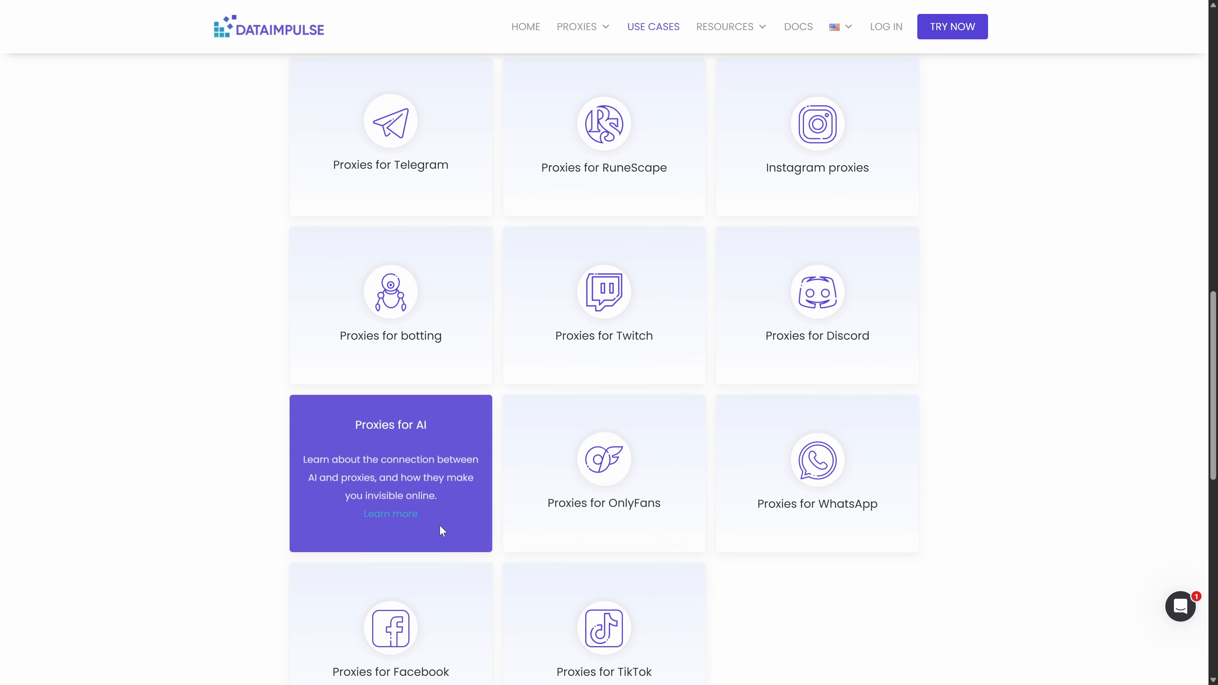
{"action": "scroll", "scroll_direction": "down", "scroll_amount": 3}
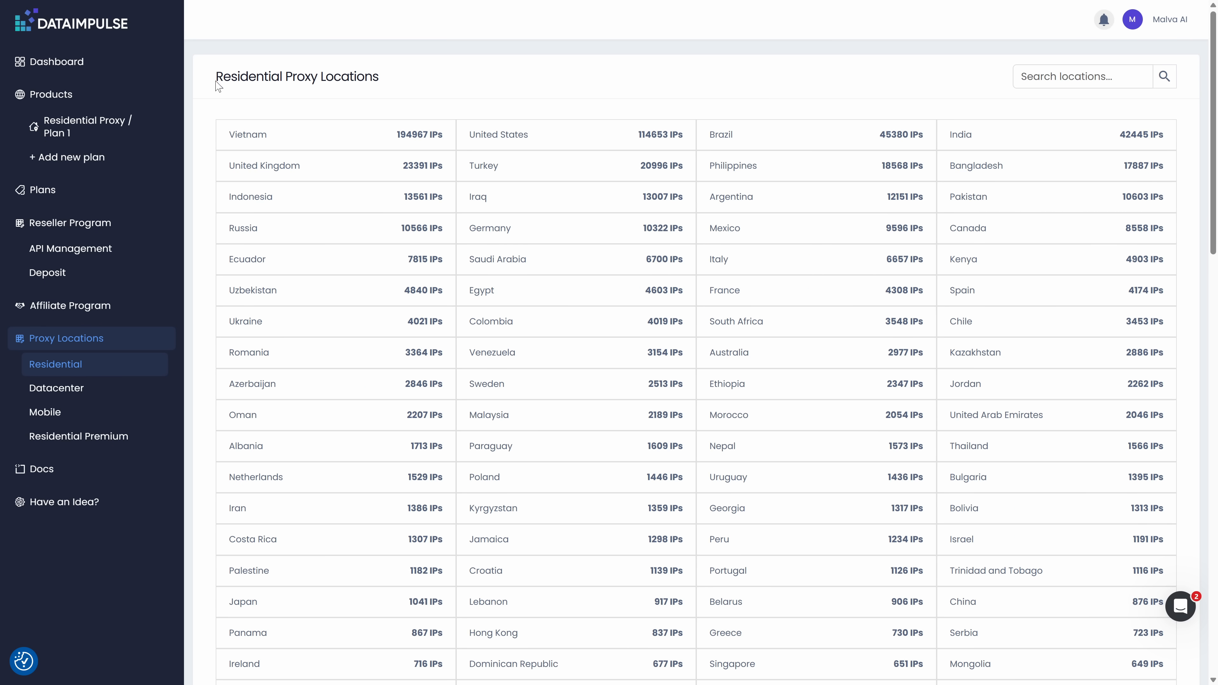
Step: Scroll the residential proxy country list with its IP counts per country
{"action": "scroll", "scroll_direction": "down", "scroll_amount": 3}
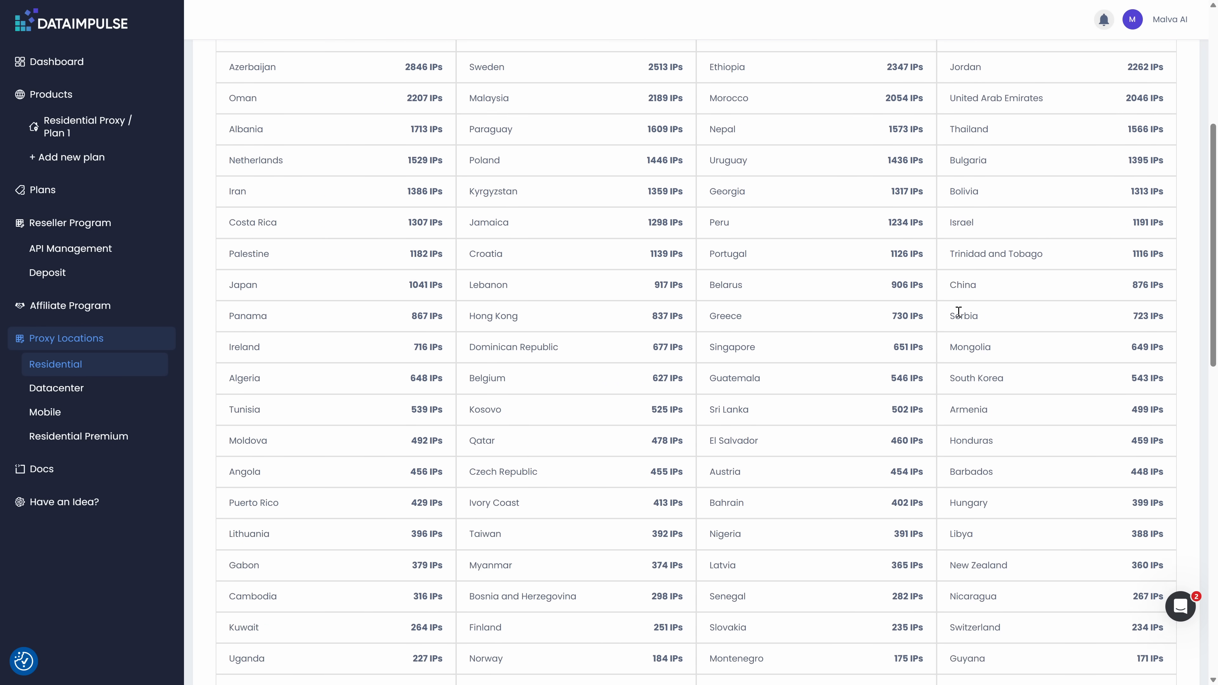
{"action": "scroll", "scroll_direction": "down", "scroll_amount": 3}
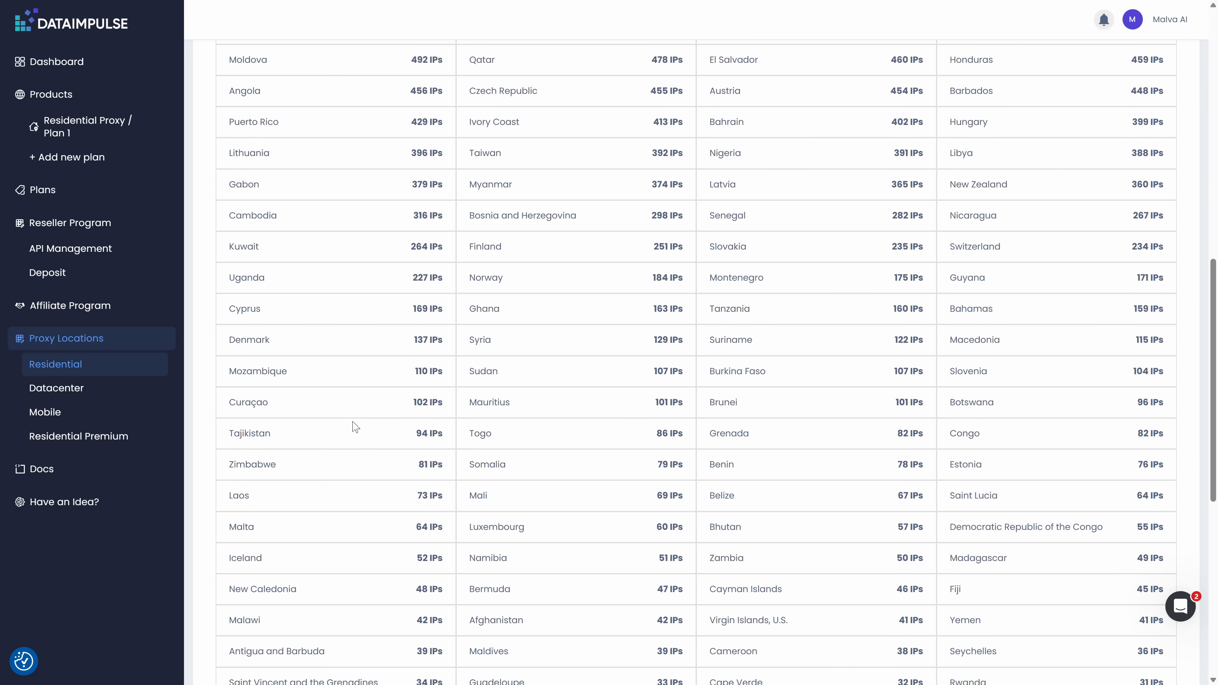
{"action": "scroll", "scroll_direction": "down", "scroll_amount": 3}
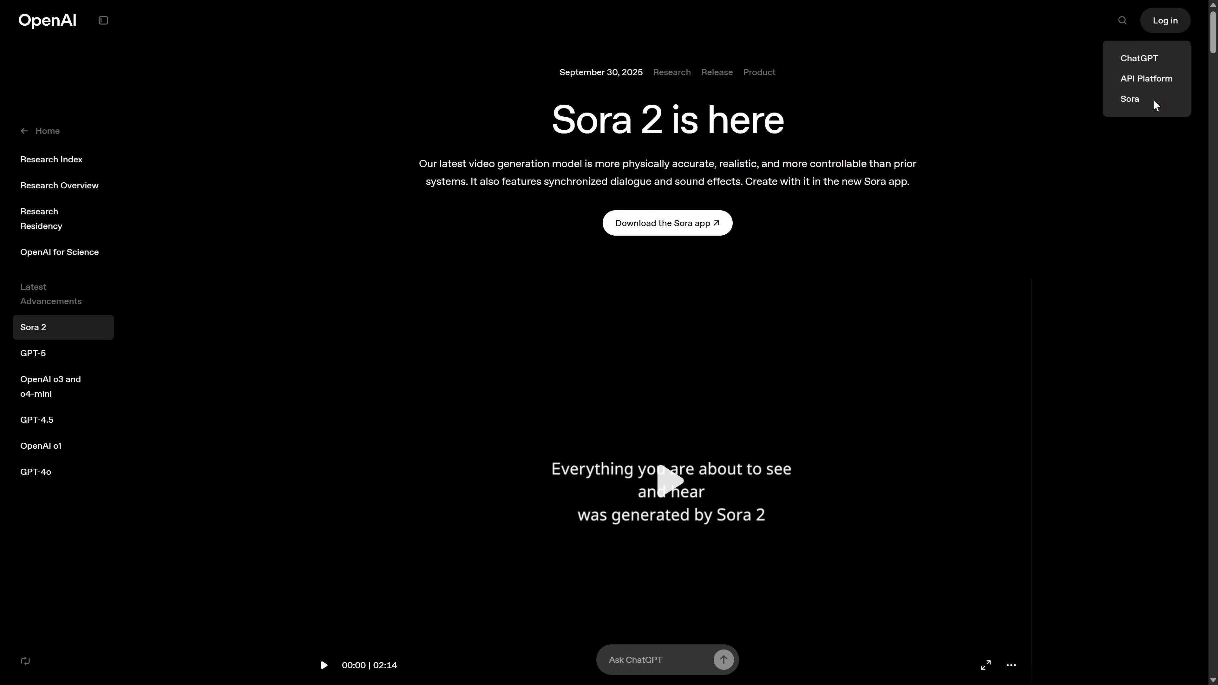
Step: Open the Sora app site, then return to the DataImpulse proxy locations tab
{"action": "left_click", "coordinate": [1129, 98]}
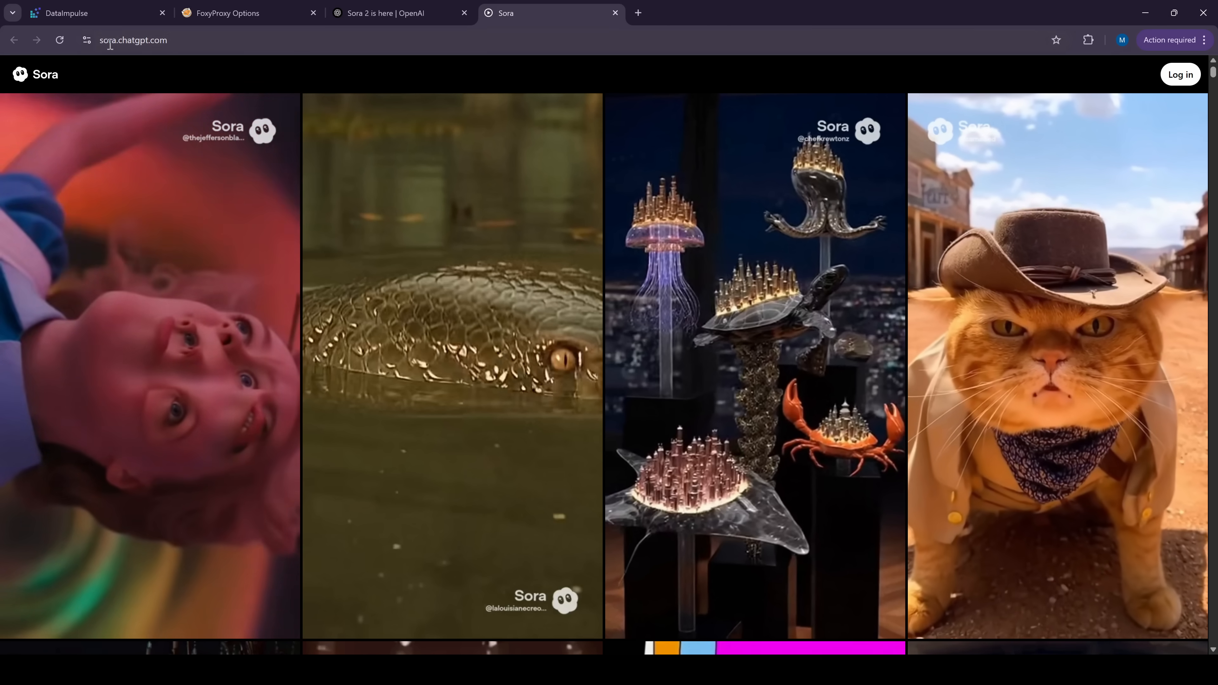
{"action": "left_click", "coordinate": [66, 13]}
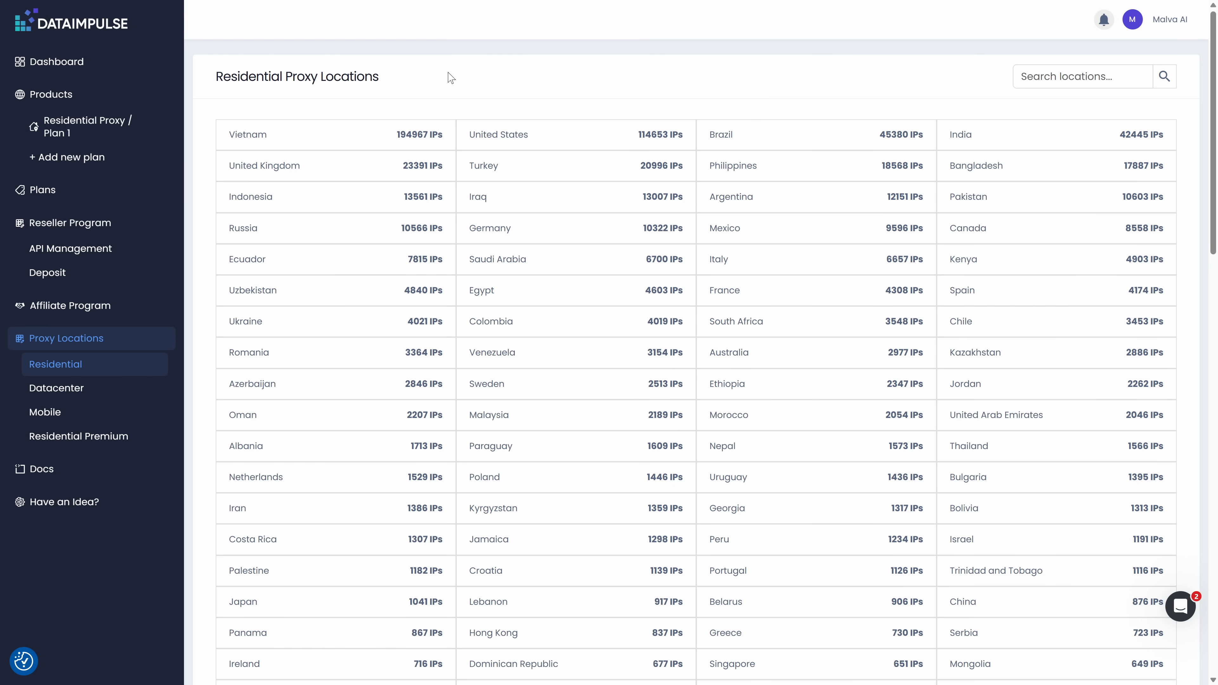
Step: Target the residential proxy plan at United States, Massachusetts
{"action": "left_click", "coordinate": [88, 126]}
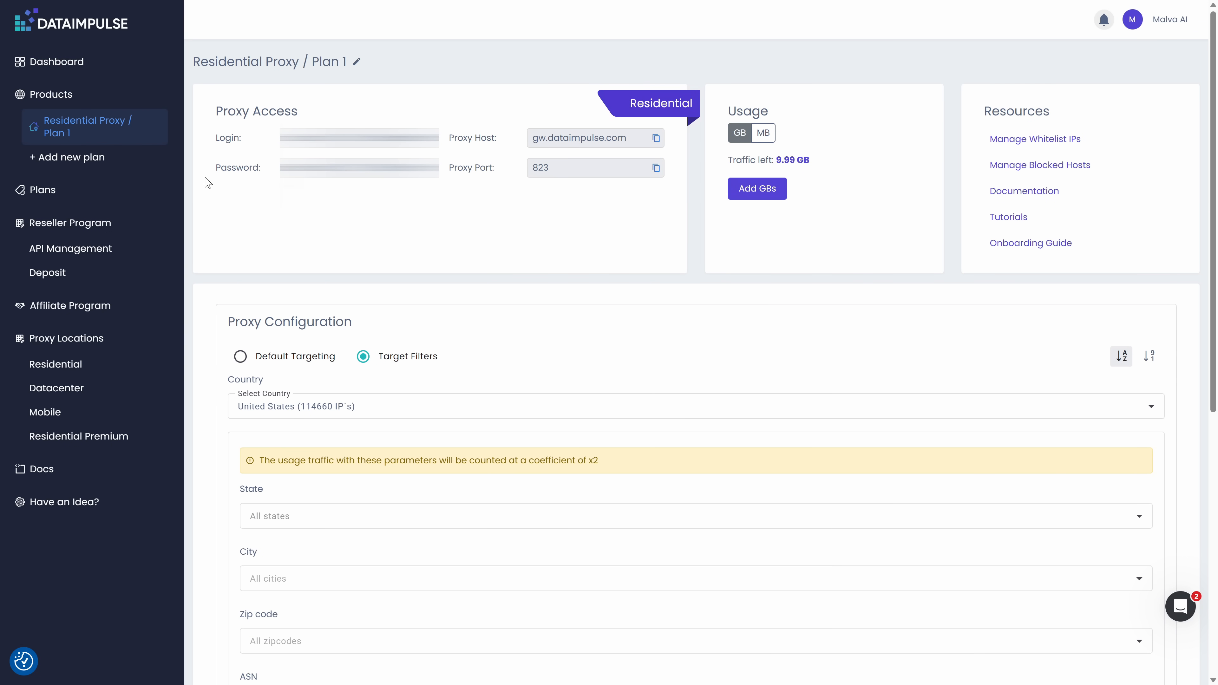
{"action": "mouse_move", "coordinate": [577, 124]}
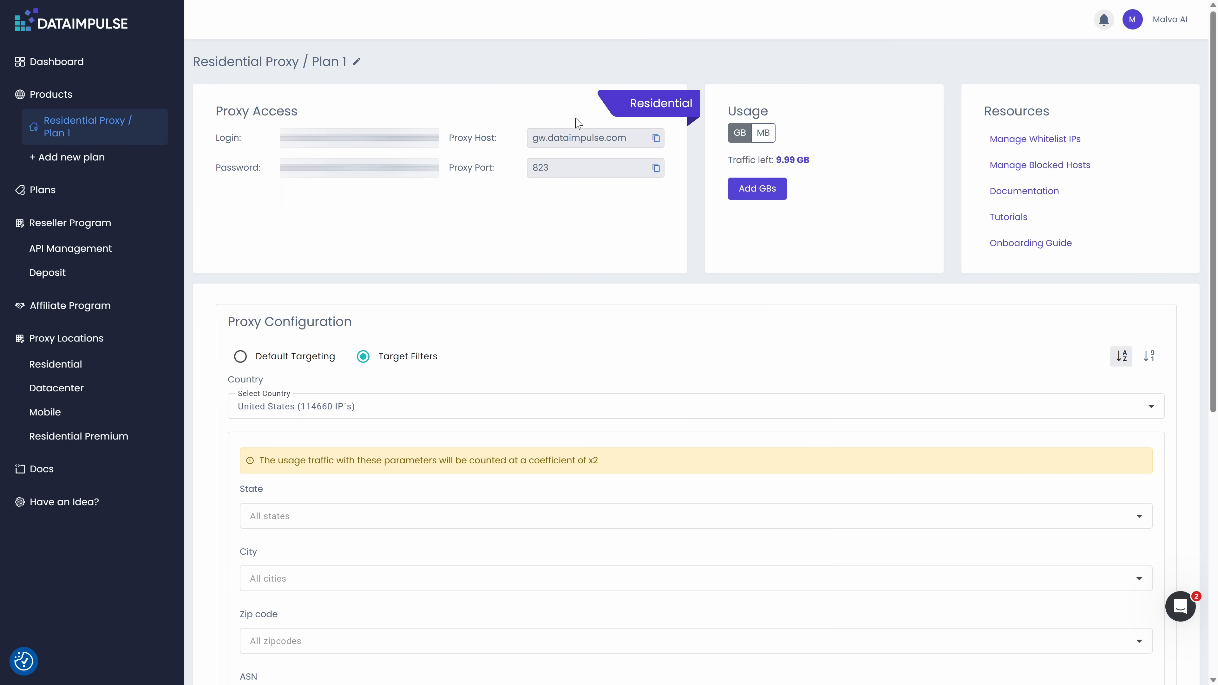
{"action": "mouse_move", "coordinate": [519, 184]}
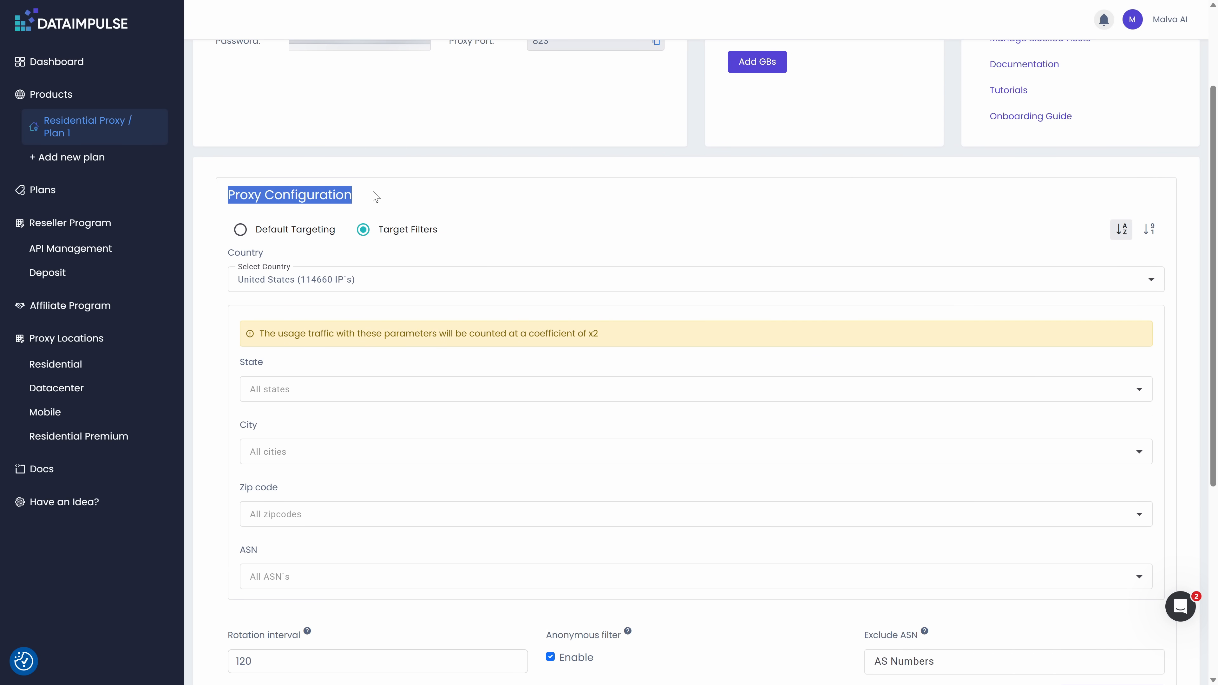
{"action": "mouse_move", "coordinate": [397, 219]}
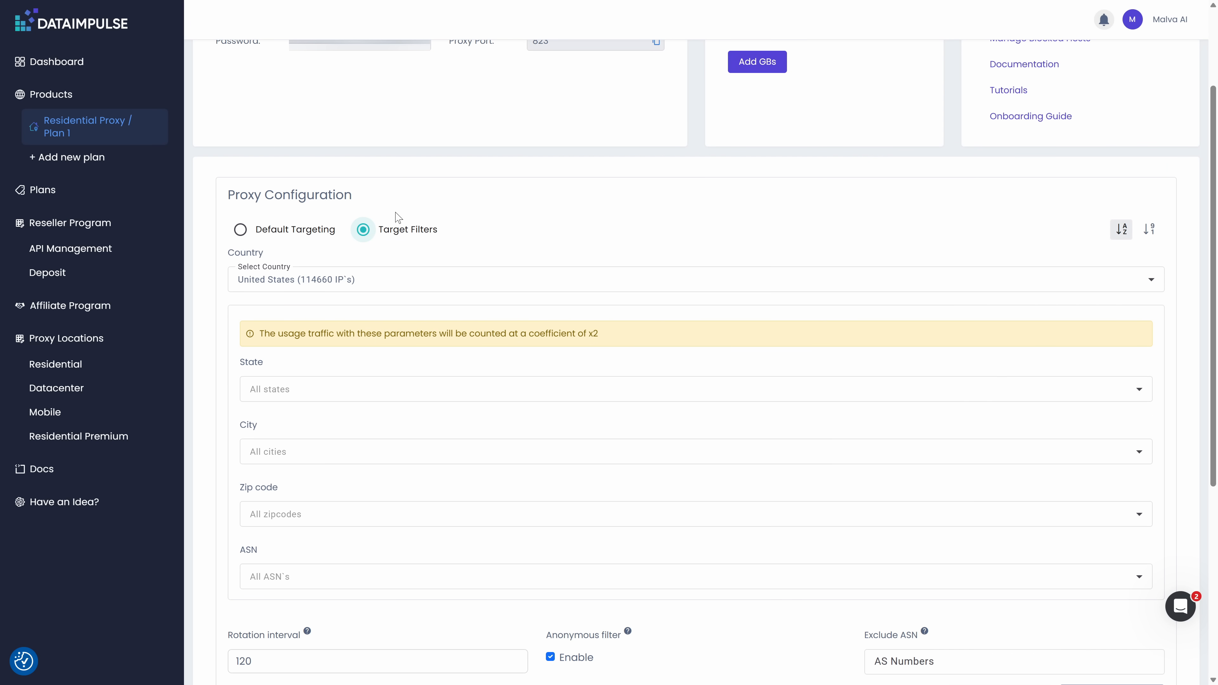
{"action": "left_click", "coordinate": [695, 283]}
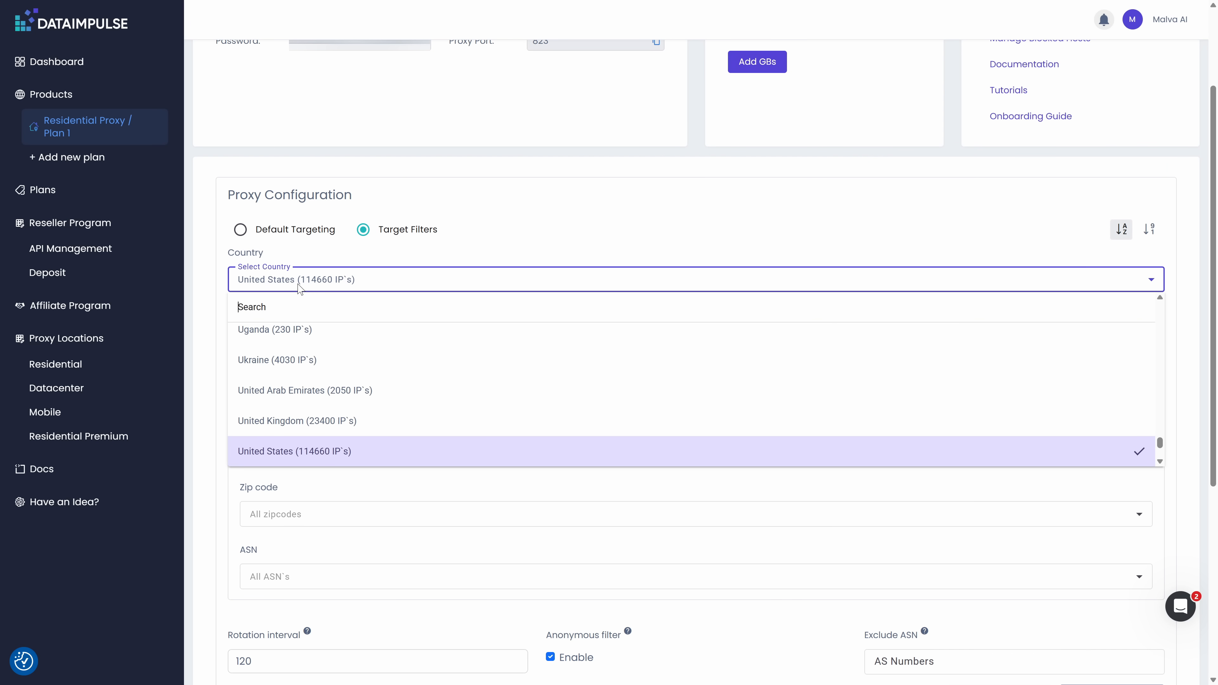
{"action": "left_click", "coordinate": [294, 451]}
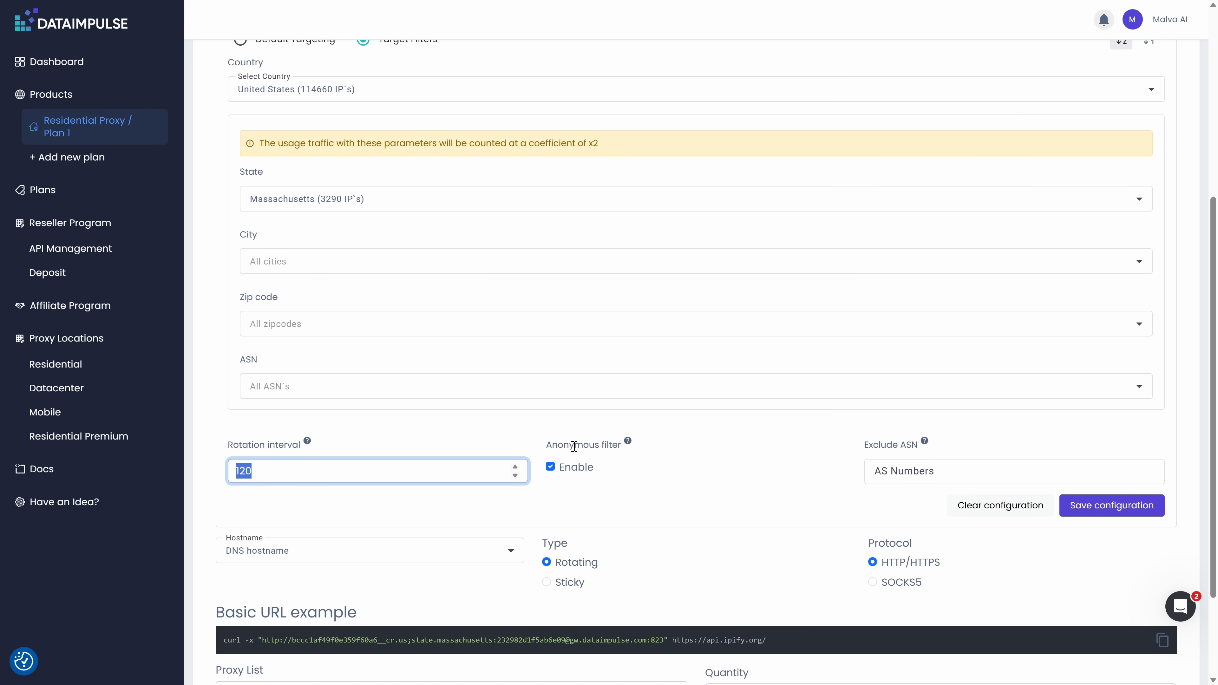
{"action": "mouse_move", "coordinate": [752, 444]}
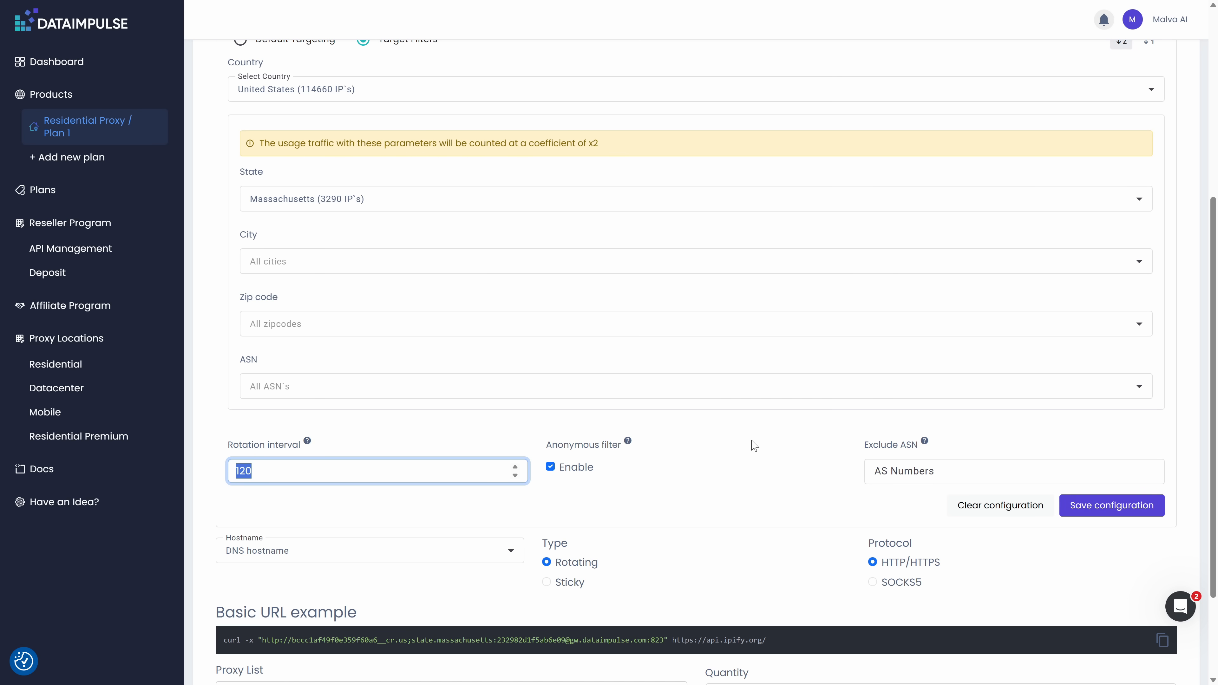
{"action": "mouse_move", "coordinate": [556, 593]}
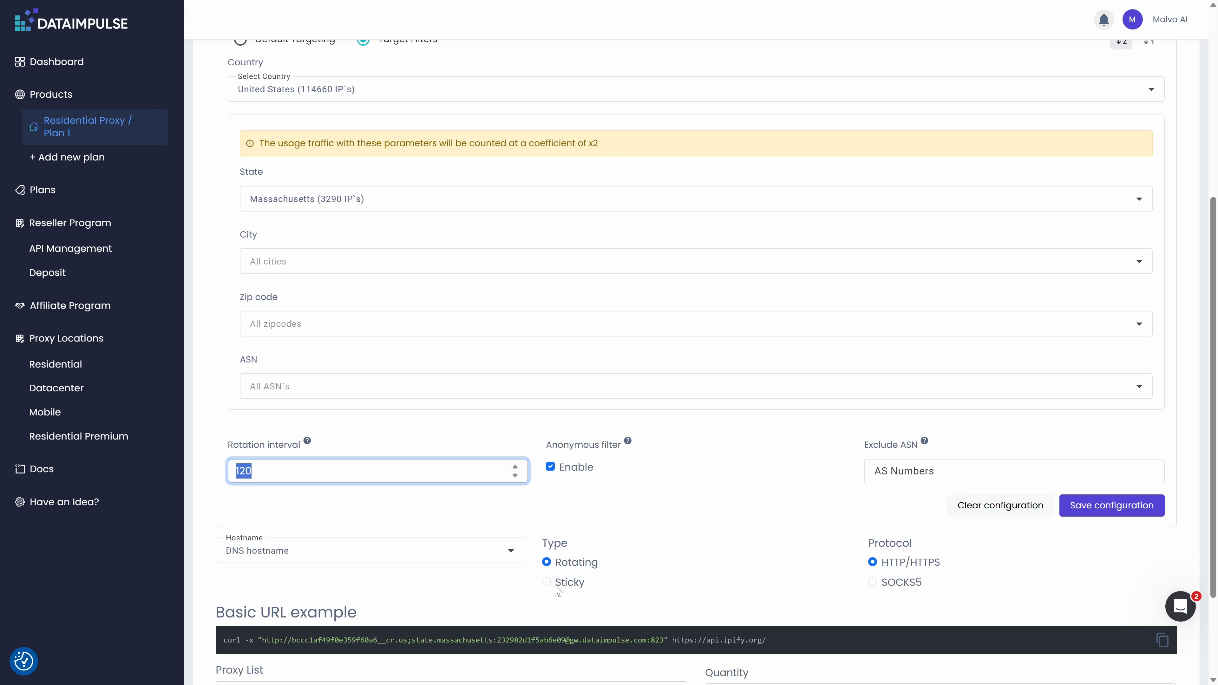
Step: Set sticky sessions over HTTP/HTTPS, save the configuration and confirm the target filters
{"action": "left_click", "coordinate": [547, 582]}
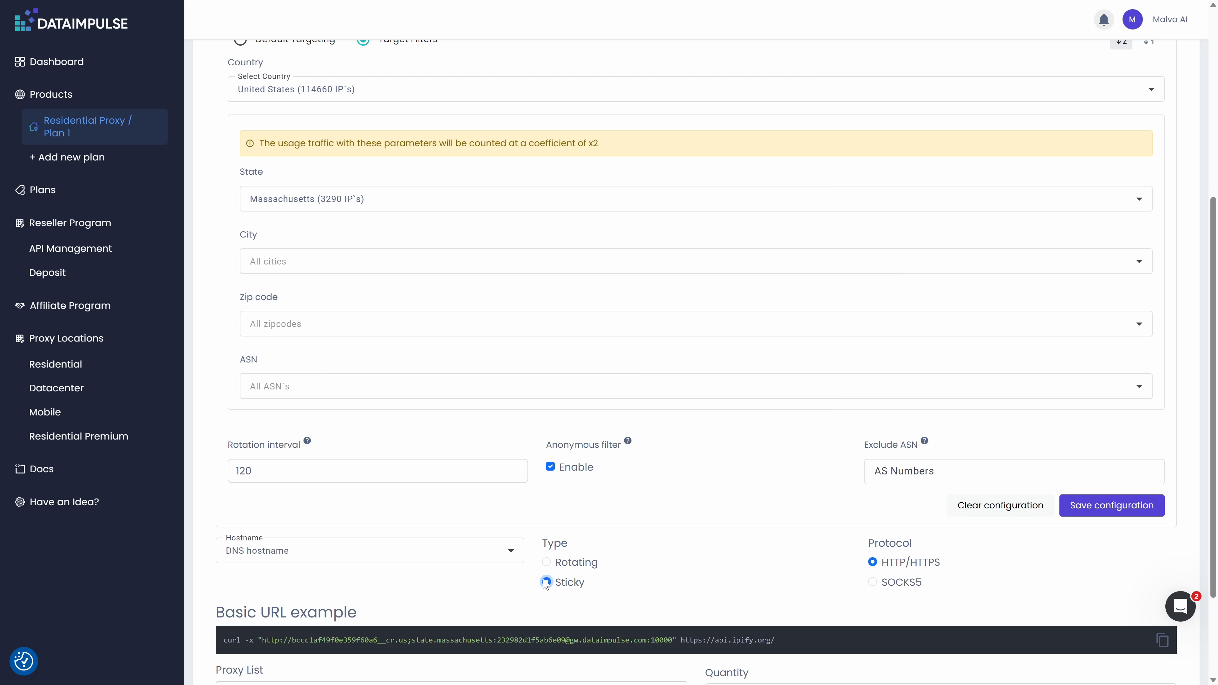
{"action": "left_click", "coordinate": [547, 582]}
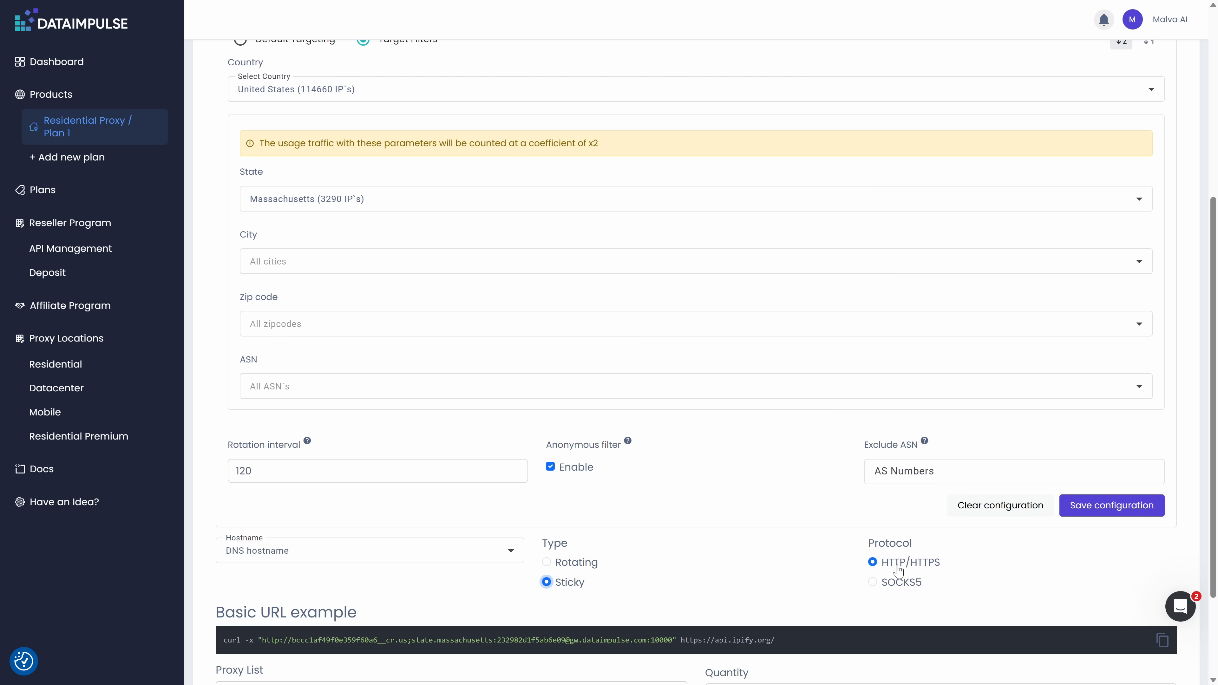
{"action": "left_click", "coordinate": [1111, 505]}
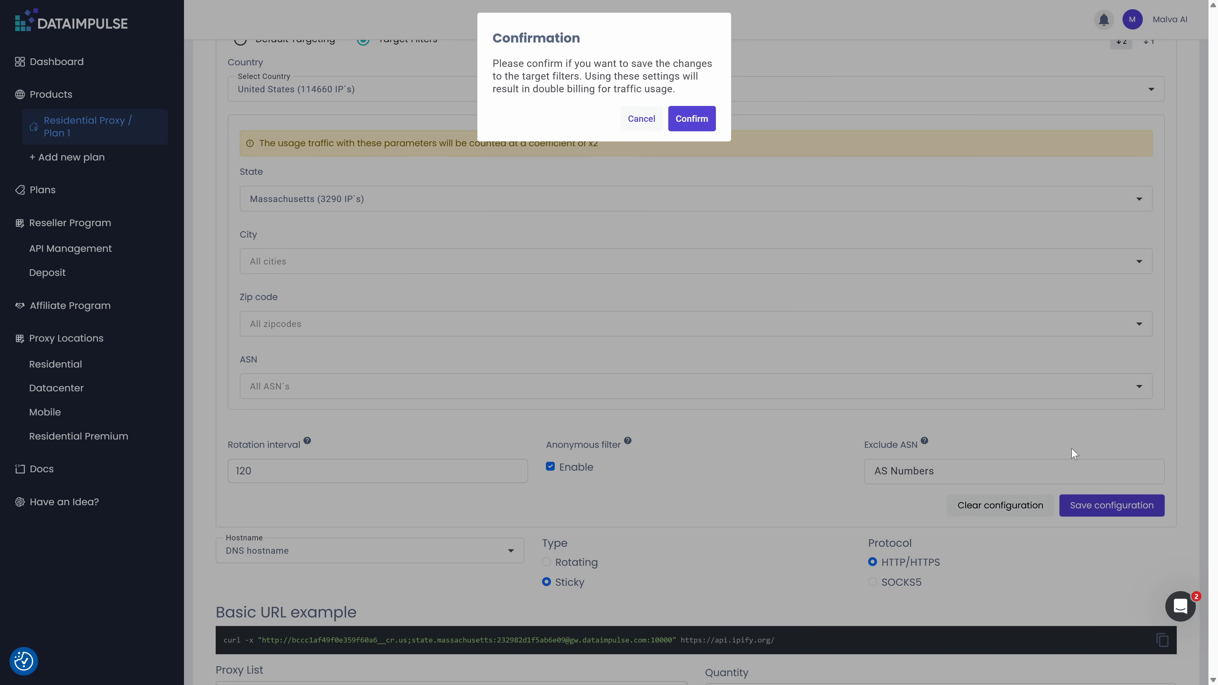
{"action": "left_click", "coordinate": [692, 119]}
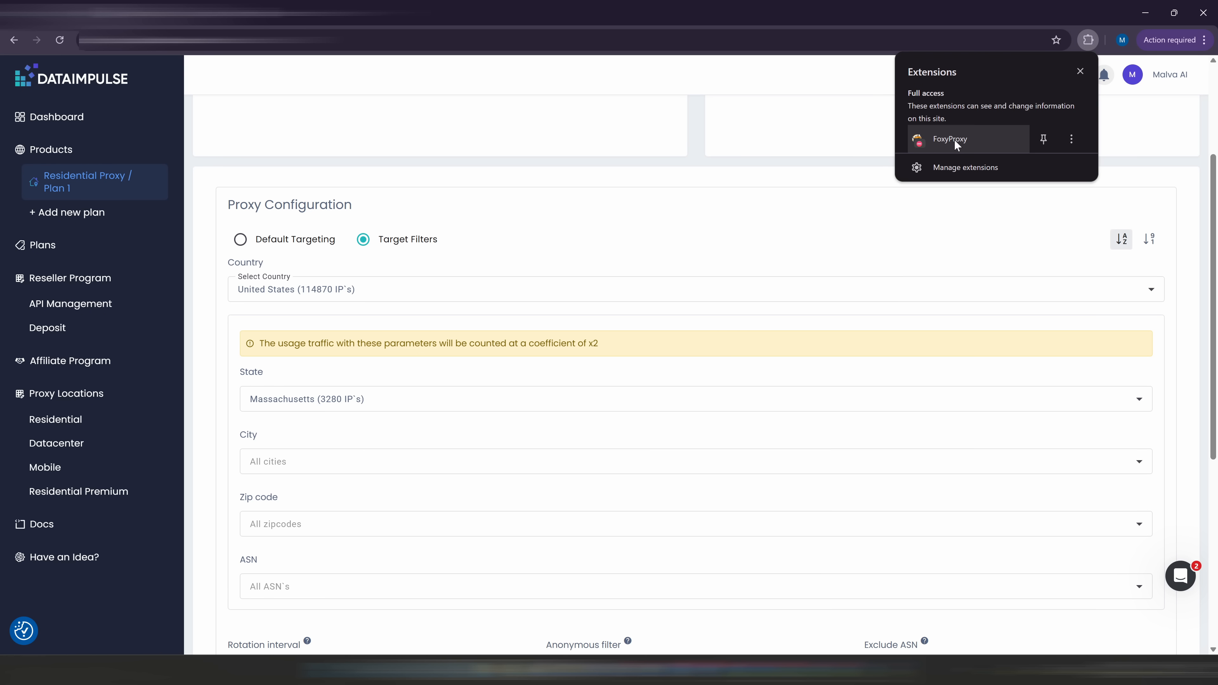
Step: Open the FoxyProxy extension and its settings from Chrome's Extensions menu
{"action": "left_click", "coordinate": [951, 139]}
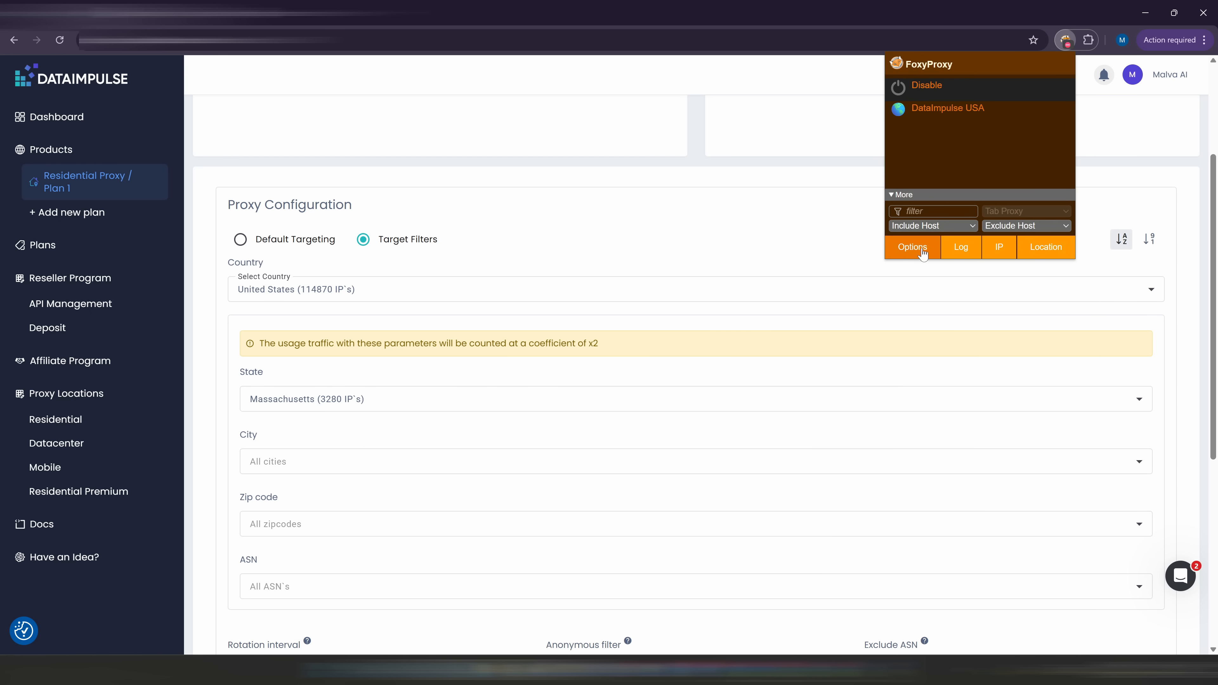
{"action": "left_click", "coordinate": [912, 247]}
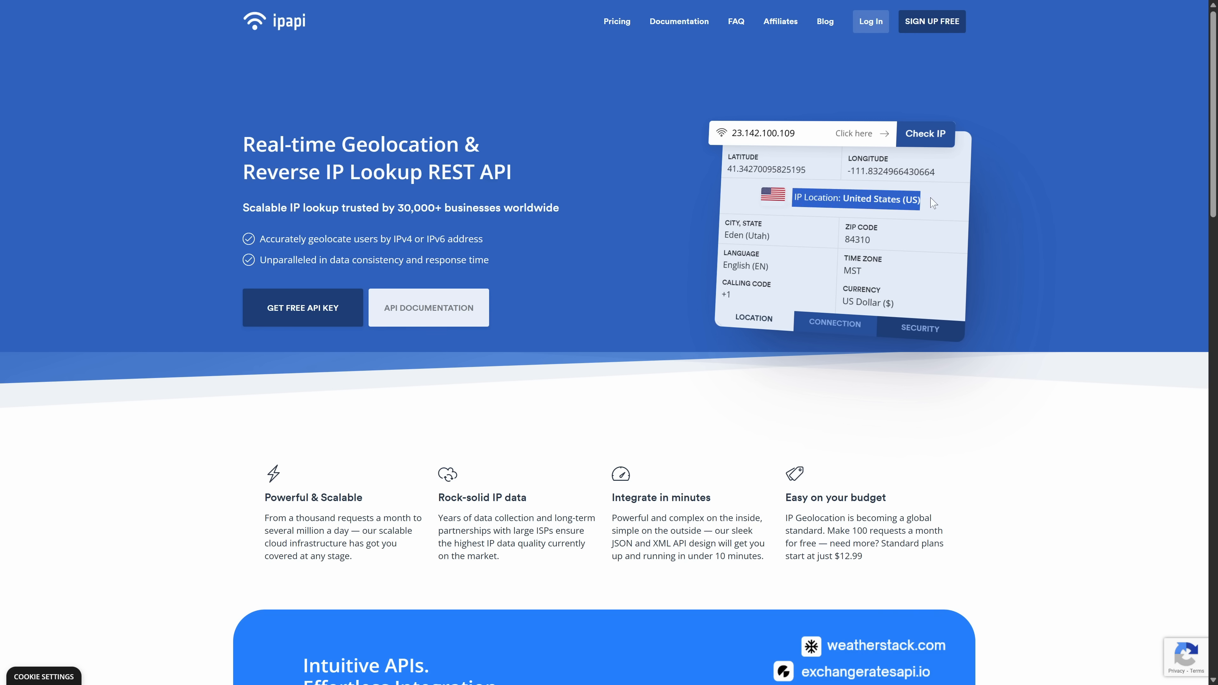
{"action": "mouse_move", "coordinate": [686, 24]}
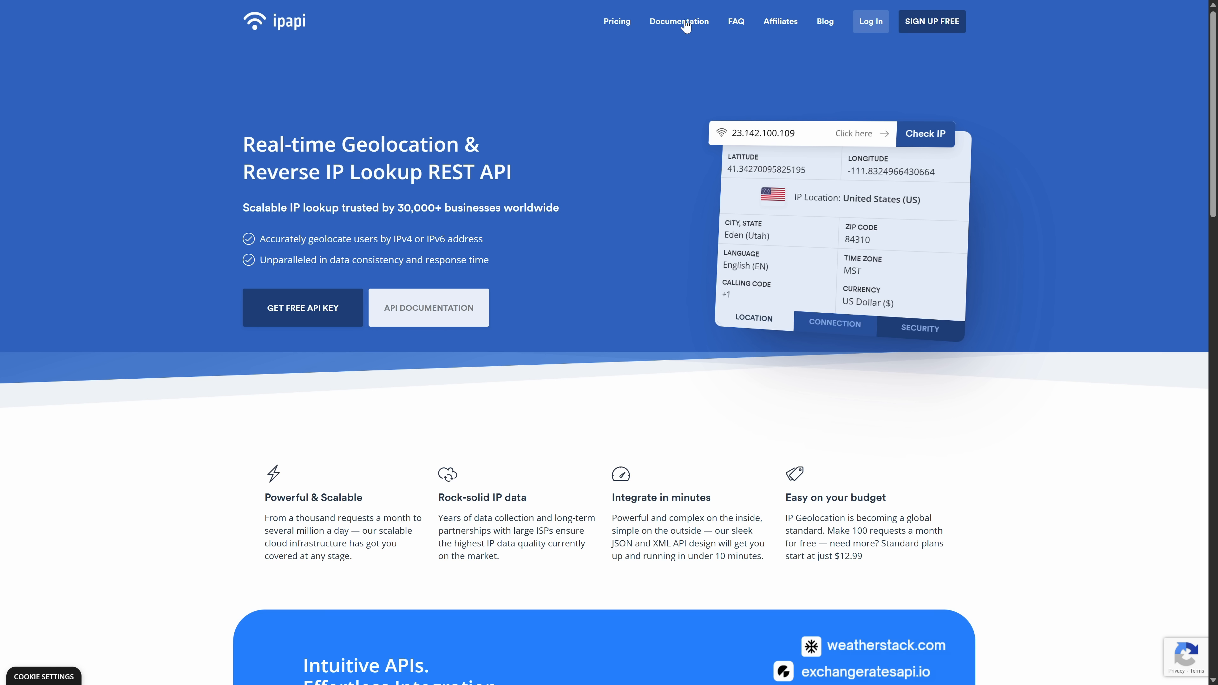
{"action": "mouse_move", "coordinate": [801, 262]}
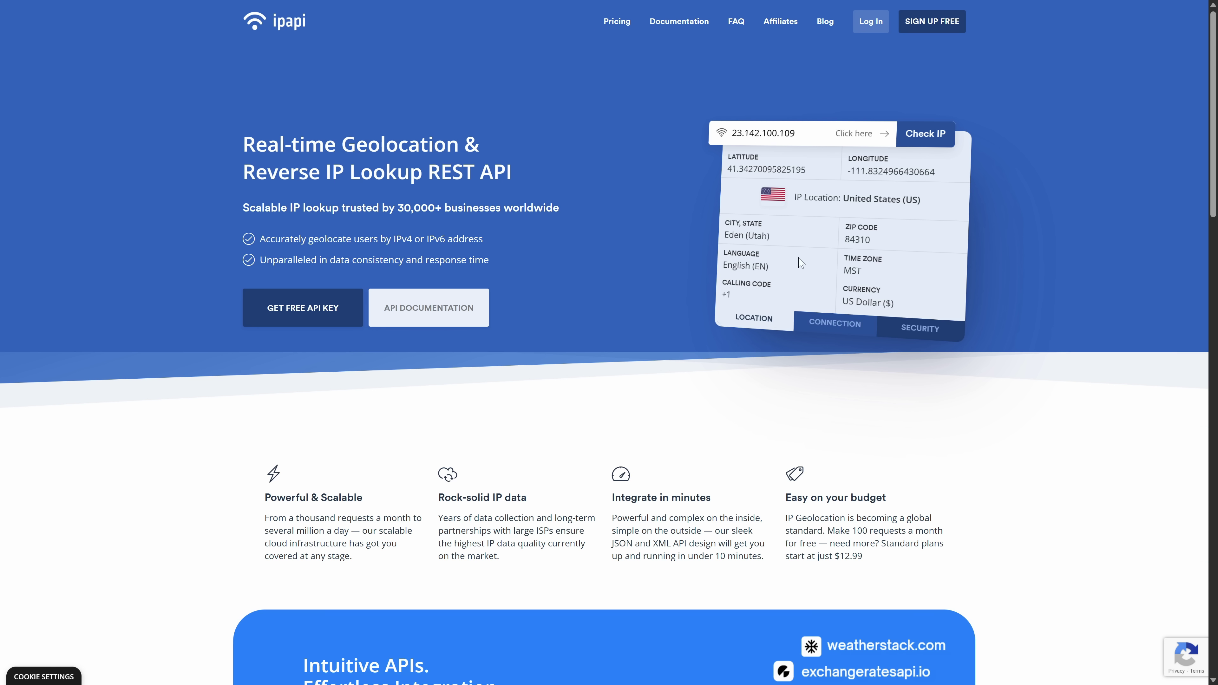
{"action": "mouse_move", "coordinate": [891, 224]}
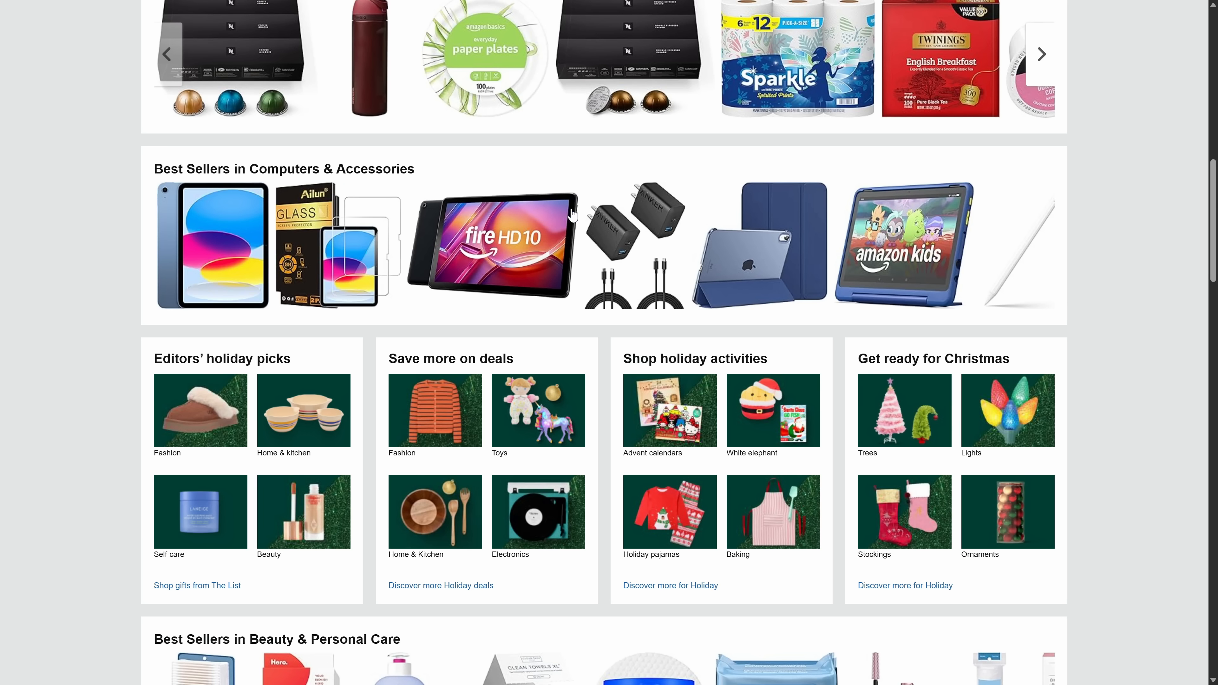
Step: Open the Fire HD 10 tablet product page from the Best Sellers list
{"action": "left_click", "coordinate": [500, 245]}
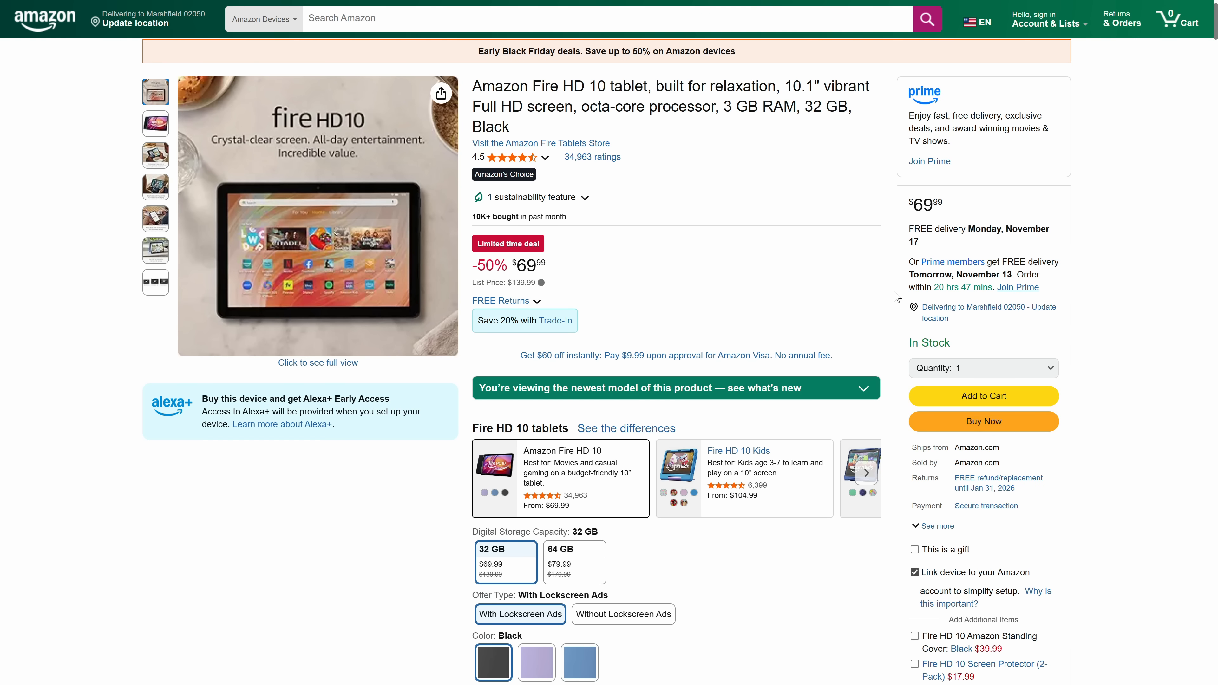
{"action": "mouse_move", "coordinate": [660, 334]}
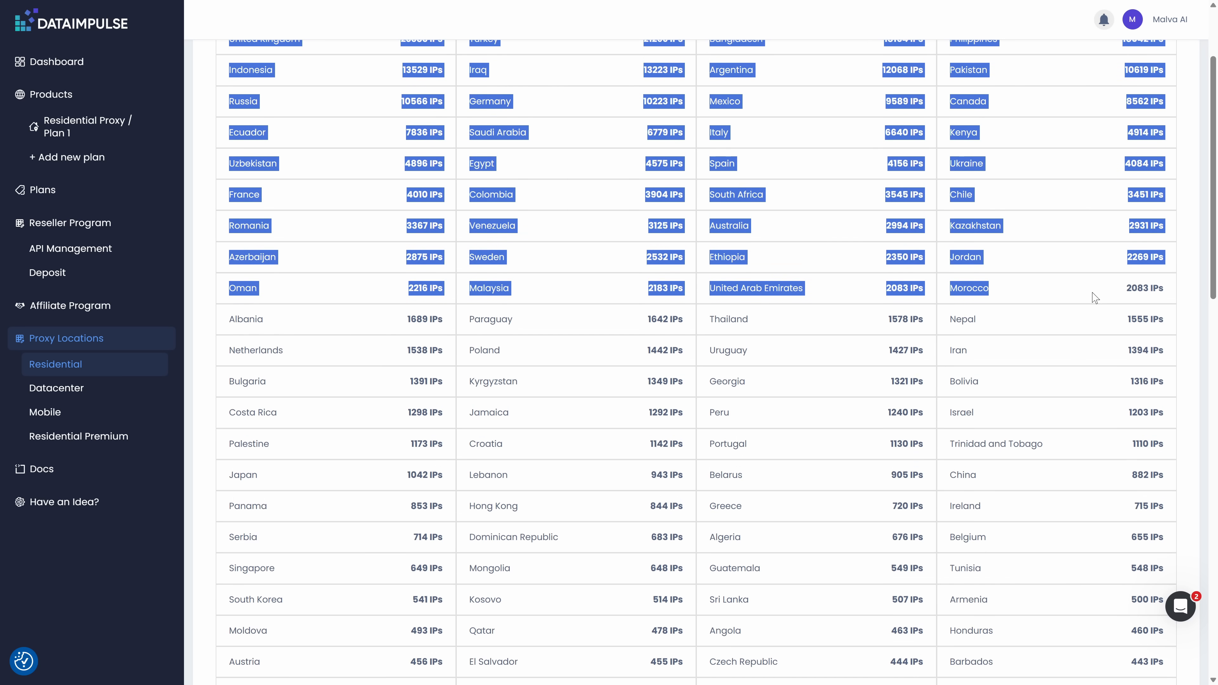
{"action": "scroll", "scroll_direction": "down", "scroll_amount": 3}
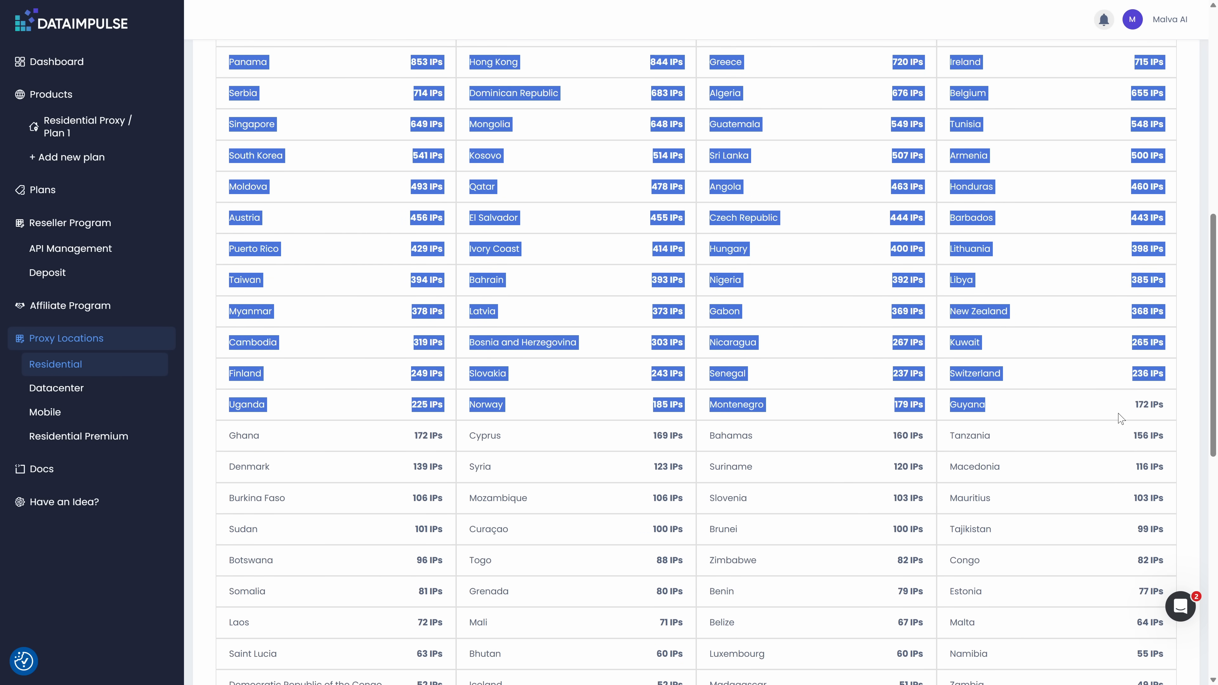
{"action": "scroll", "scroll_direction": "down", "scroll_amount": 3}
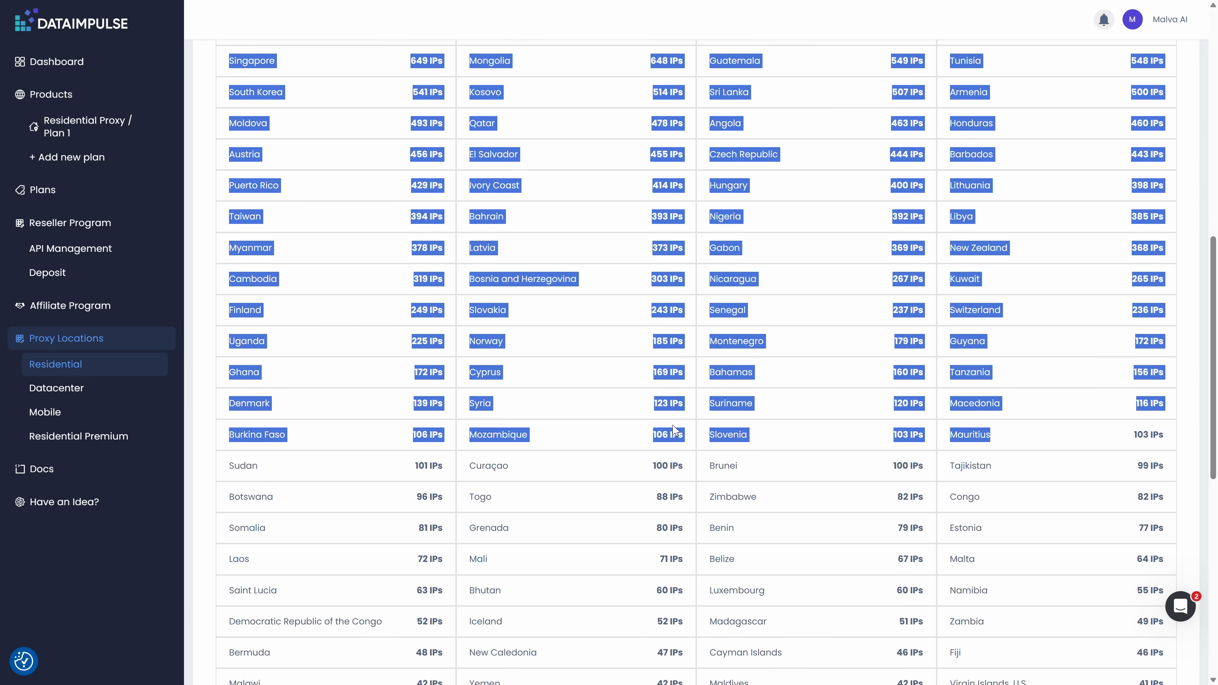
{"action": "scroll", "scroll_direction": "down", "scroll_amount": 3}
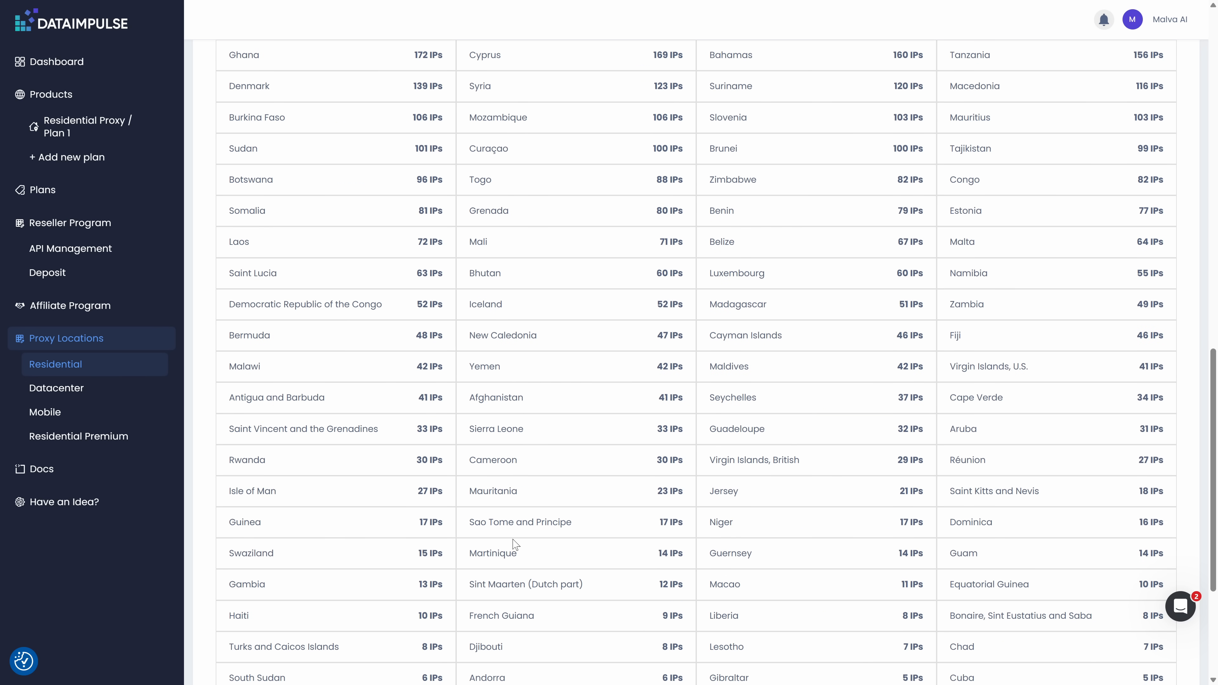
{"action": "scroll", "scroll_direction": "down", "scroll_amount": 3}
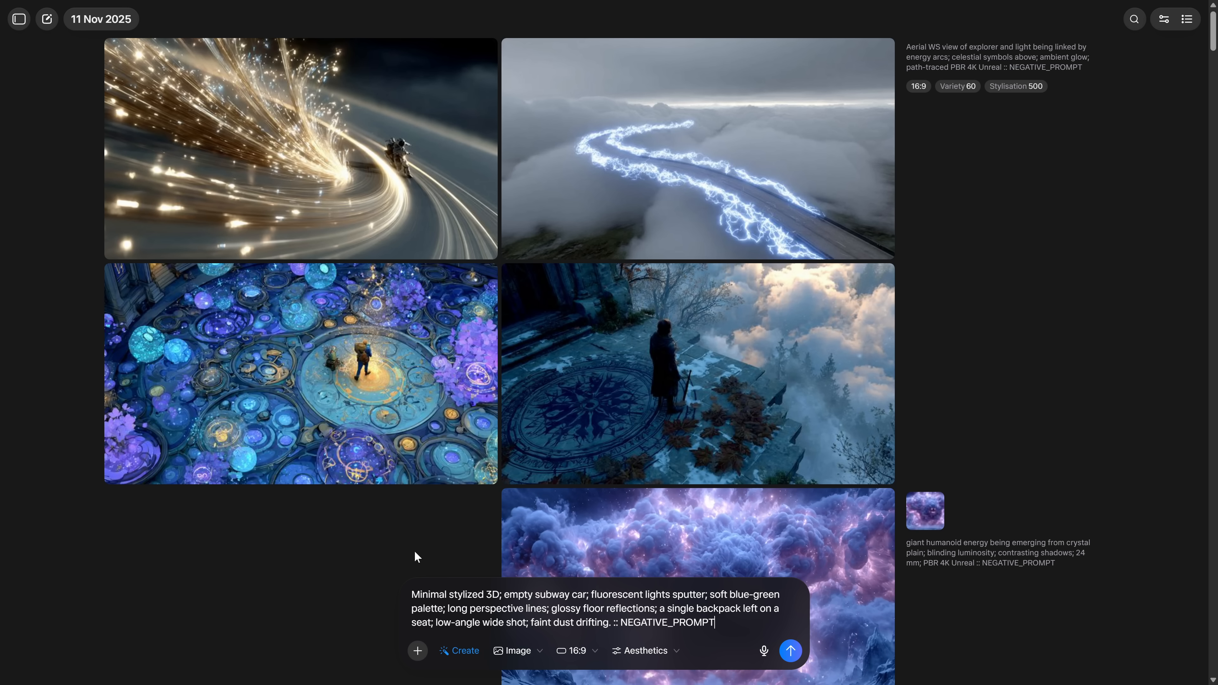
{"action": "mouse_move", "coordinate": [791, 651]}
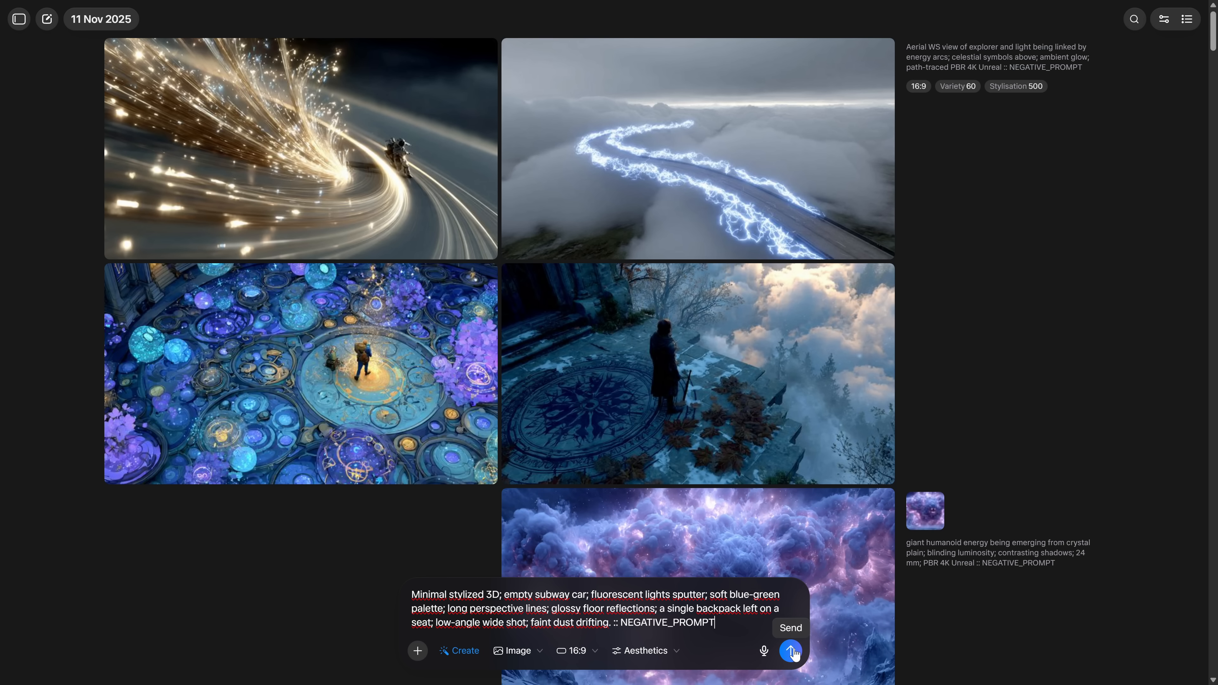
Step: Submit the empty subway car prompt and scroll through the generated images
{"action": "left_click", "coordinate": [791, 651]}
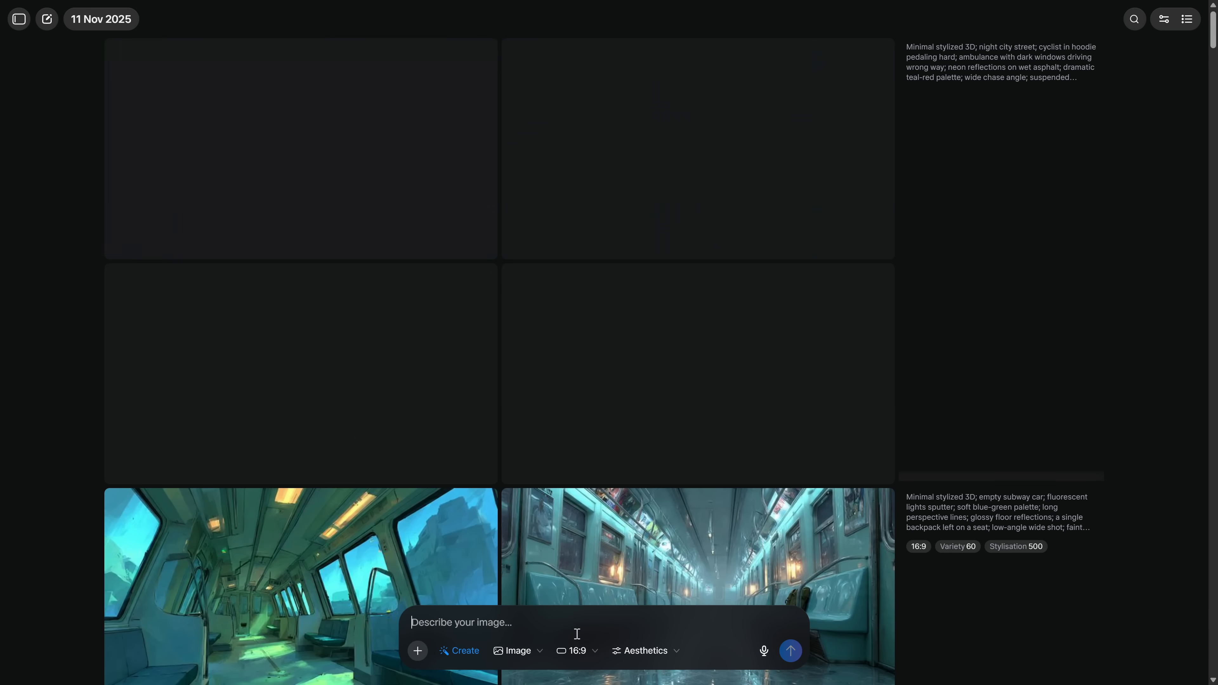
{"action": "scroll", "scroll_direction": "down", "scroll_amount": 3}
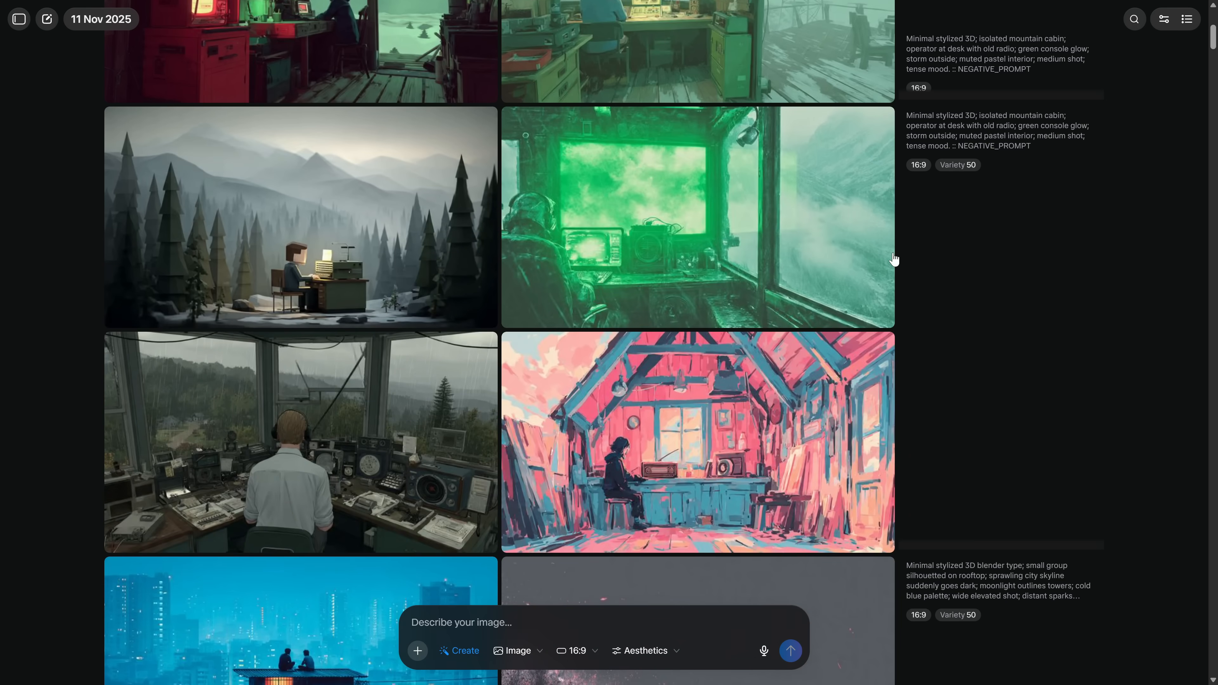
{"action": "scroll", "scroll_direction": "down", "scroll_amount": 3}
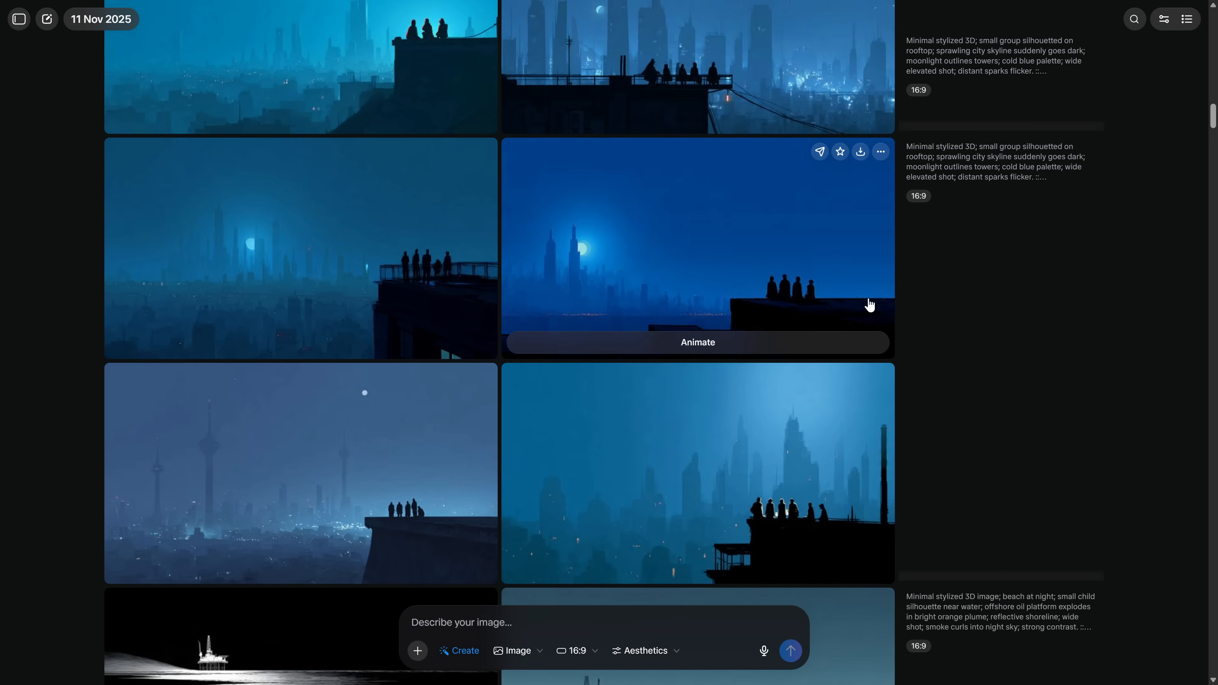
{"action": "scroll", "scroll_direction": "down", "scroll_amount": 3}
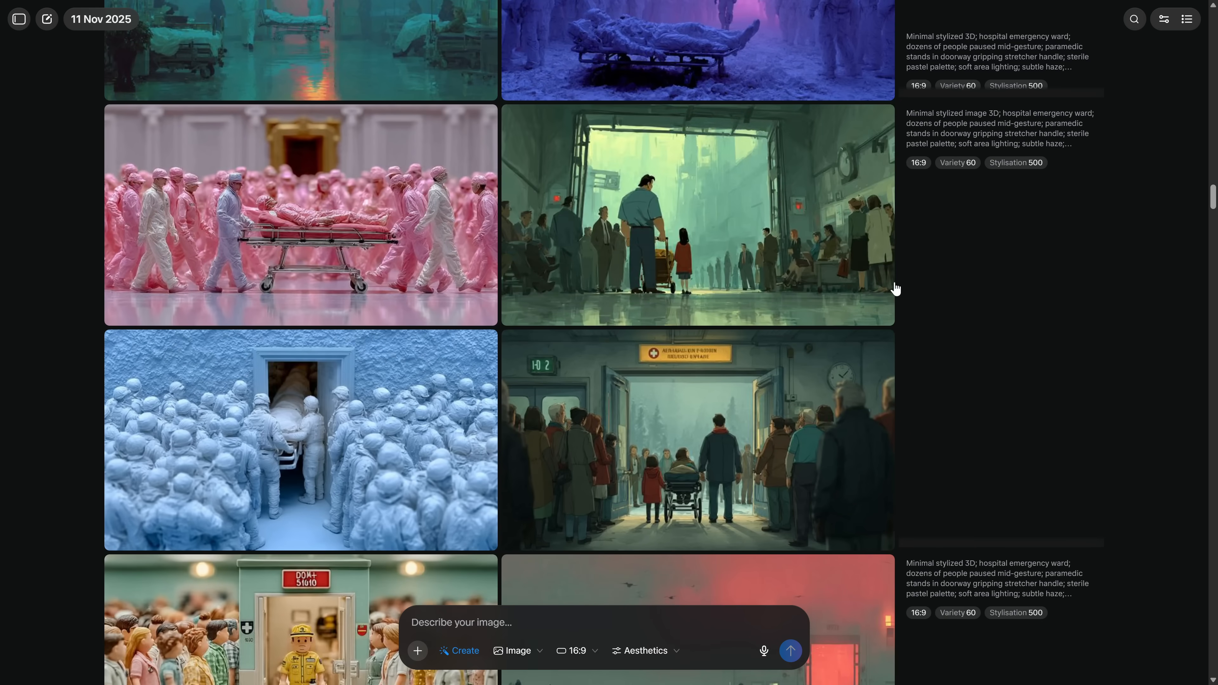
{"action": "scroll", "scroll_direction": "down", "scroll_amount": 3}
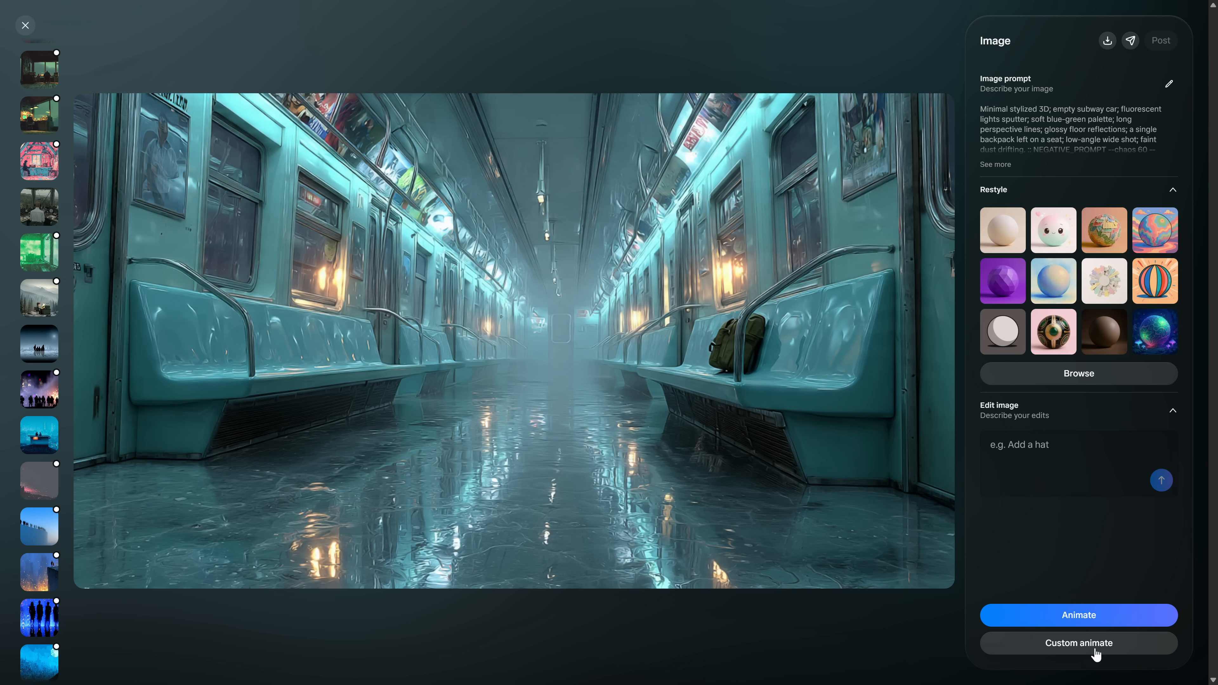
Step: Start a custom dolly-in animation of the subway image and return to the gallery
{"action": "left_click", "coordinate": [1079, 643]}
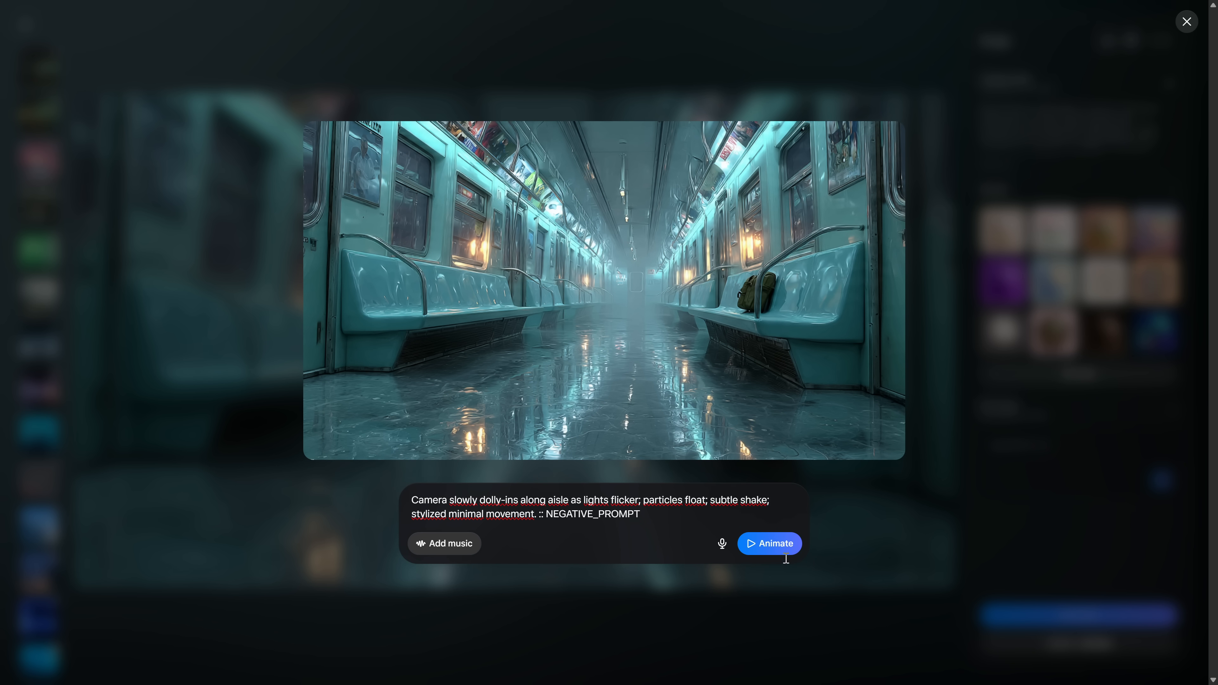
{"action": "left_click", "coordinate": [770, 544]}
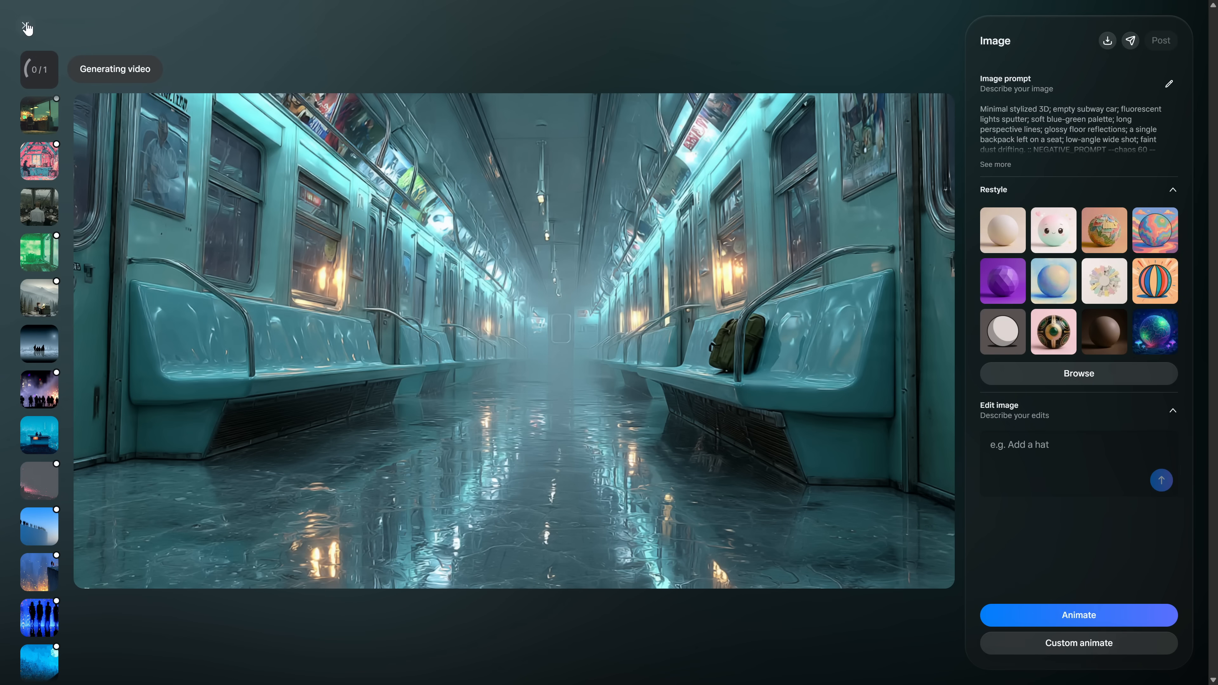
{"action": "left_click", "coordinate": [24, 27]}
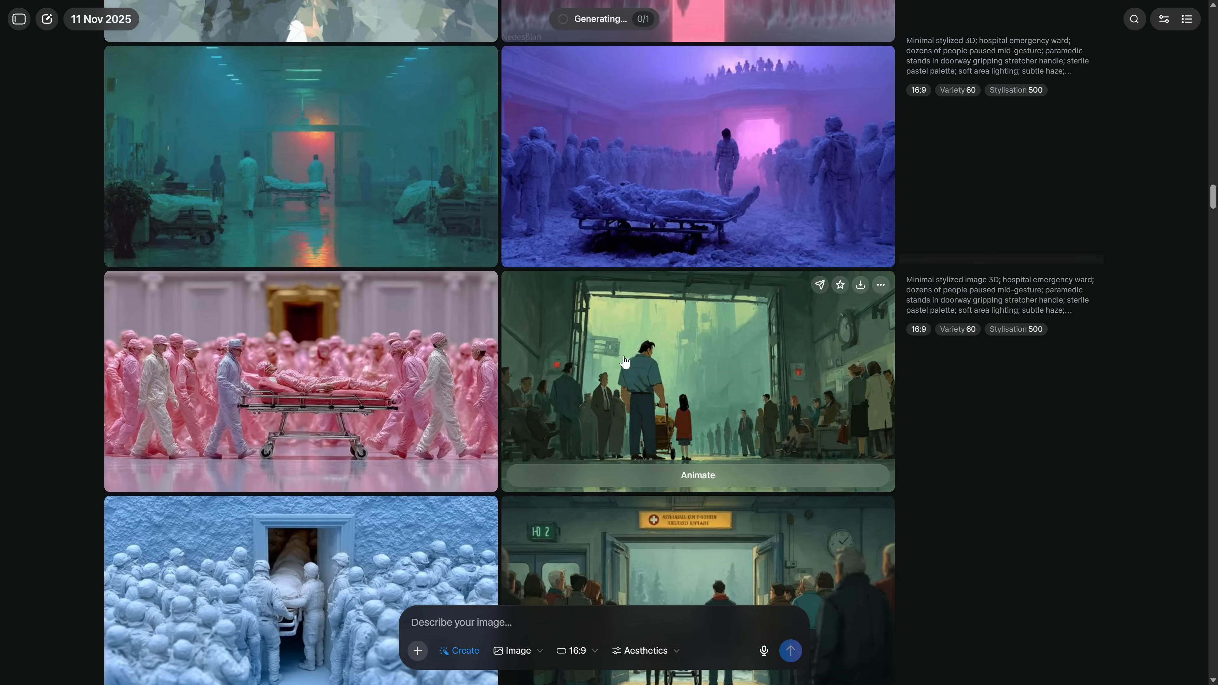
{"action": "scroll", "scroll_direction": "down", "scroll_amount": 3}
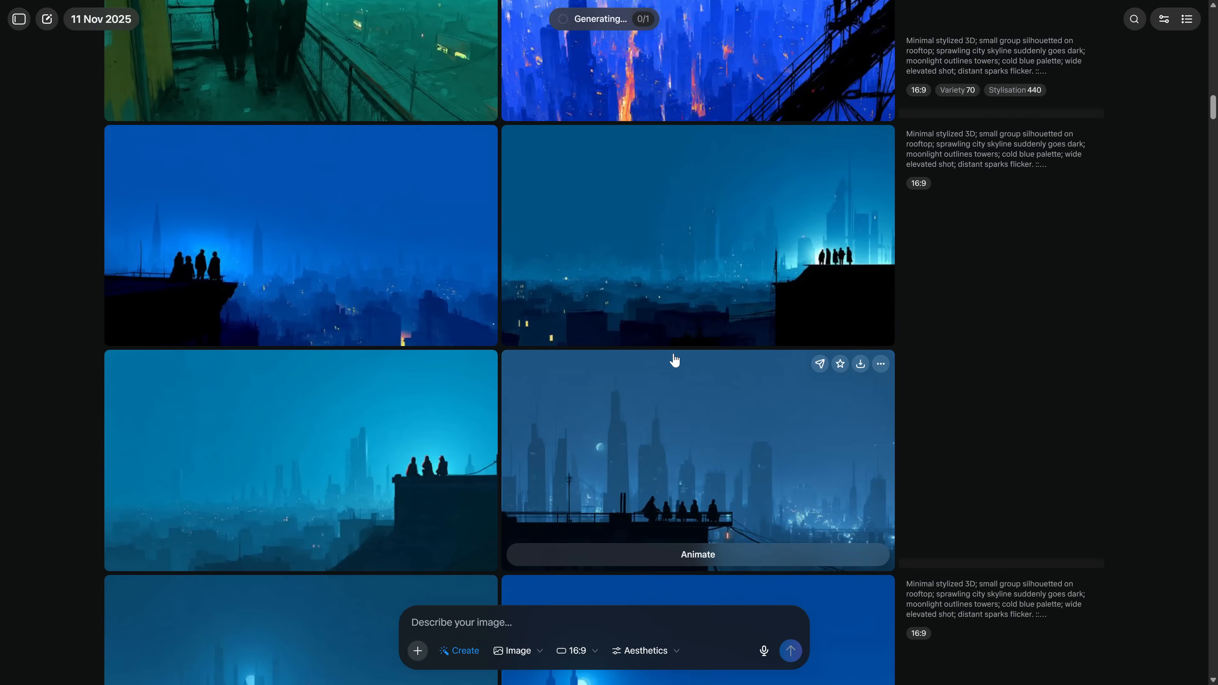
{"action": "scroll", "scroll_direction": "down", "scroll_amount": 3}
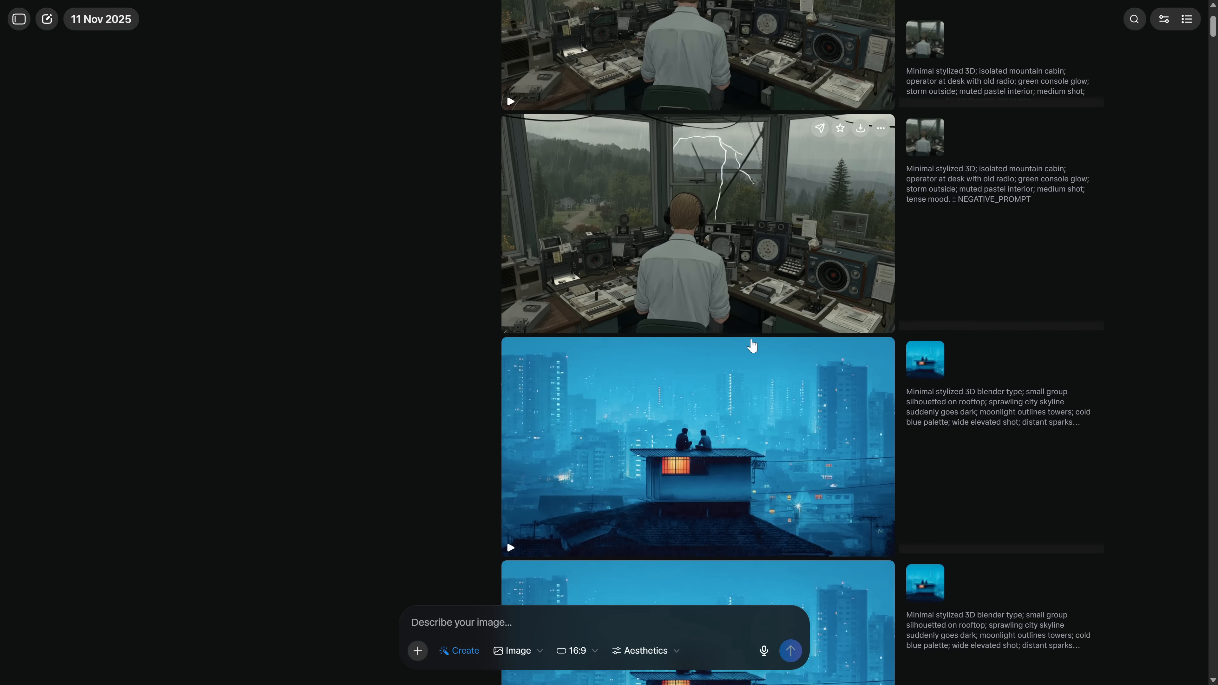
{"action": "scroll", "scroll_direction": "down", "scroll_amount": 3}
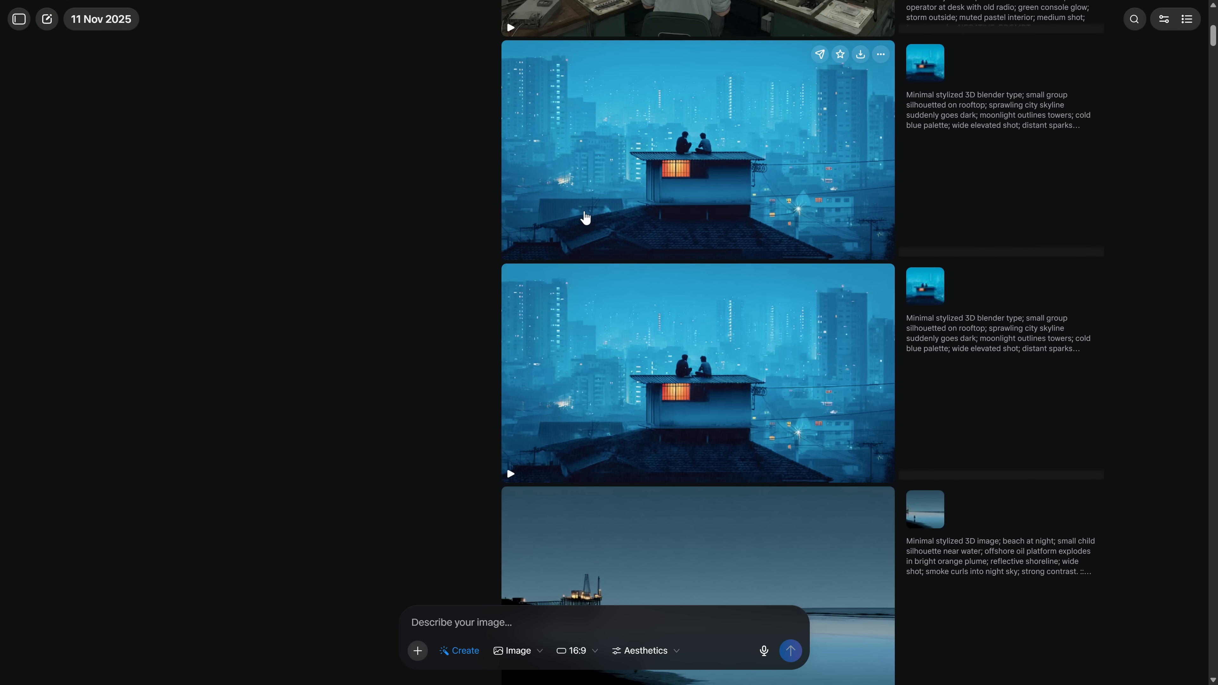
{"action": "scroll", "scroll_direction": "down", "scroll_amount": 3}
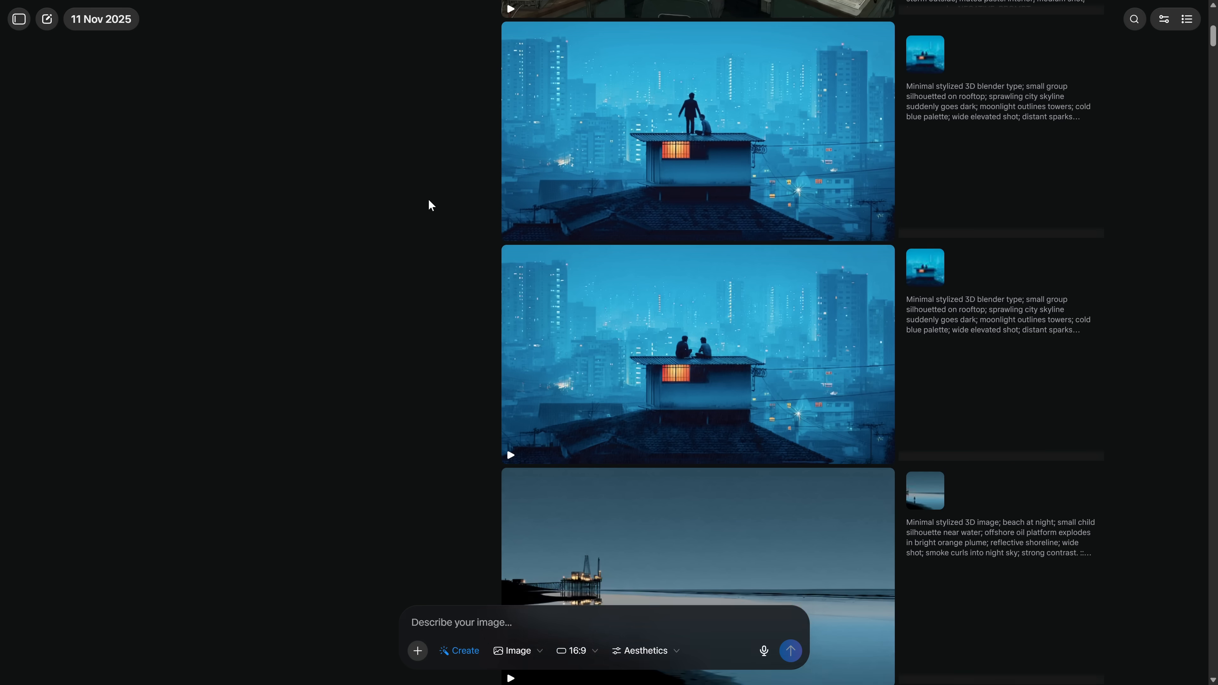
{"action": "scroll", "scroll_direction": "down", "scroll_amount": 3}
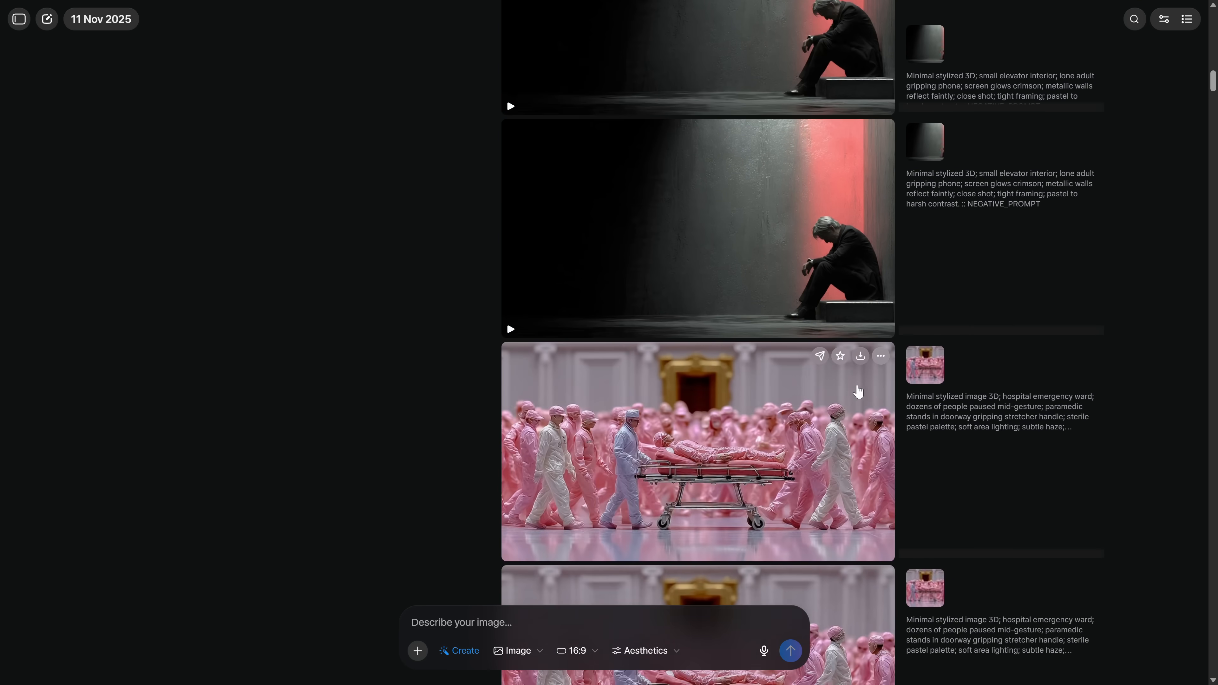
{"action": "scroll", "scroll_direction": "down", "scroll_amount": 3}
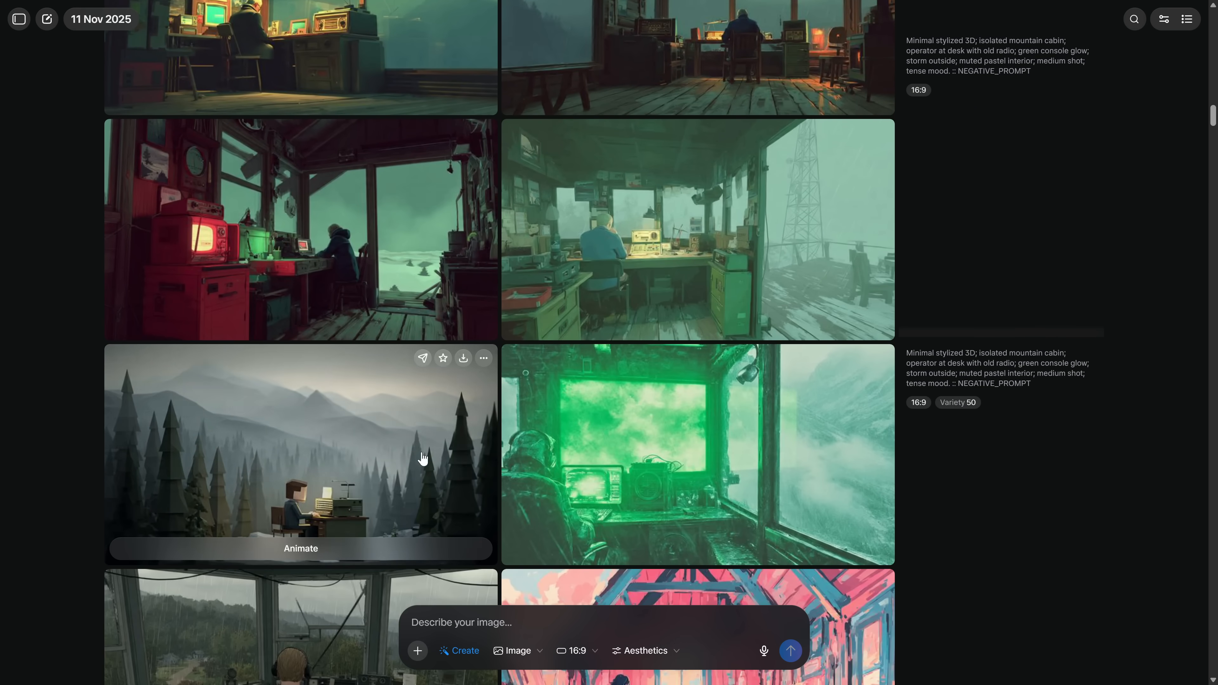
{"action": "scroll", "scroll_direction": "down", "scroll_amount": 3}
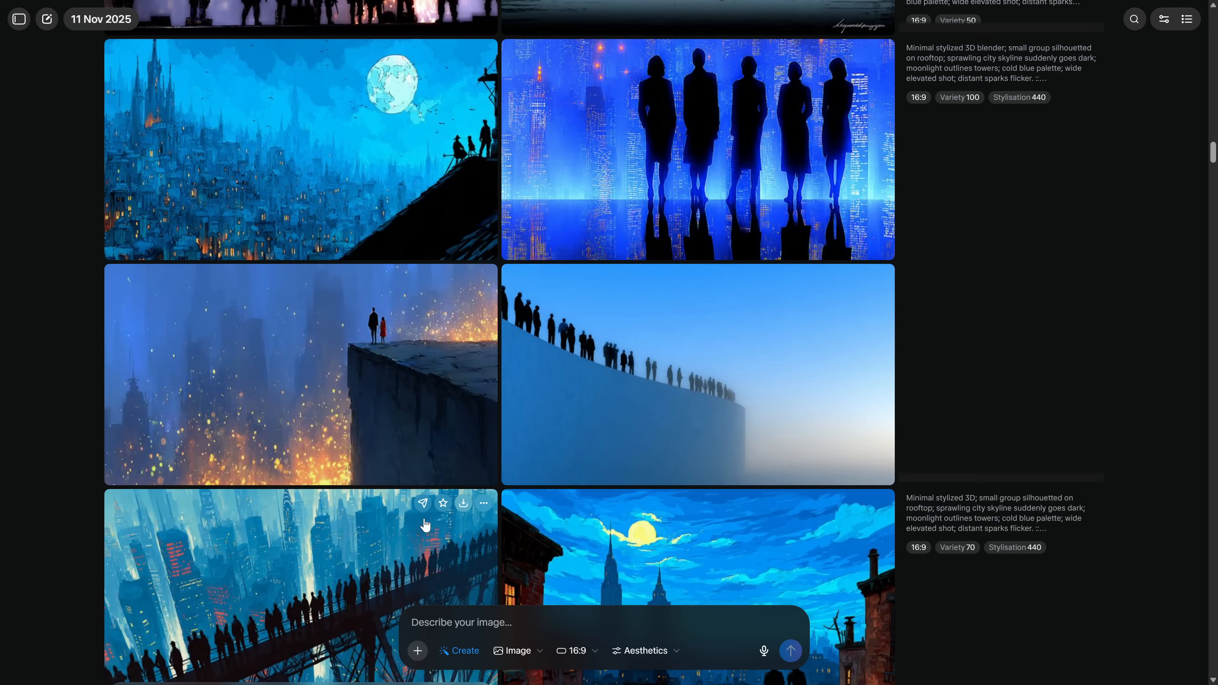
{"action": "scroll", "scroll_direction": "down", "scroll_amount": 3}
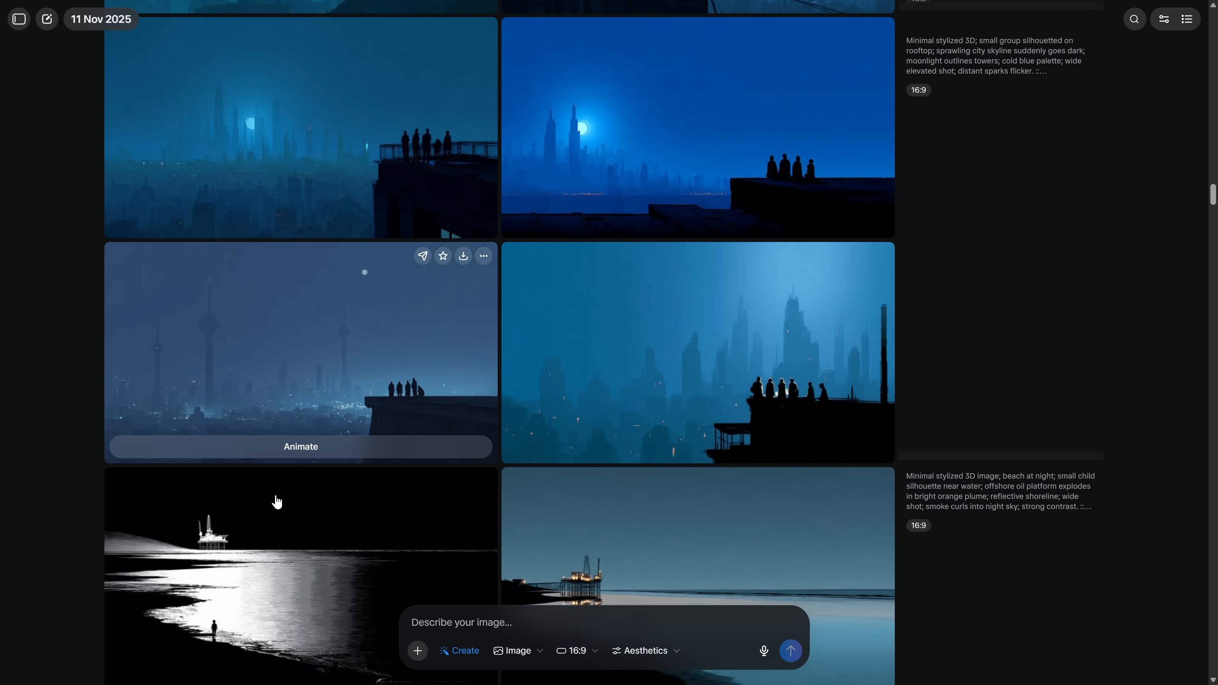
{"action": "scroll", "scroll_direction": "down", "scroll_amount": 3}
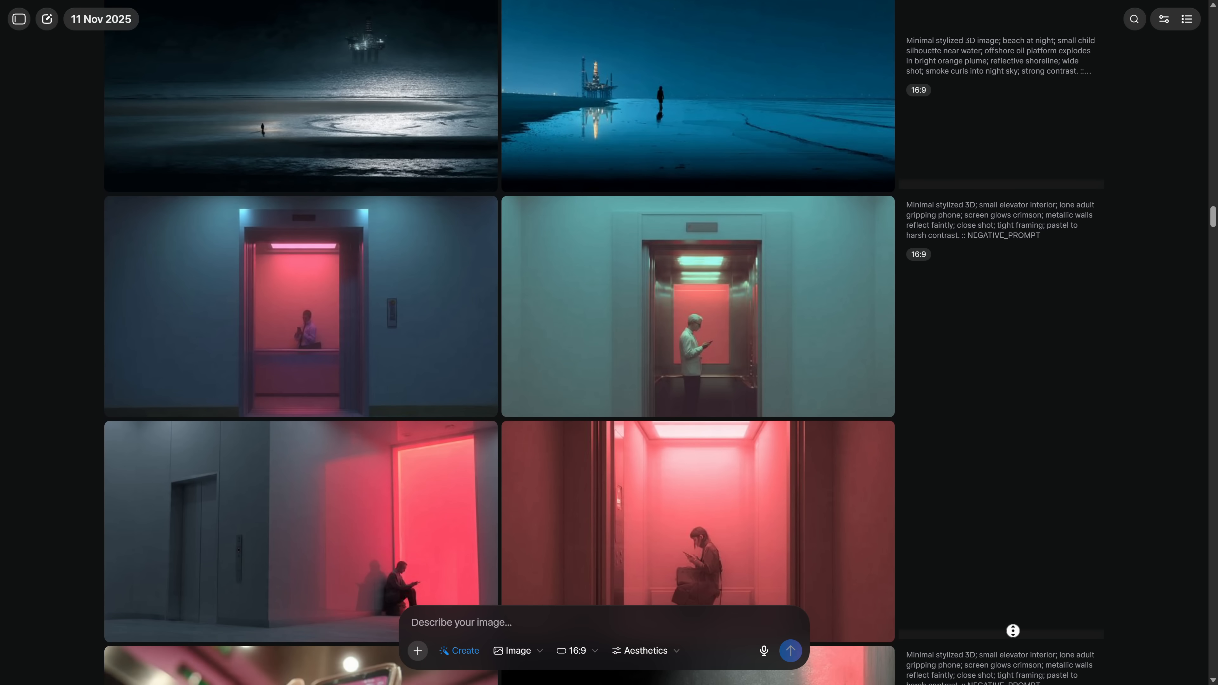
{"action": "scroll", "scroll_direction": "down", "scroll_amount": 3}
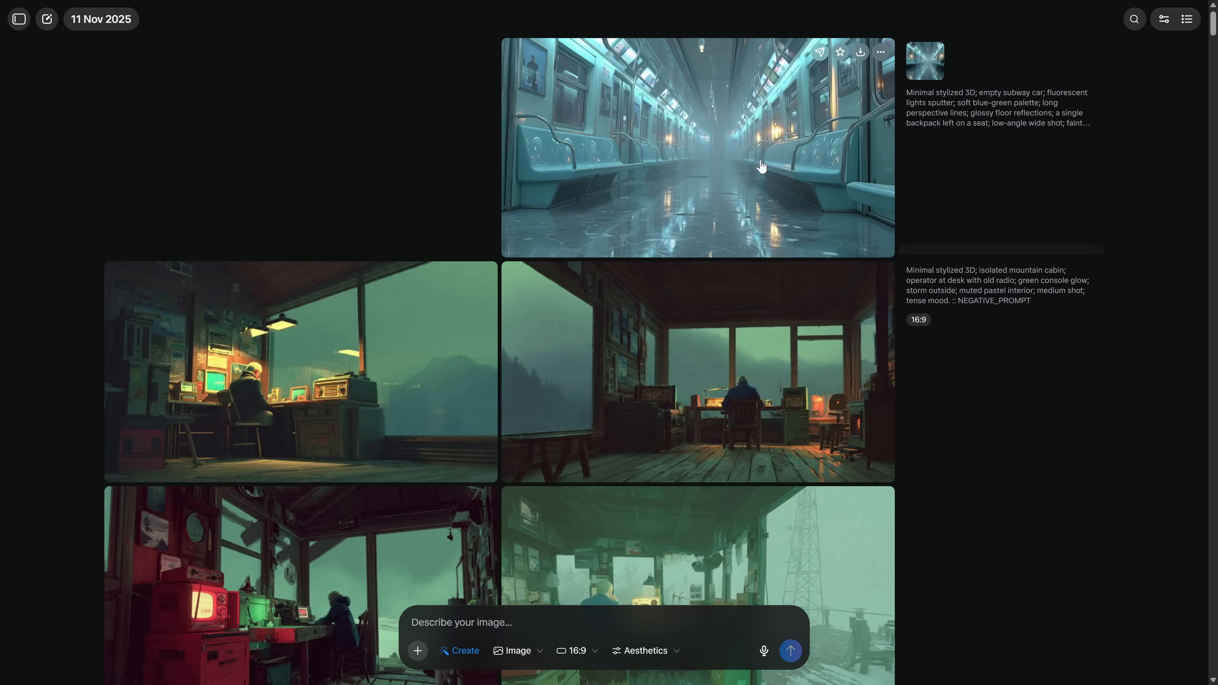
{"action": "scroll", "scroll_direction": "down", "scroll_amount": 3}
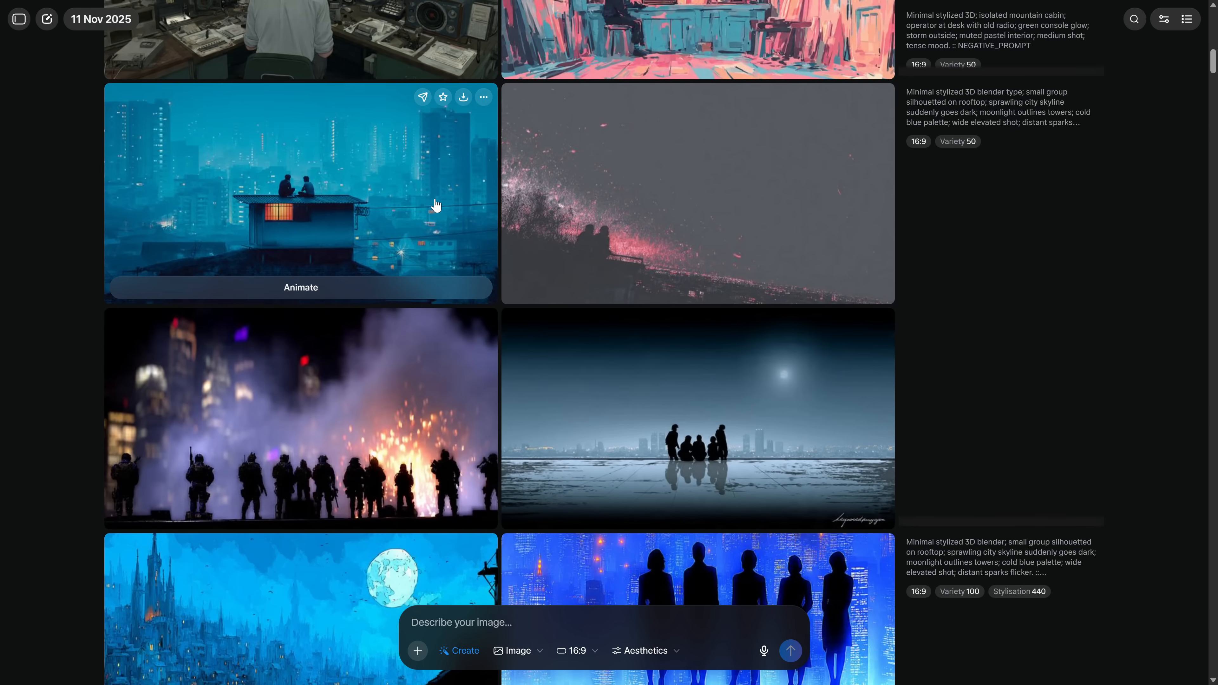
{"action": "scroll", "scroll_direction": "down", "scroll_amount": 3}
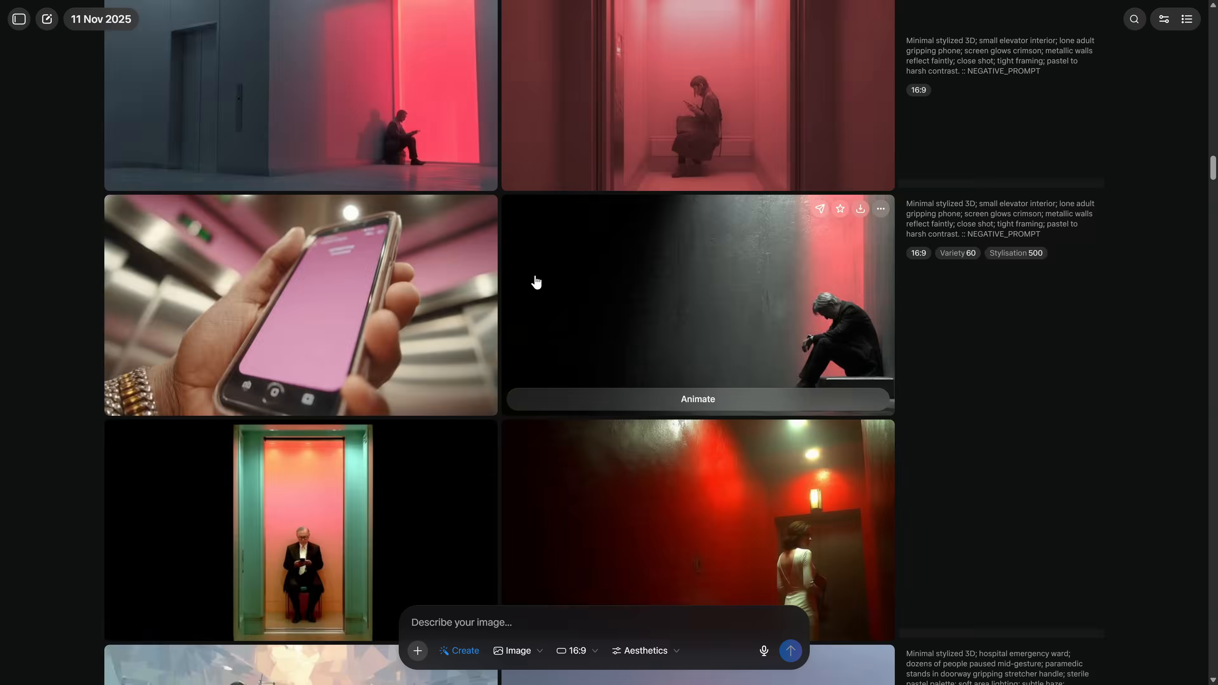
{"action": "scroll", "scroll_direction": "down", "scroll_amount": 3}
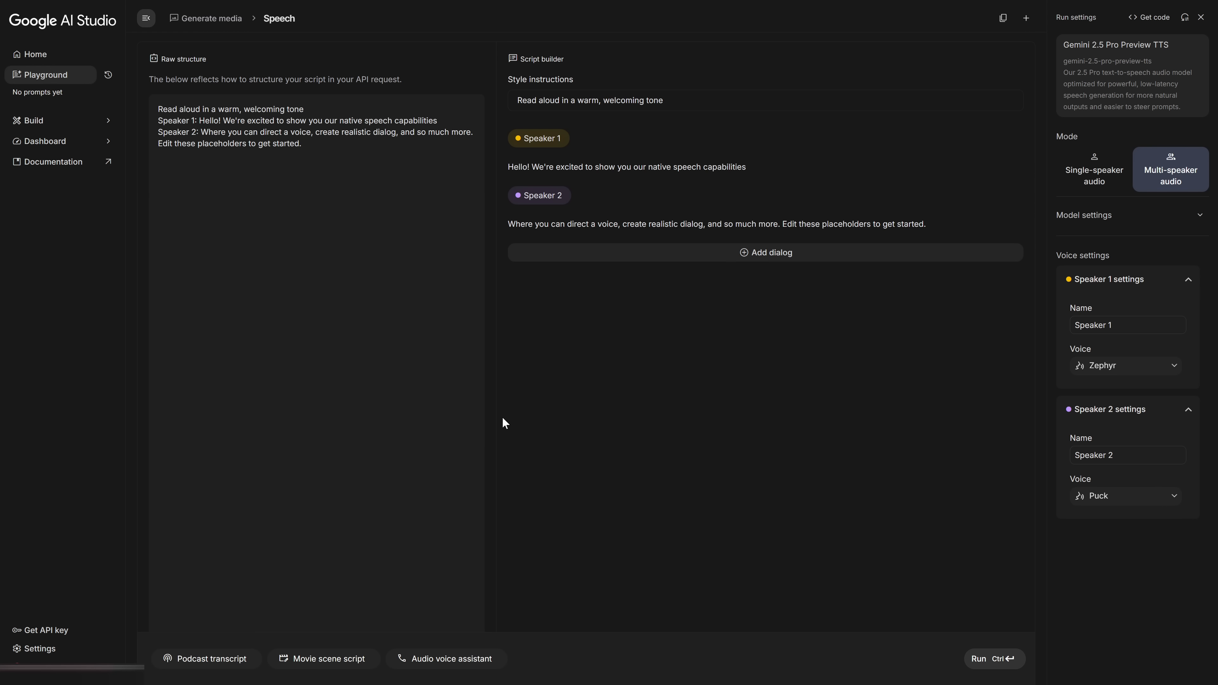
{"action": "mouse_move", "coordinate": [1112, 174]}
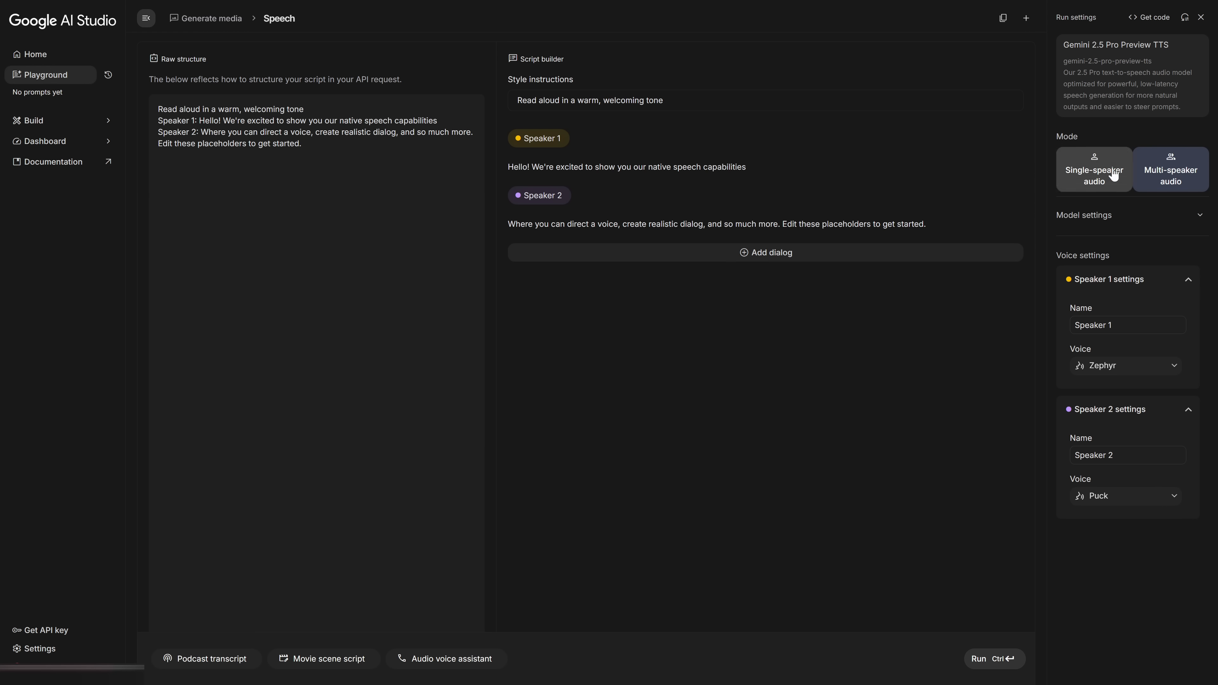
Step: Adjust the voice settings for the two-speaker script with Zephyr and Puck voices
{"action": "left_click", "coordinate": [1171, 169]}
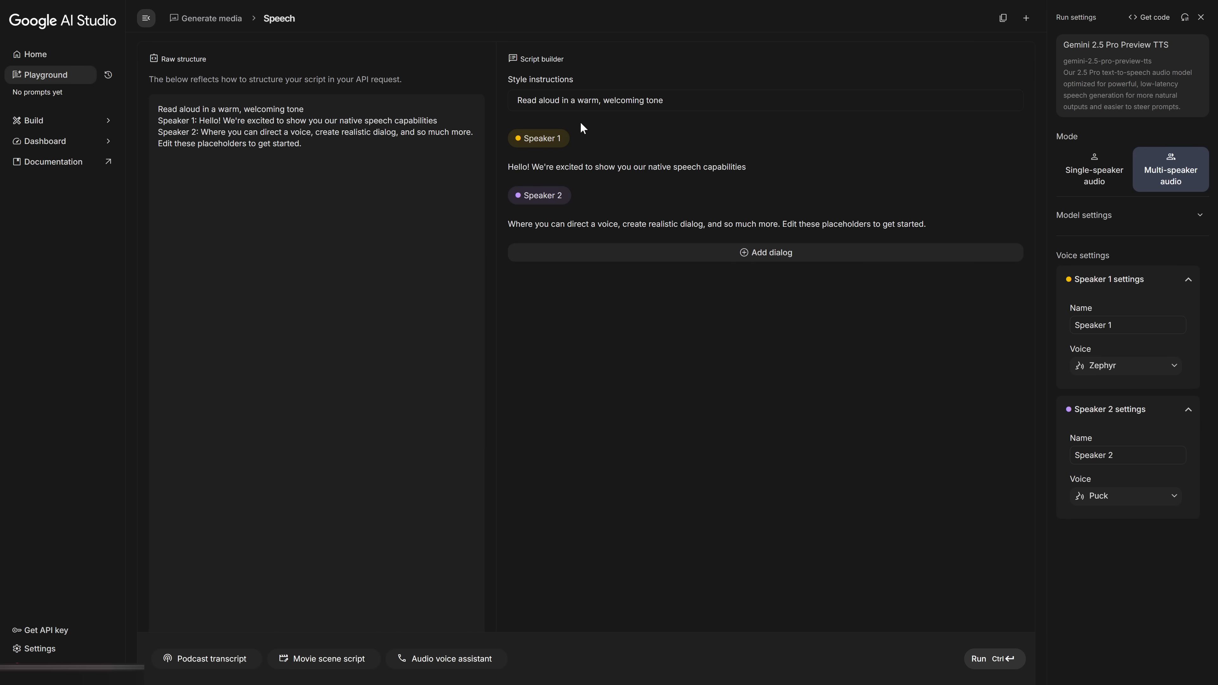
{"action": "mouse_move", "coordinate": [767, 377]}
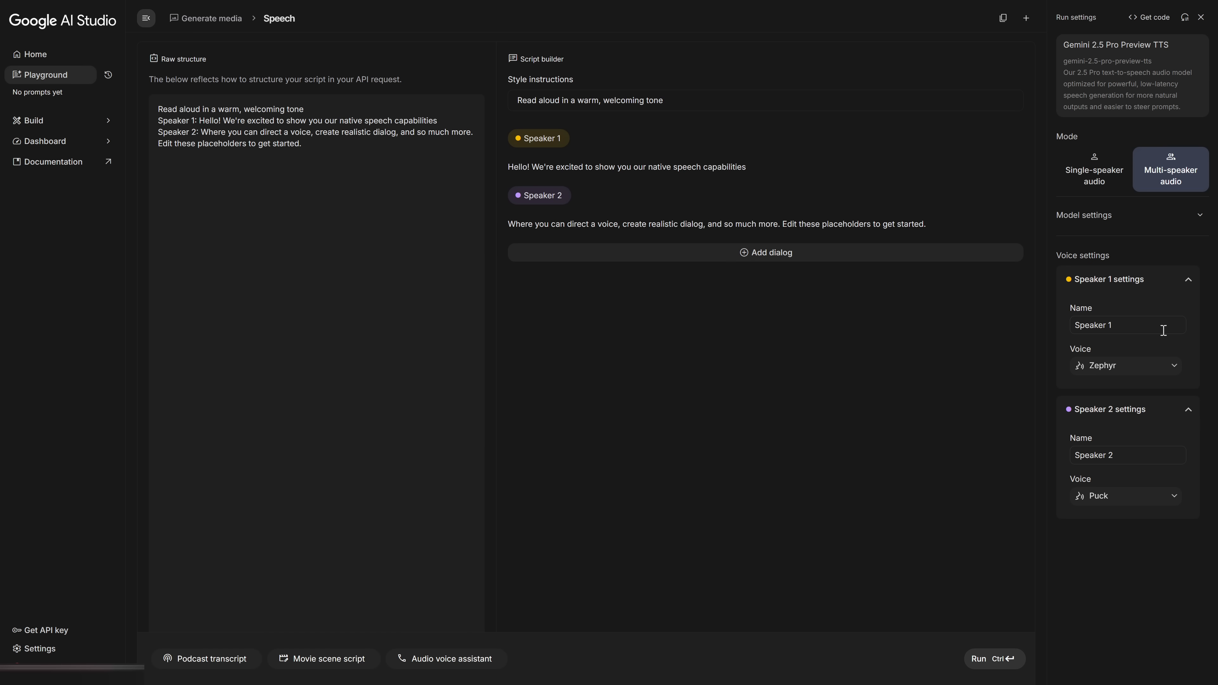
{"action": "mouse_move", "coordinate": [612, 119]}
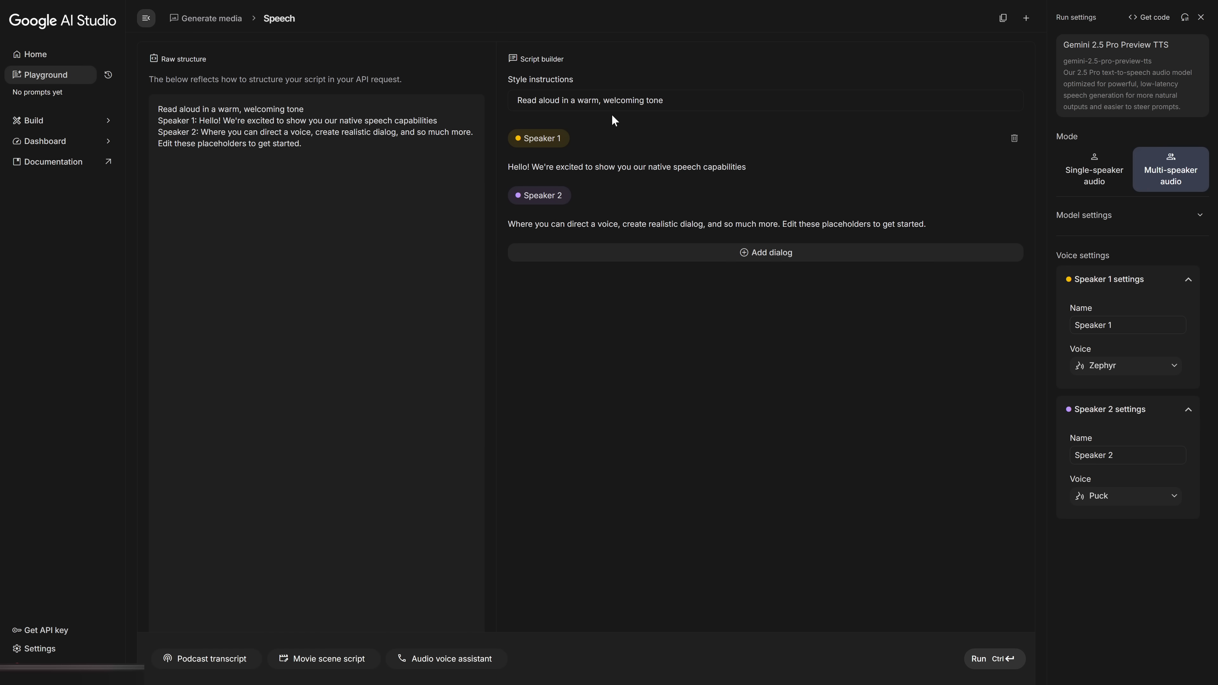
{"action": "left_click", "coordinate": [1095, 170]}
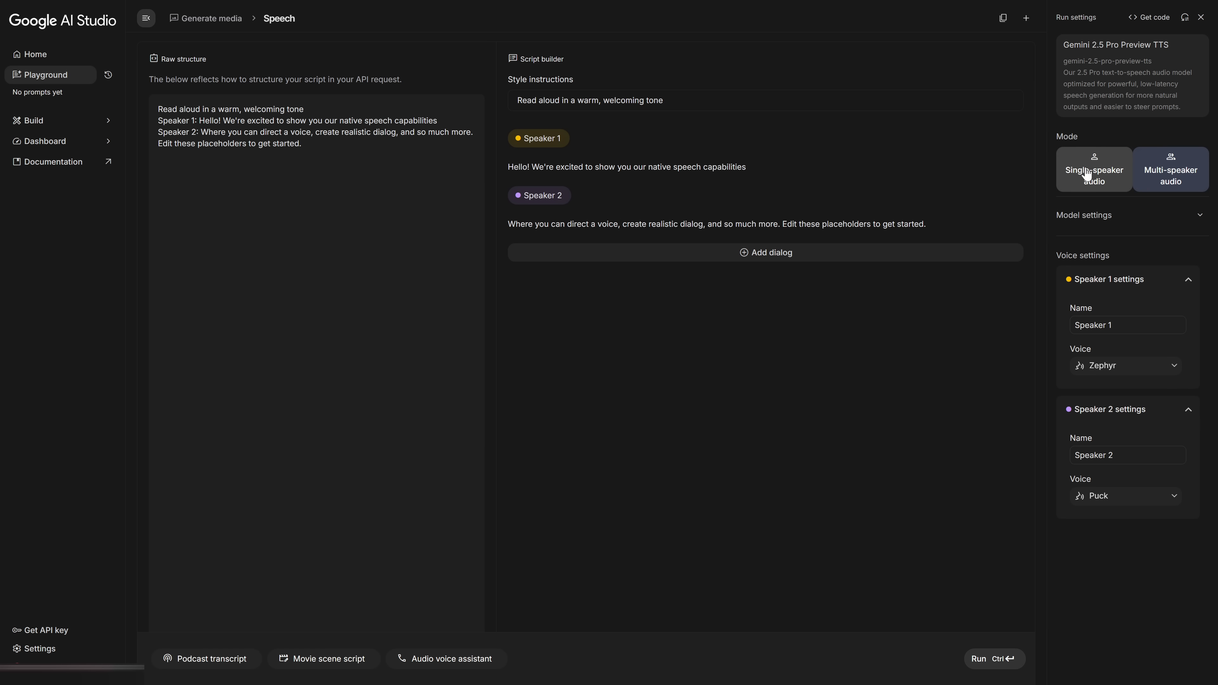
Step: Enter the single-narrator line 'The night feels dead, yet something moves beneath the city's silence.' and start a new prompt
{"action": "left_click", "coordinate": [1094, 169]}
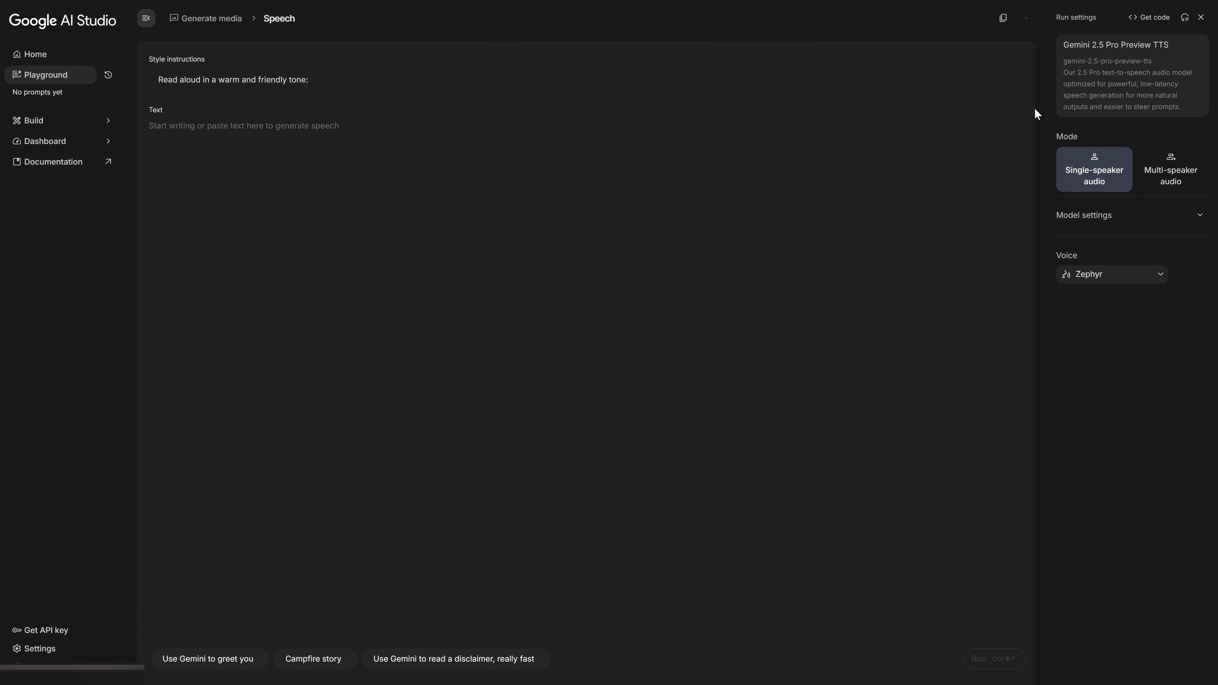
{"action": "mouse_move", "coordinate": [232, 63]}
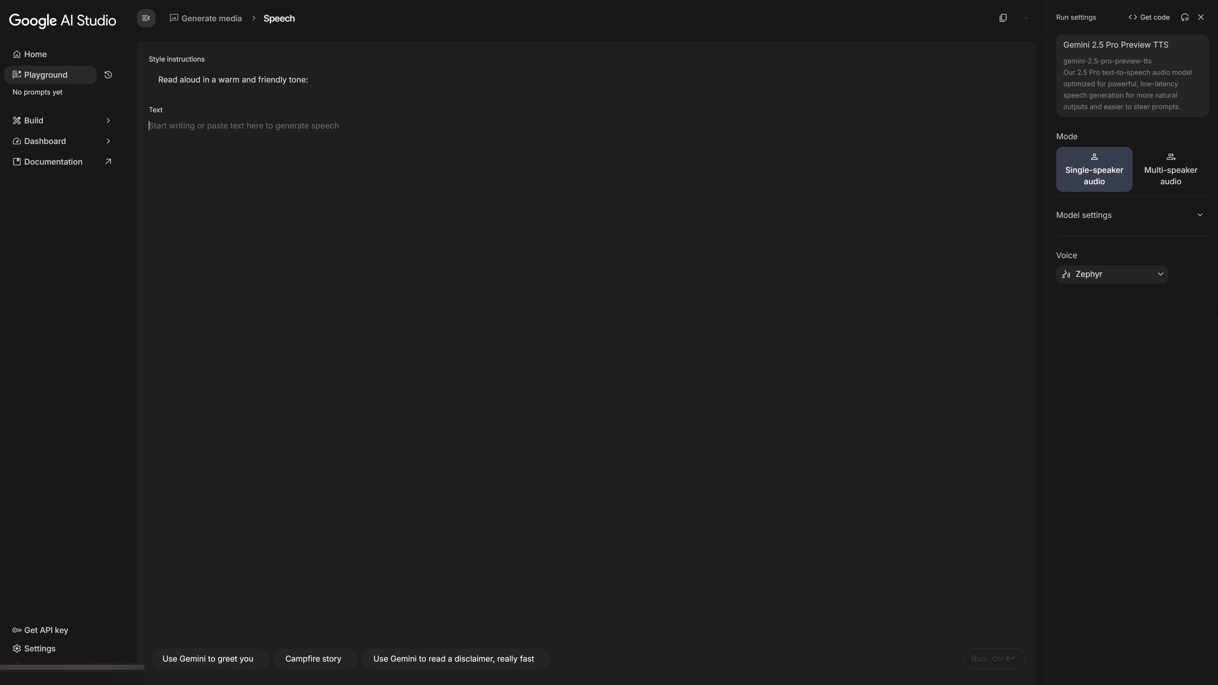
{"action": "left_click", "coordinate": [1112, 274]}
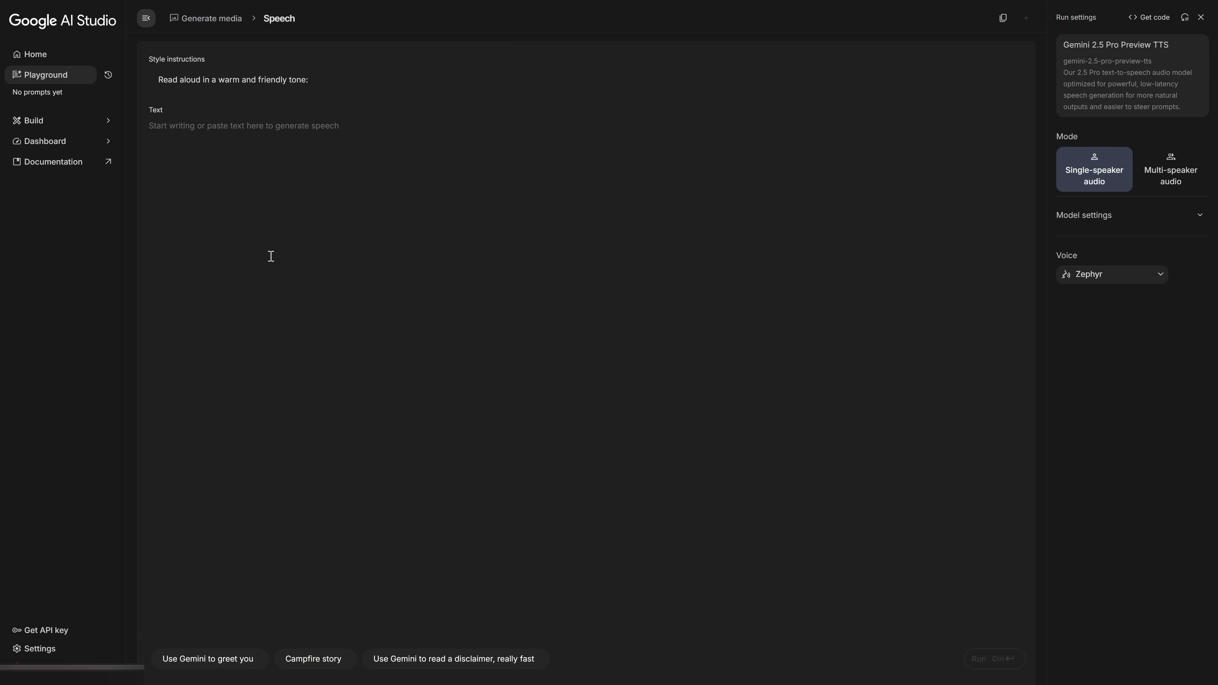
{"action": "left_click", "coordinate": [1112, 274]}
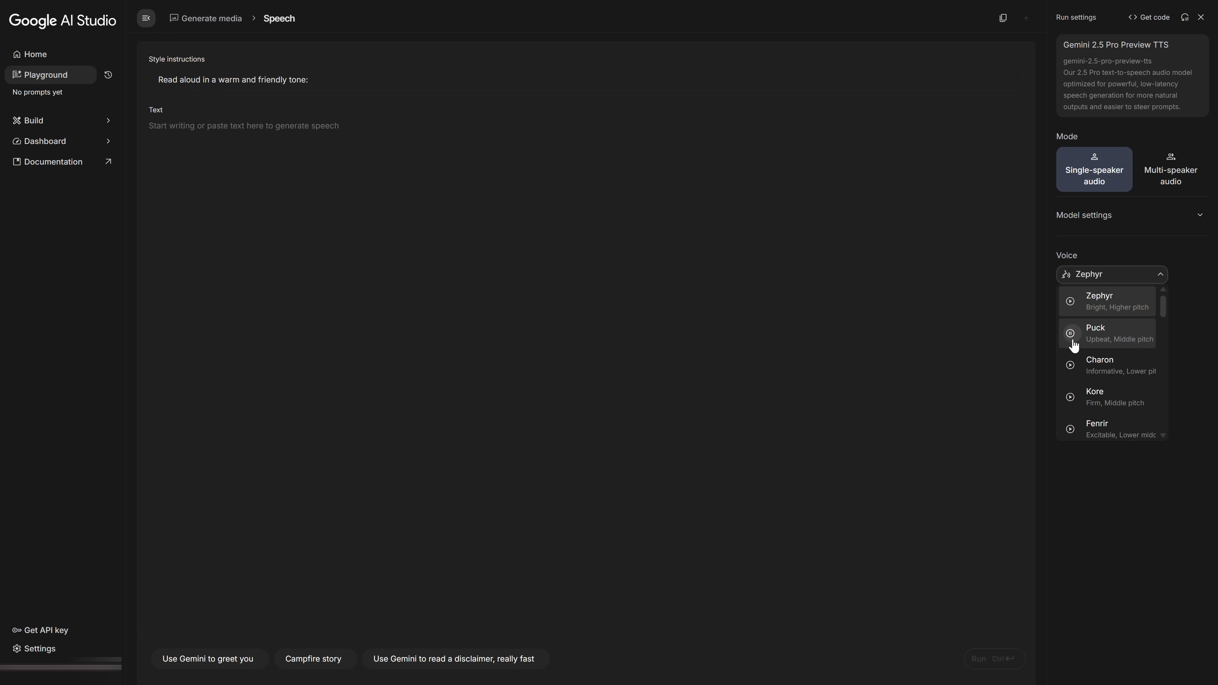
{"action": "mouse_move", "coordinate": [1081, 377]}
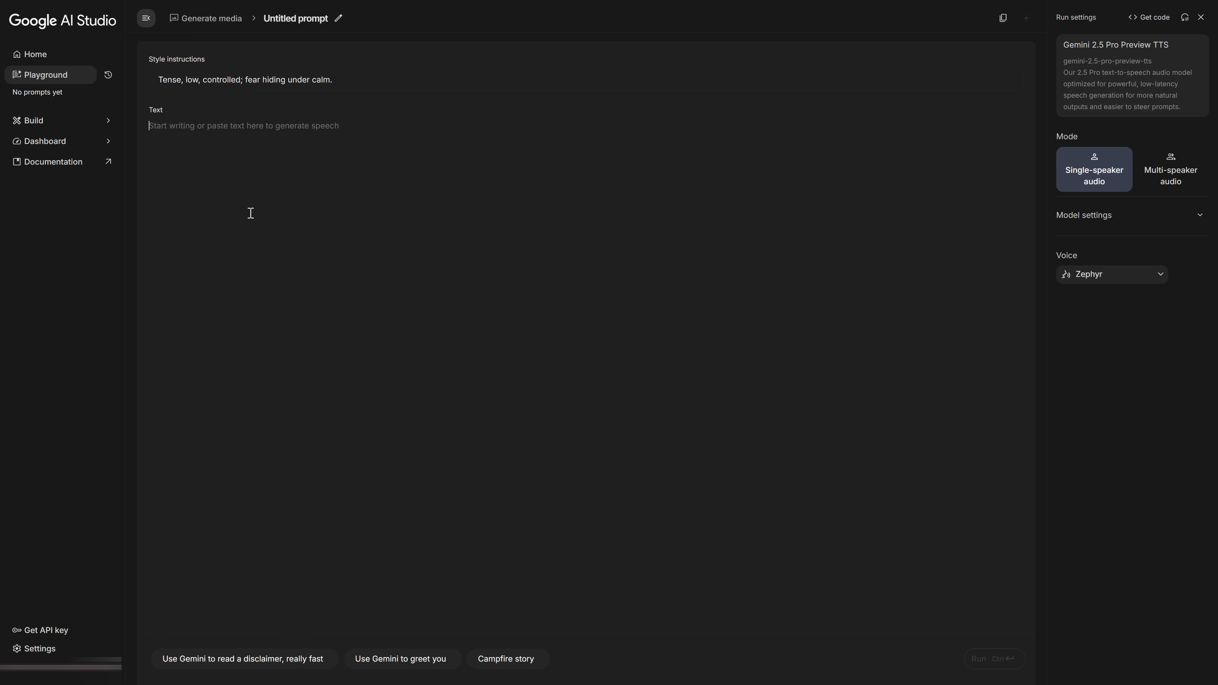
{"action": "mouse_move", "coordinate": [252, 212]}
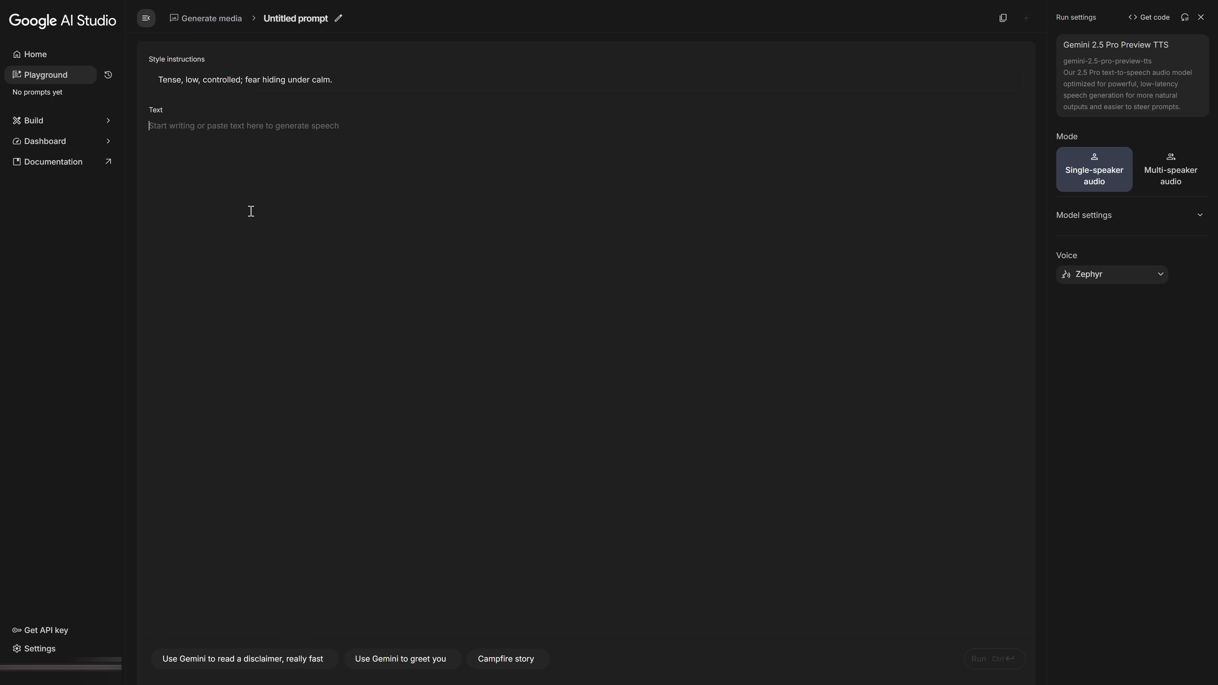
{"action": "type", "text": "The night feels dead, yet something moves beneath the city's silence."}
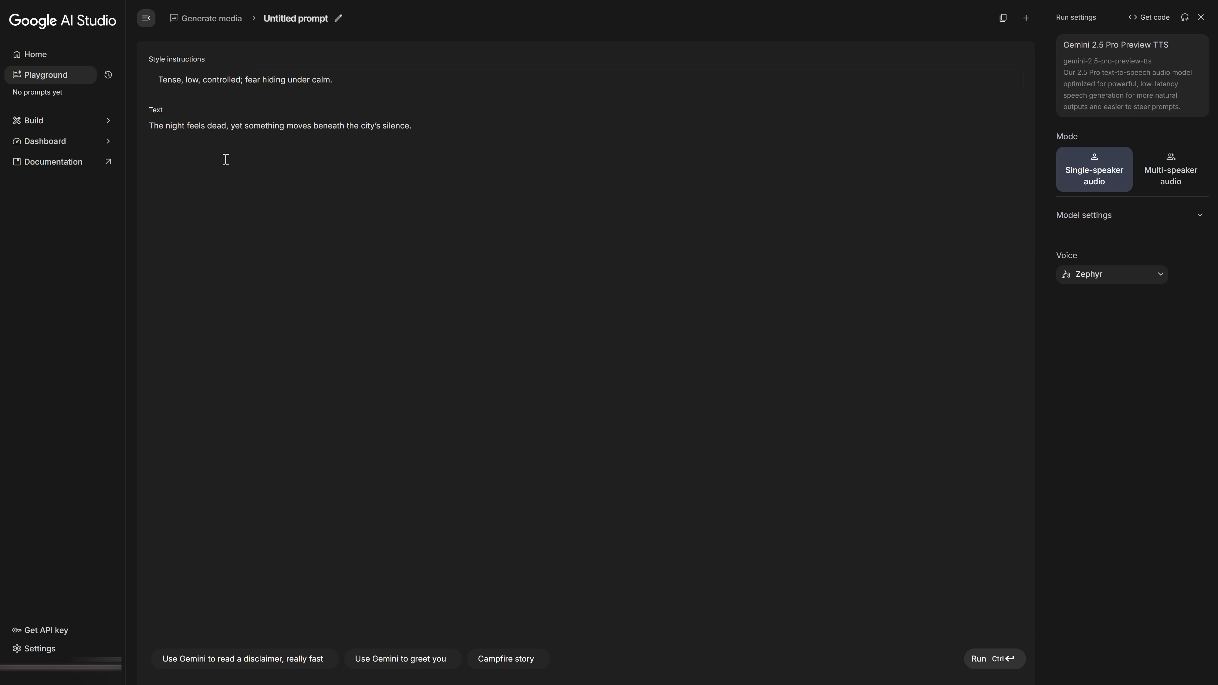
{"action": "mouse_move", "coordinate": [310, 175]}
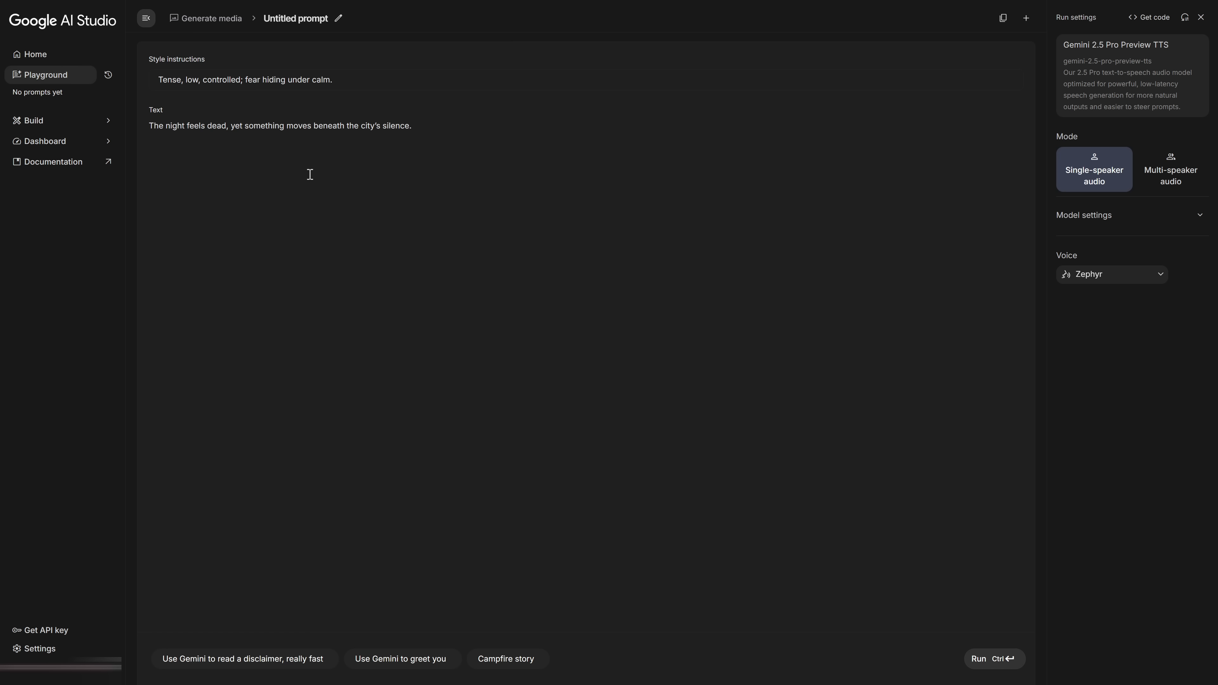
{"action": "mouse_move", "coordinate": [117, 128]}
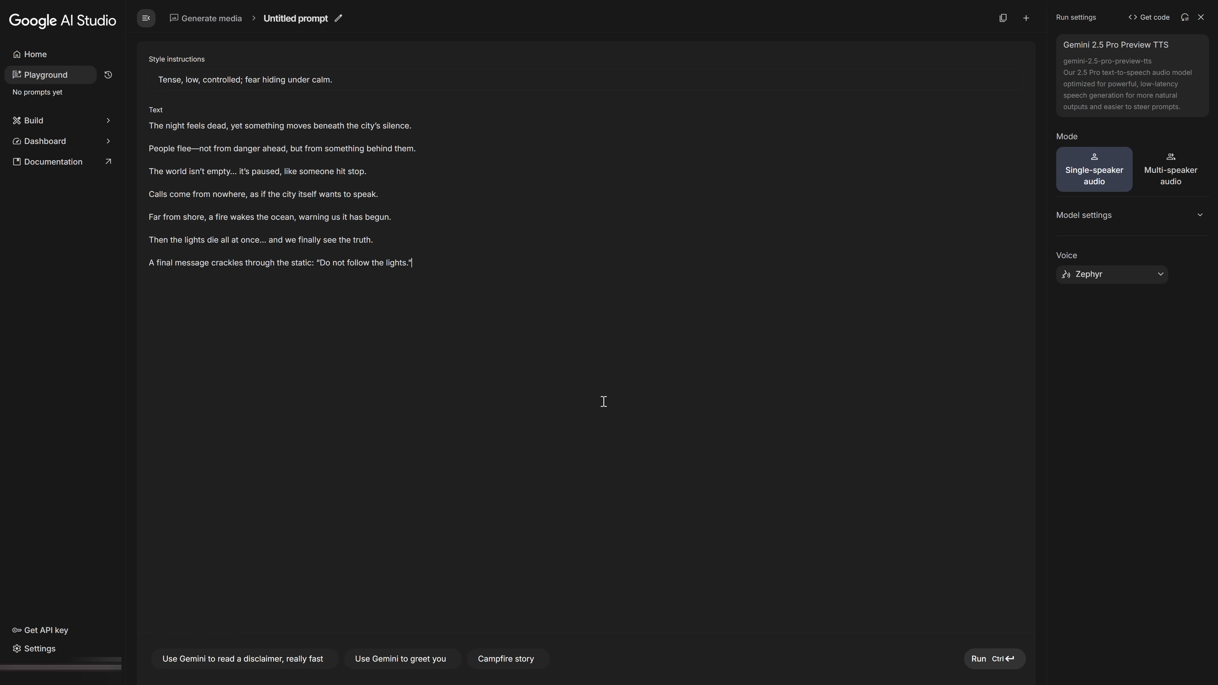
{"action": "left_click", "coordinate": [1171, 169]}
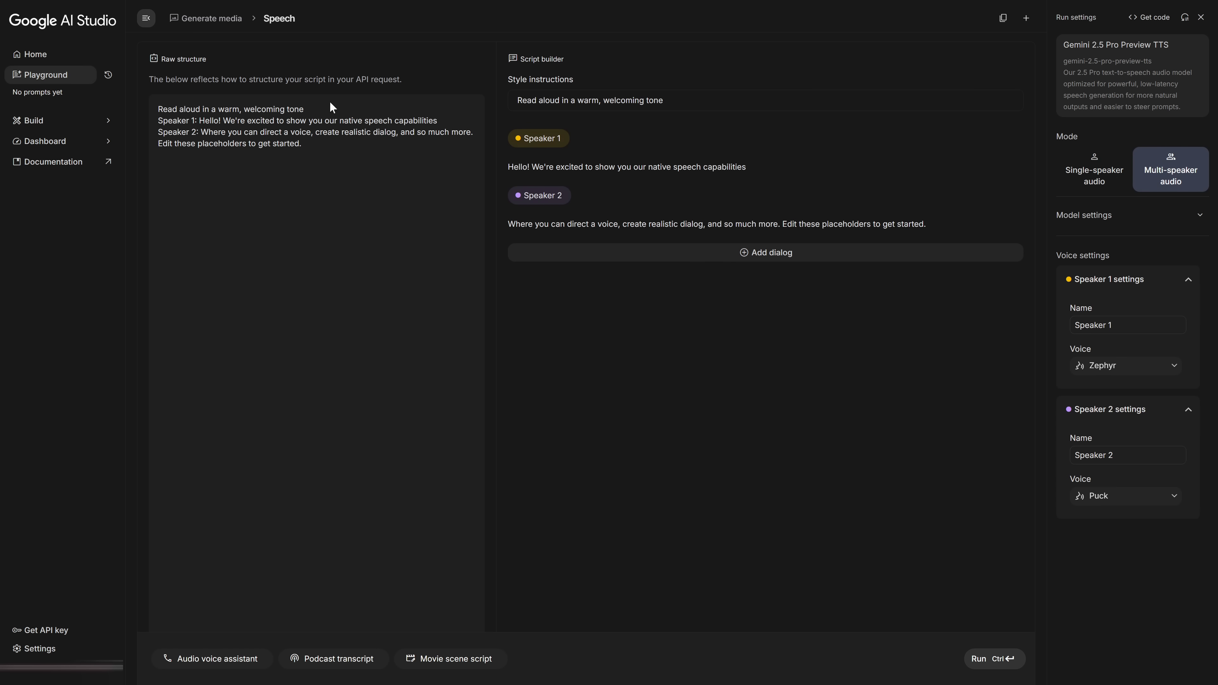
Step: Switch from the speech playground to Meta AI's gallery of generated subway scenes
{"action": "left_click", "coordinate": [1094, 170]}
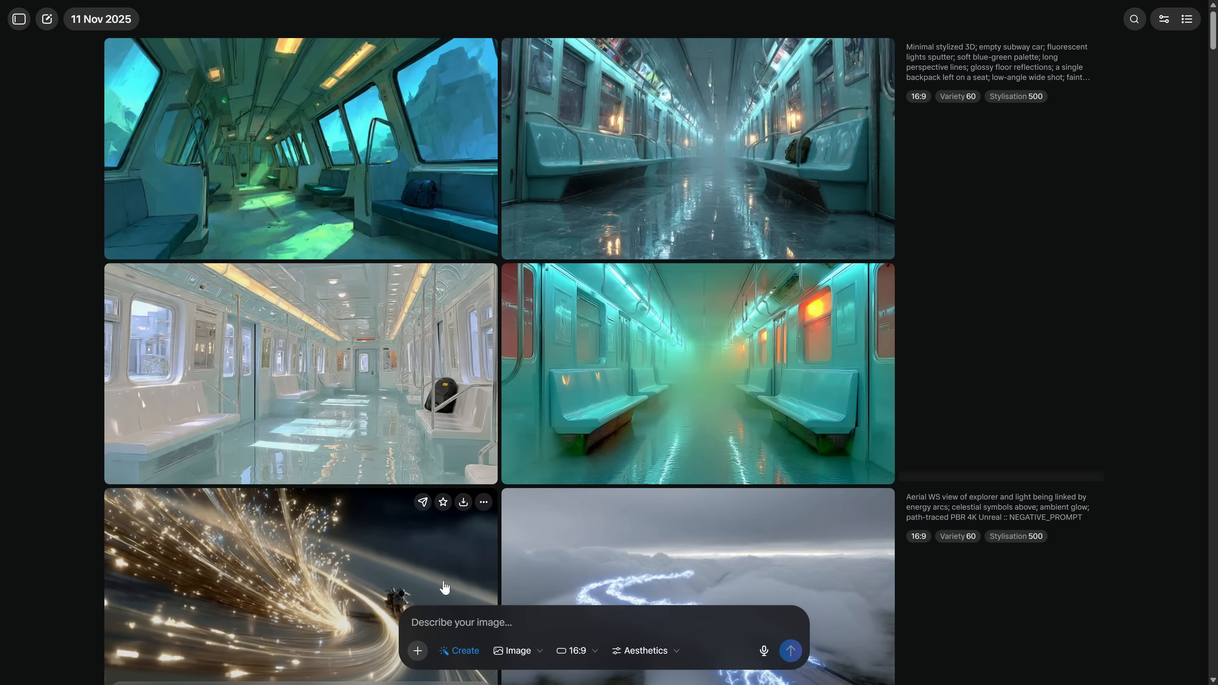
Step: Submit the 'Minimal stylized 3D; night city street; cyclist in hoodie' prompt and set AI Studio to single-speaker audio
{"action": "type", "text": "Minimal stylized 3D; night city street; cyclist in hoodie pedaling hard; ambulance with dark windows driving wrong way; neon reflections on wet asphalt; dramatic teal-red palette; wide chase angle; suspended tension. :: NEGATIVE_PROMPT"}
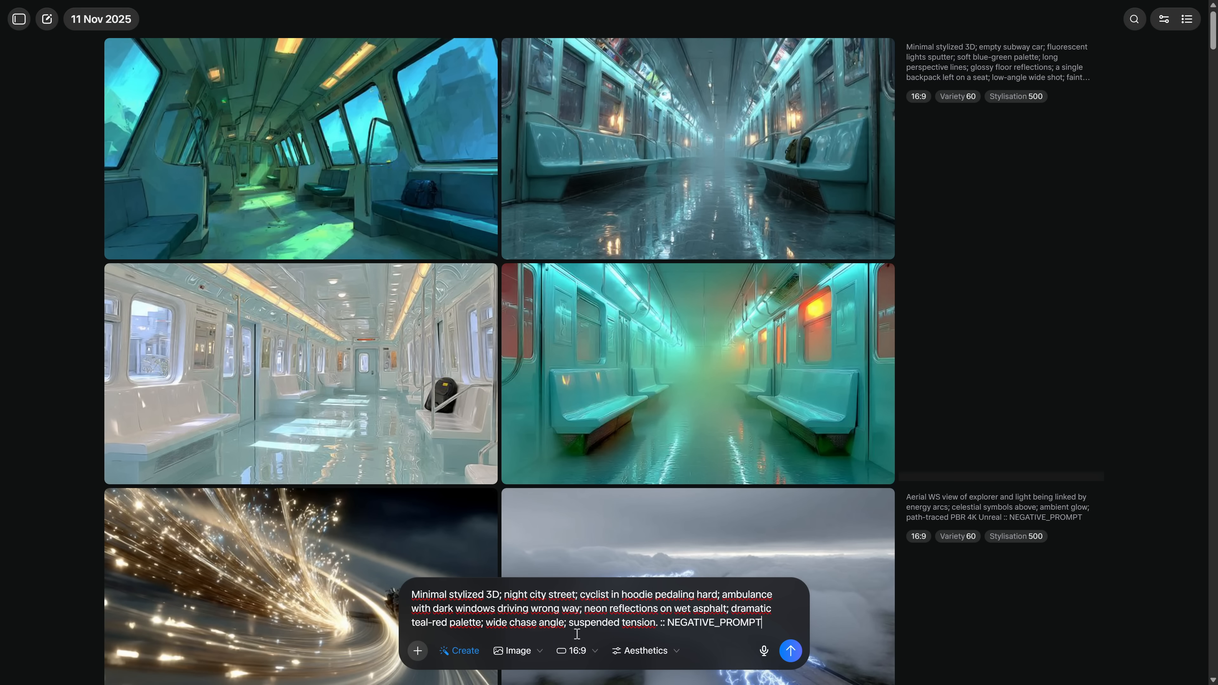
{"action": "left_click", "coordinate": [791, 651]}
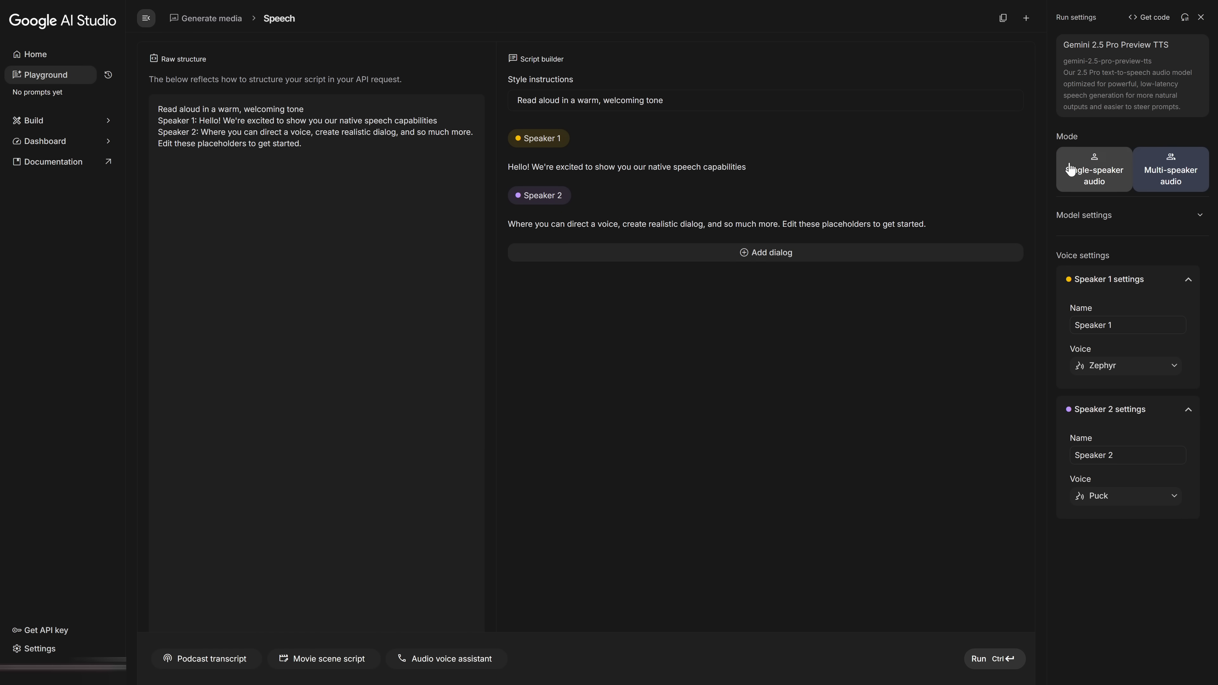
{"action": "left_click", "coordinate": [1094, 170]}
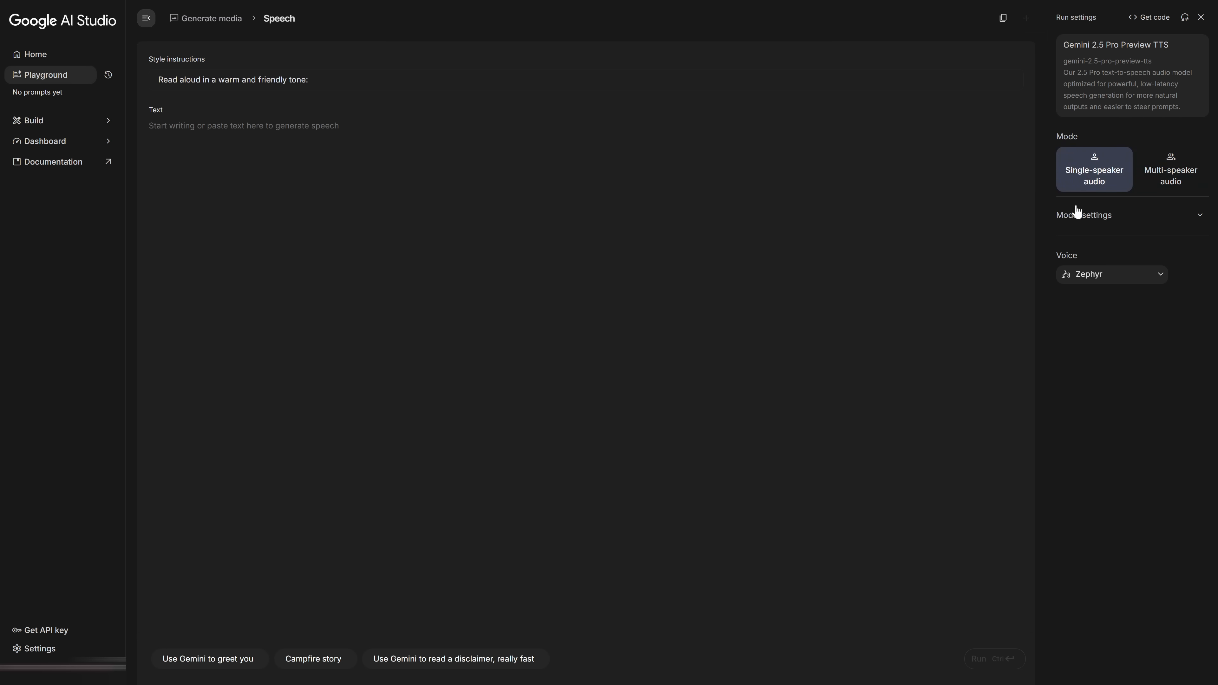
{"action": "mouse_move", "coordinate": [217, 95]}
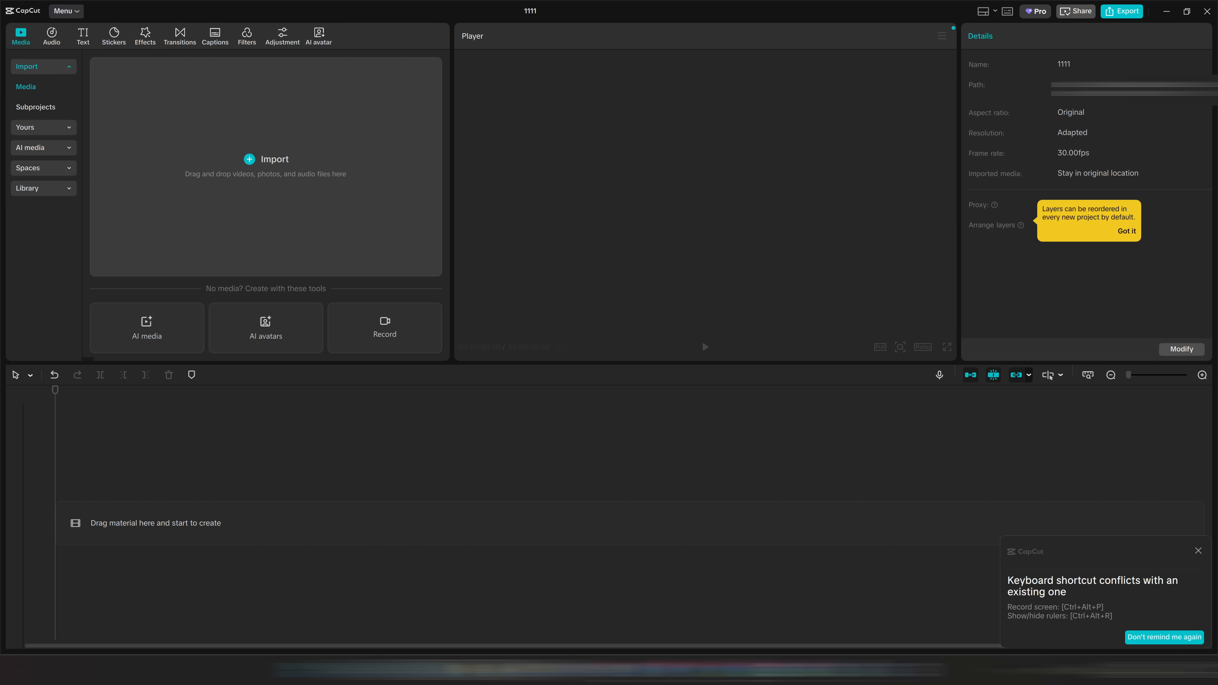
{"action": "mouse_move", "coordinate": [384, 421]}
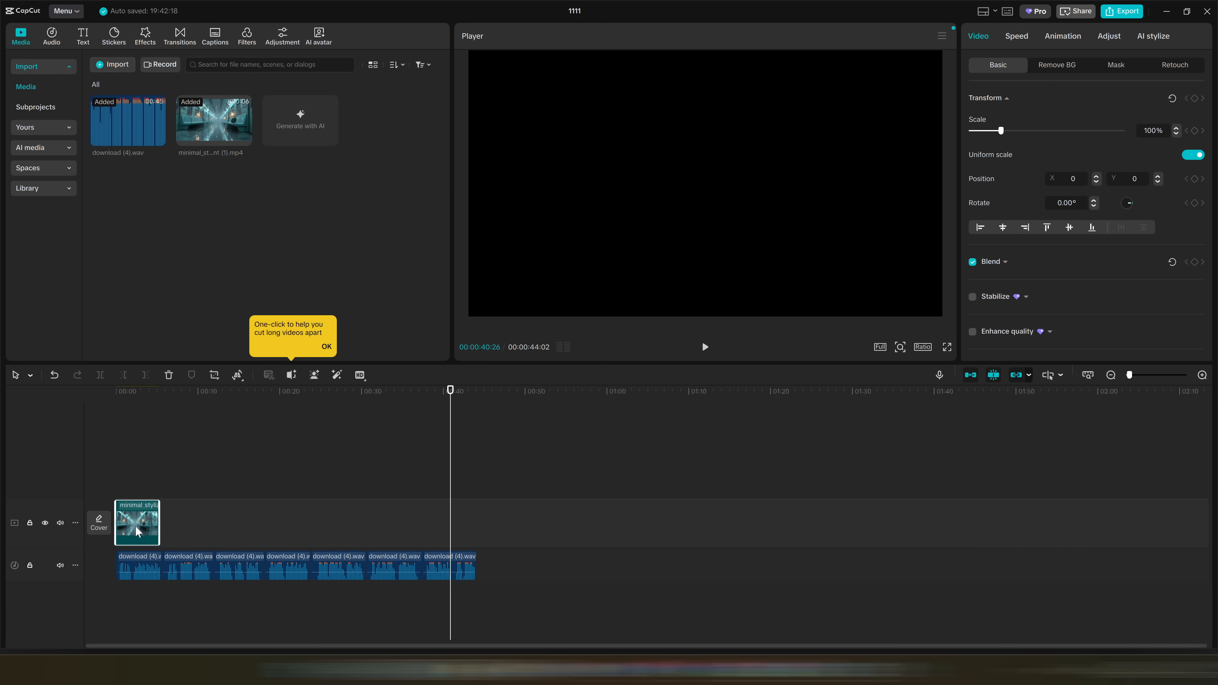
Step: Slow the first and newly added scene clips, move the last clip to the upper track and adjust its scale
{"action": "left_click", "coordinate": [1017, 35]}
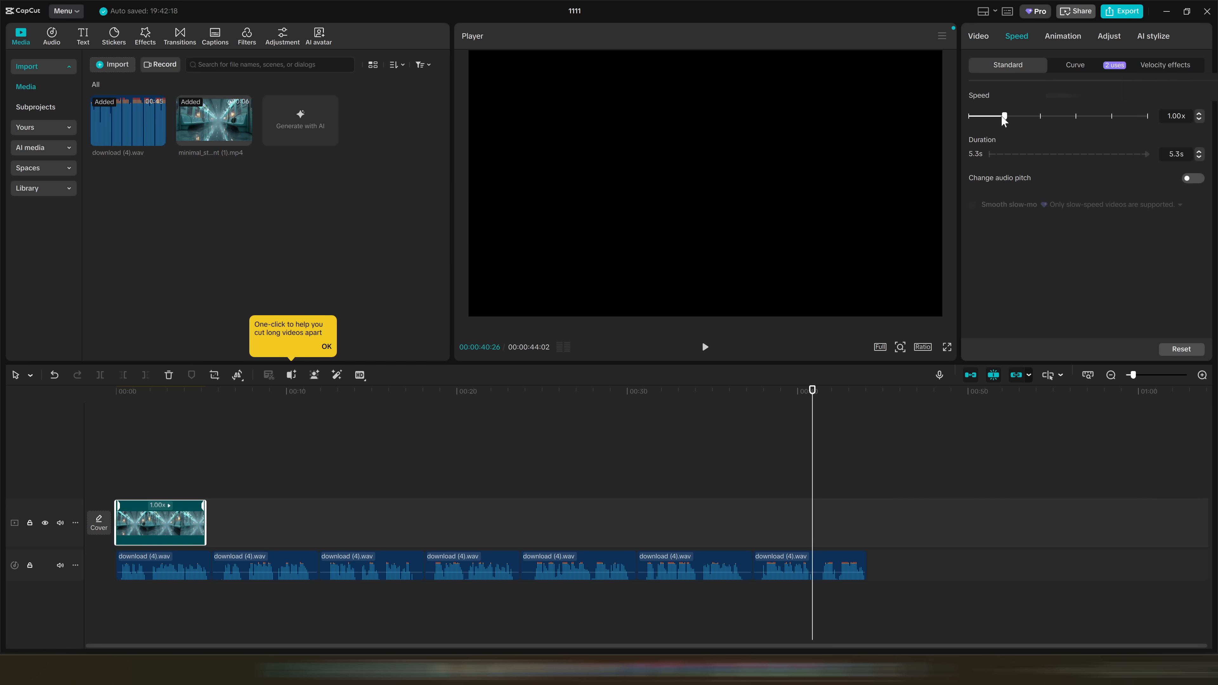
{"action": "left_click_drag", "start_coordinate": [1005, 116], "coordinate": [1000, 117]}
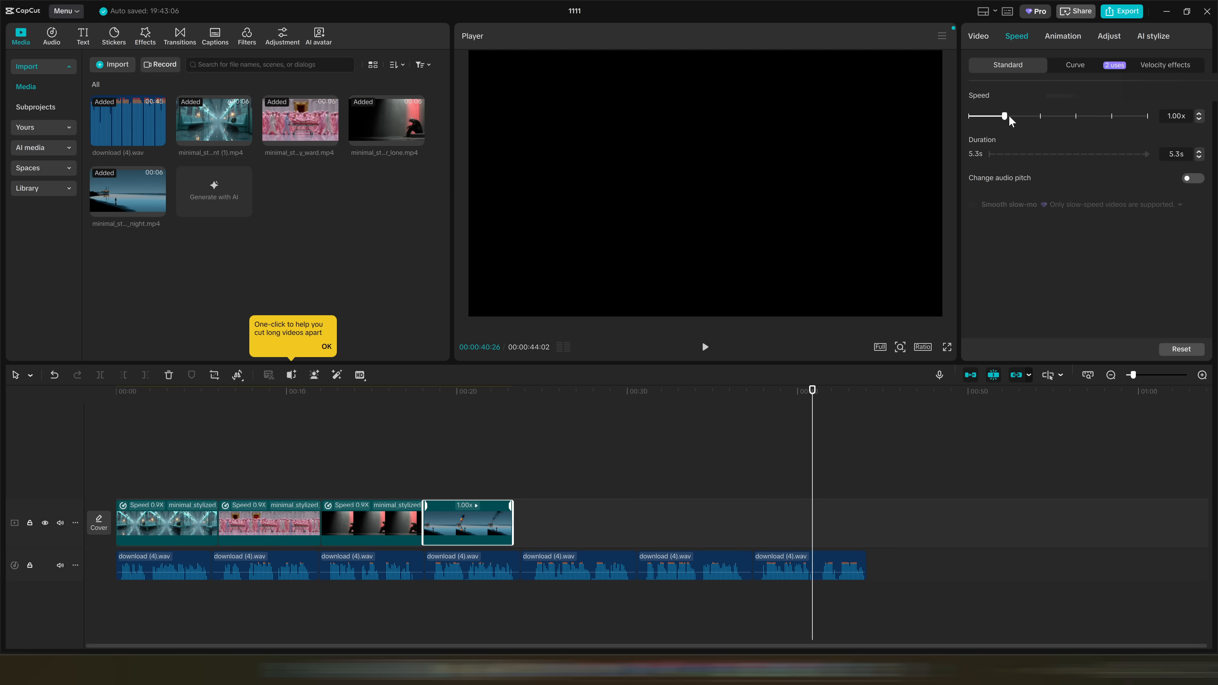
{"action": "left_click_drag", "start_coordinate": [1010, 116], "coordinate": [1001, 116]}
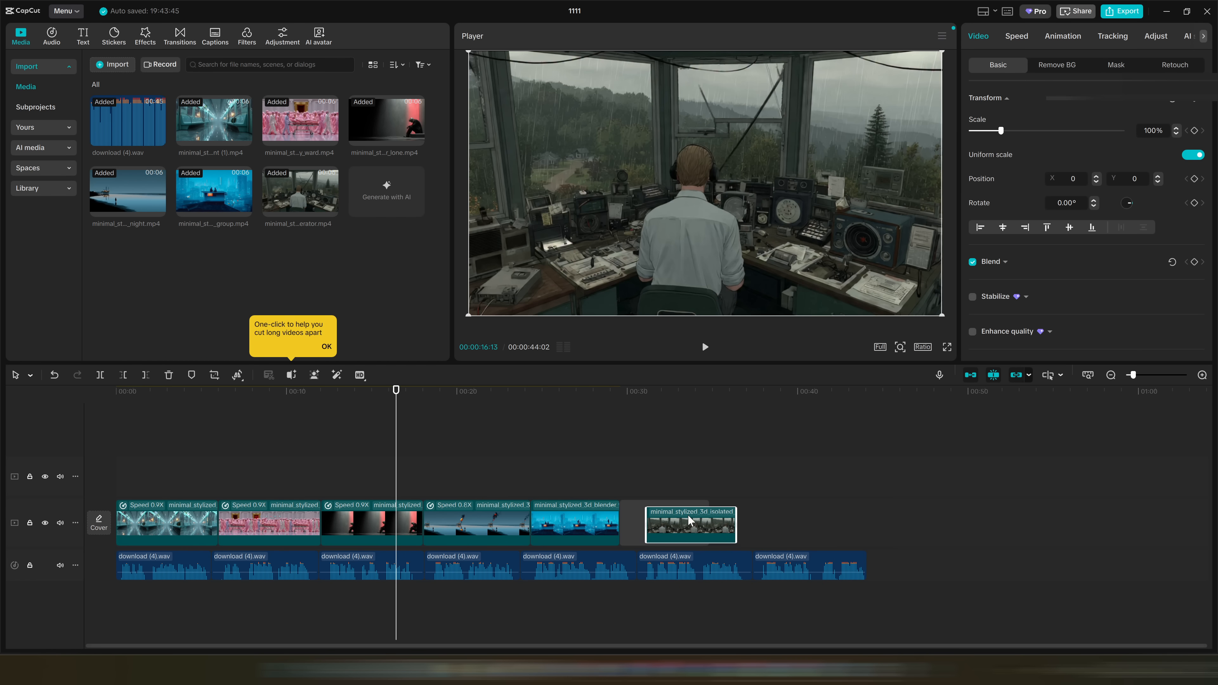
{"action": "left_click_drag", "start_coordinate": [689, 524], "coordinate": [670, 475]}
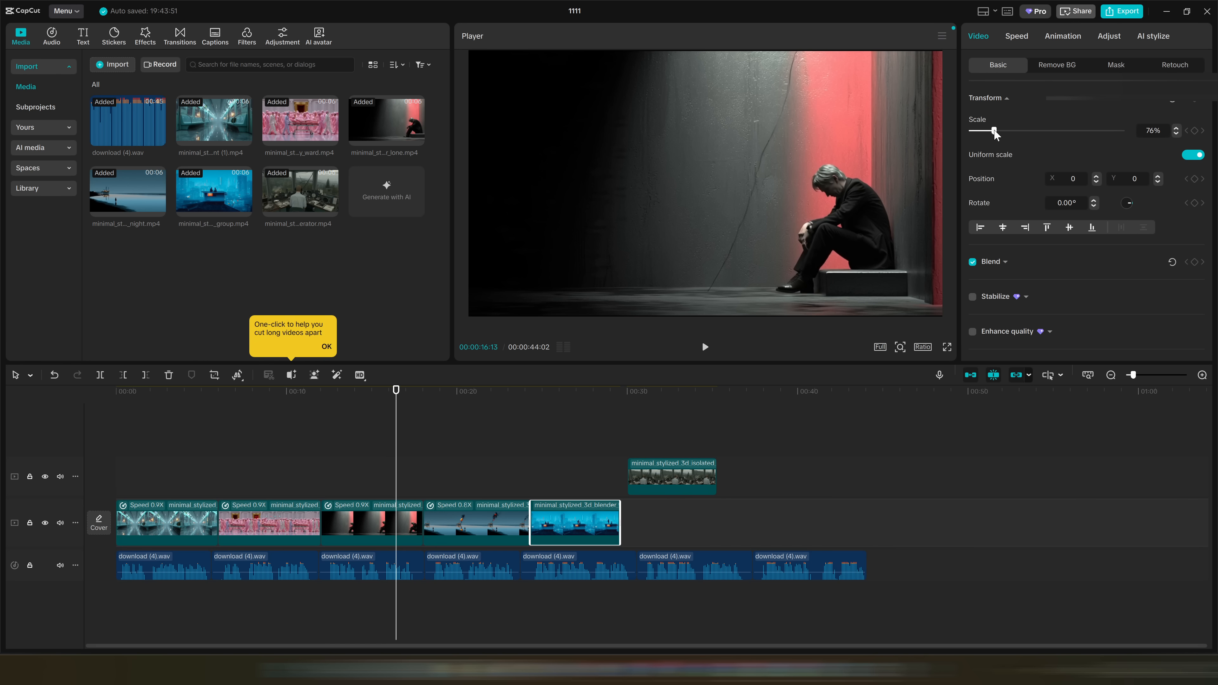
{"action": "left_click_drag", "start_coordinate": [995, 130], "coordinate": [1007, 130]}
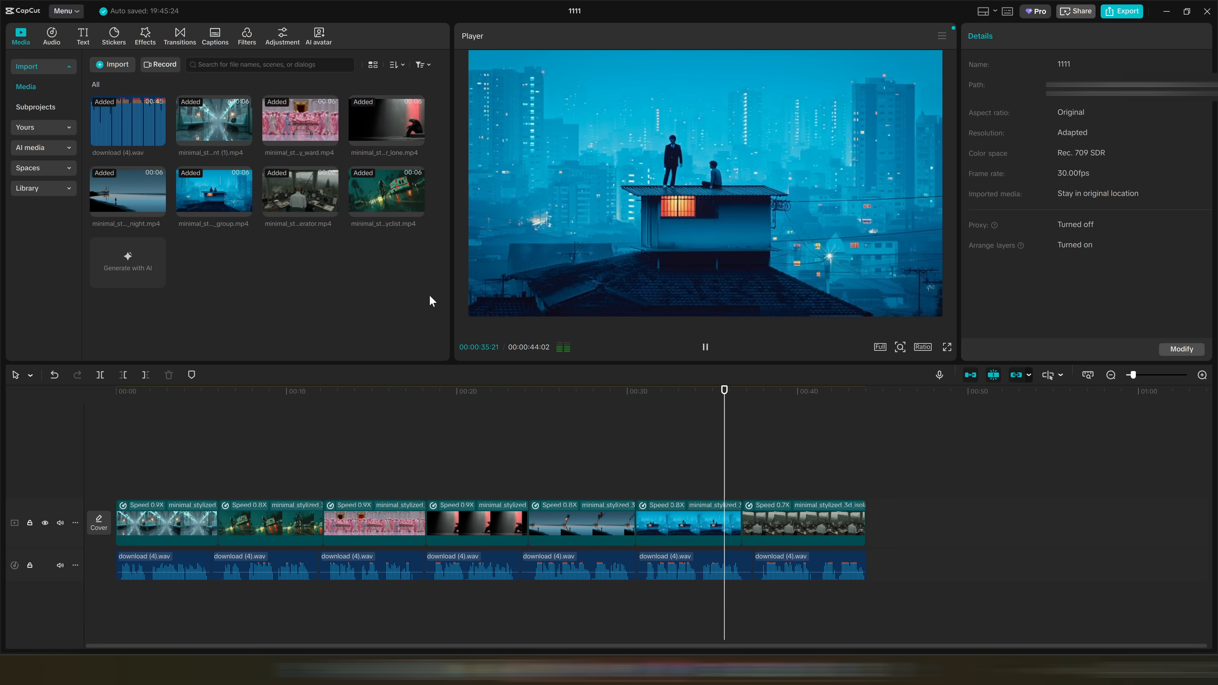
Step: Play back the finished timeline and pause it
{"action": "left_click", "coordinate": [759, 391]}
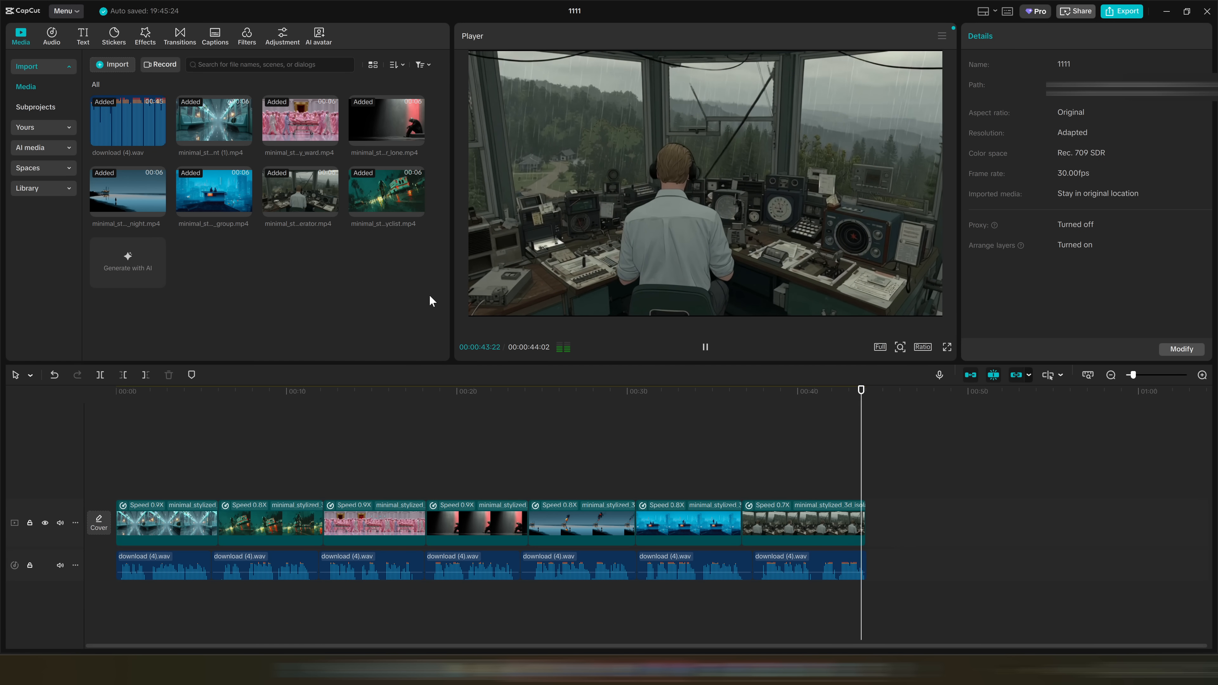
{"action": "left_click", "coordinate": [238, 391]}
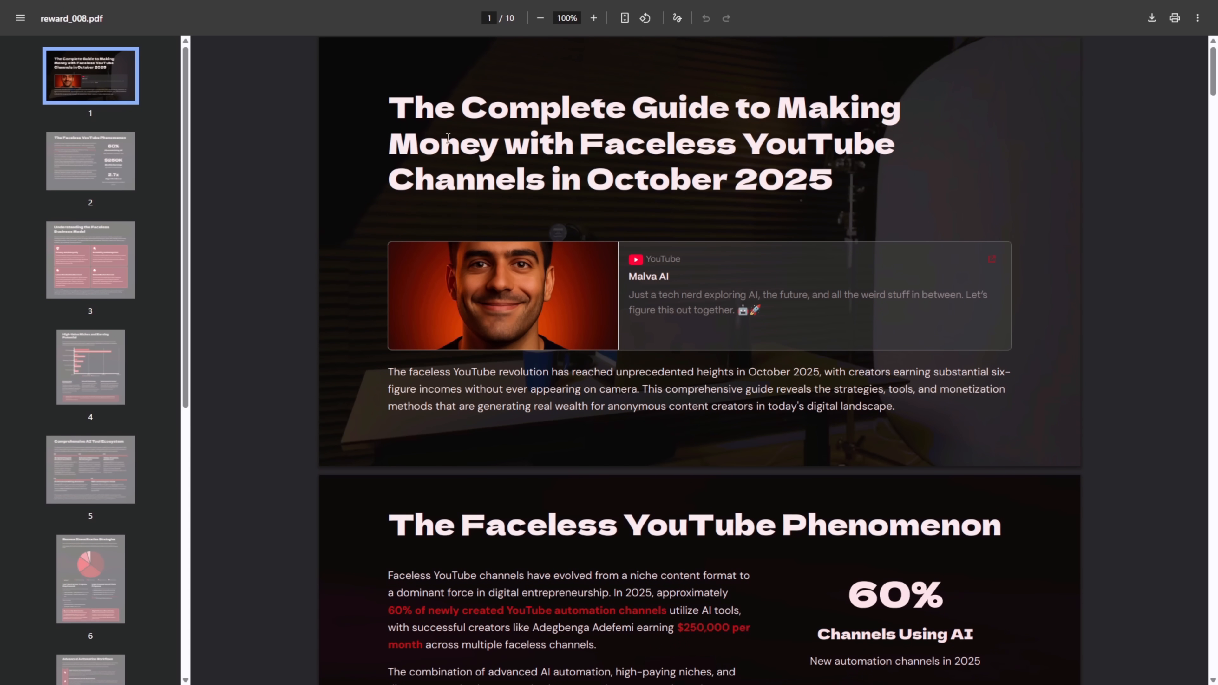
{"action": "mouse_move", "coordinate": [921, 435]}
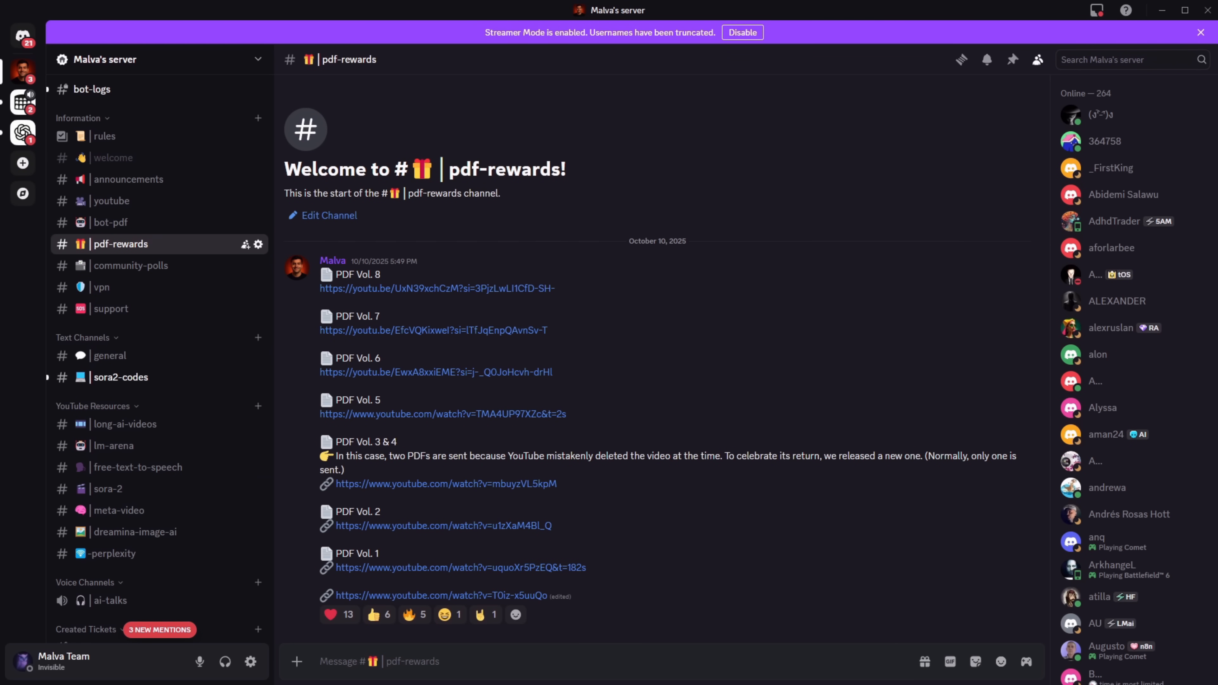
Step: Open the #bot-pdf channel and request the free reward from the bot
{"action": "left_click", "coordinate": [111, 222]}
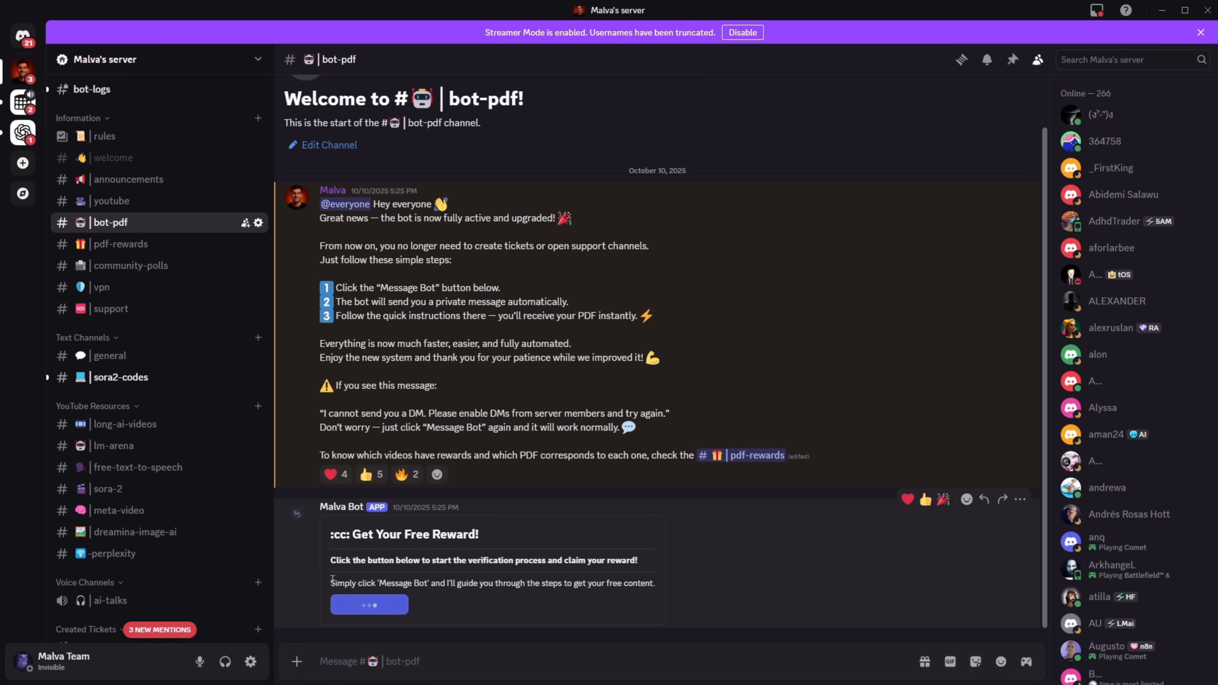
{"action": "left_click", "coordinate": [23, 63]}
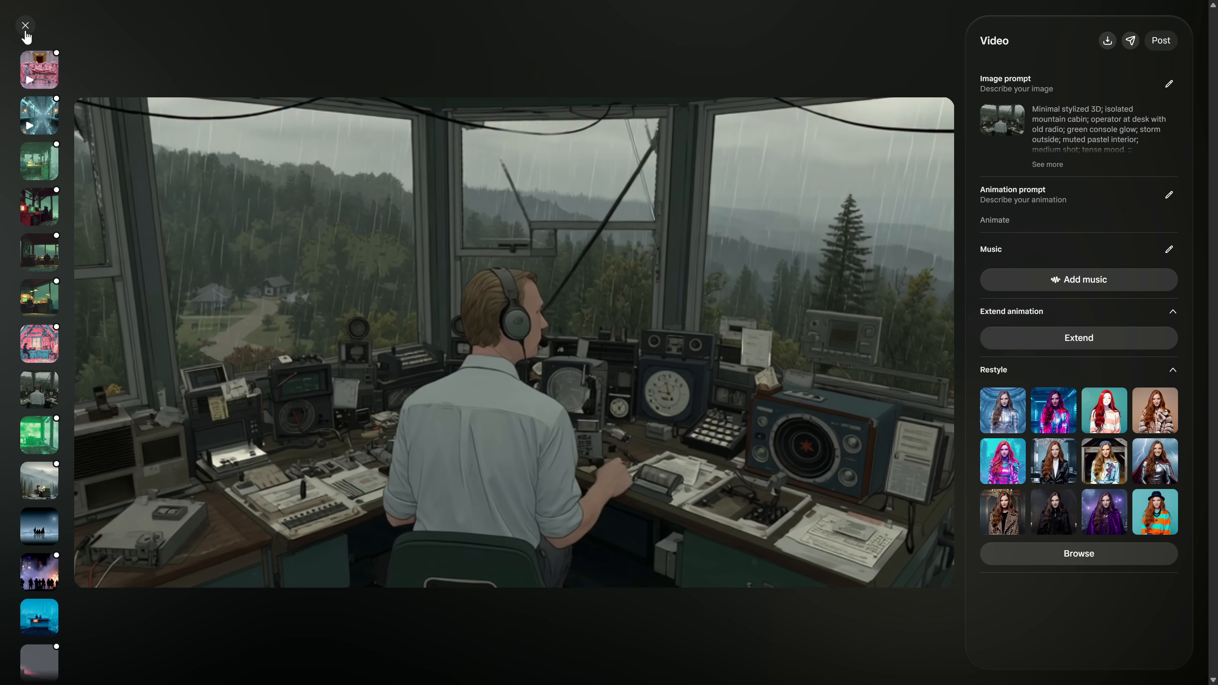
Step: Close the radio operator video and scroll down the Imagine feed of generated scenes
{"action": "left_click", "coordinate": [26, 26]}
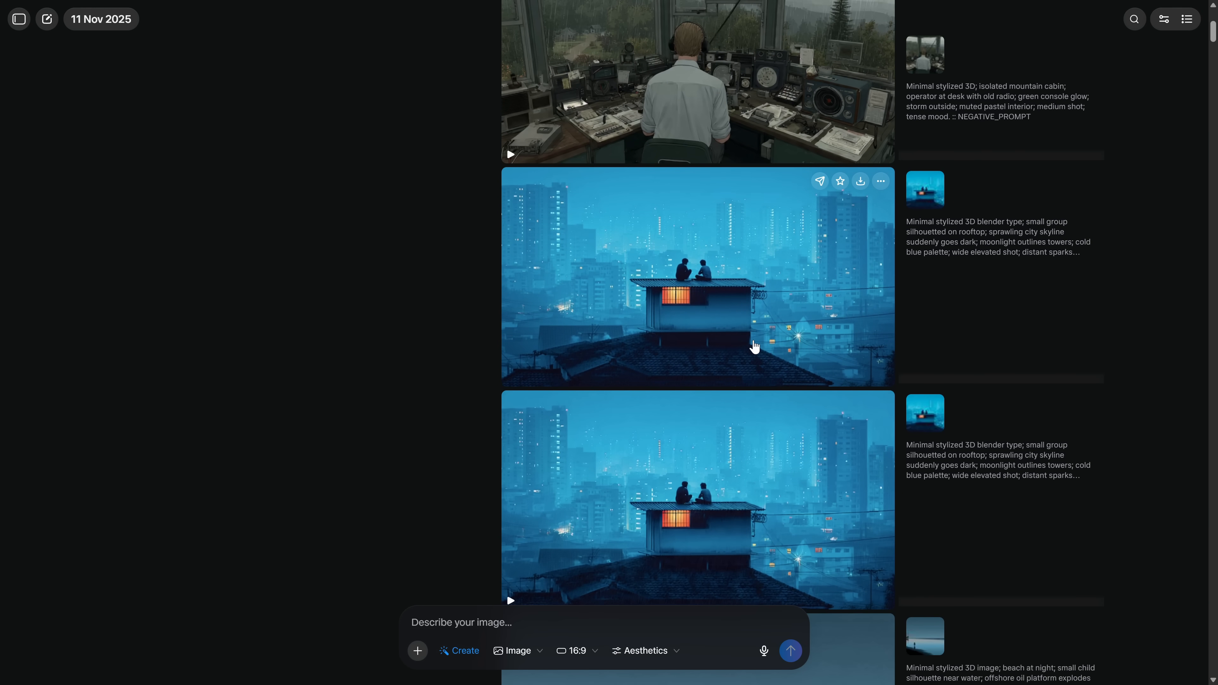
{"action": "scroll", "scroll_direction": "down", "scroll_amount": 3}
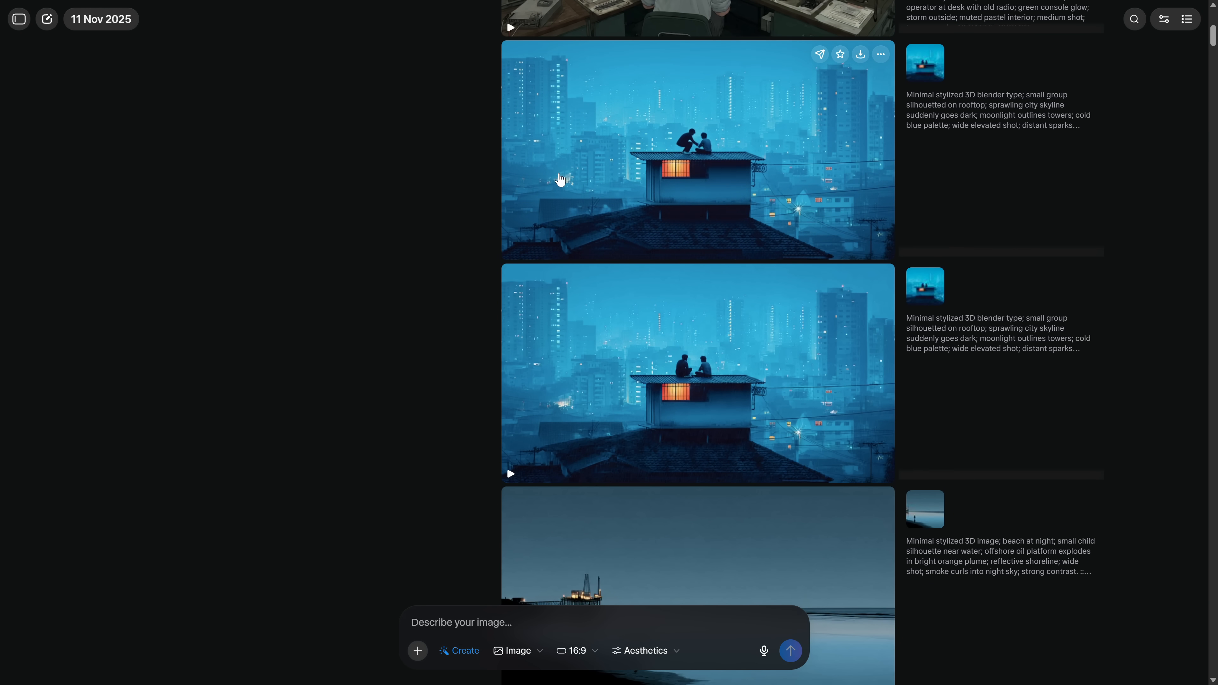
{"action": "scroll", "scroll_direction": "down", "scroll_amount": 3}
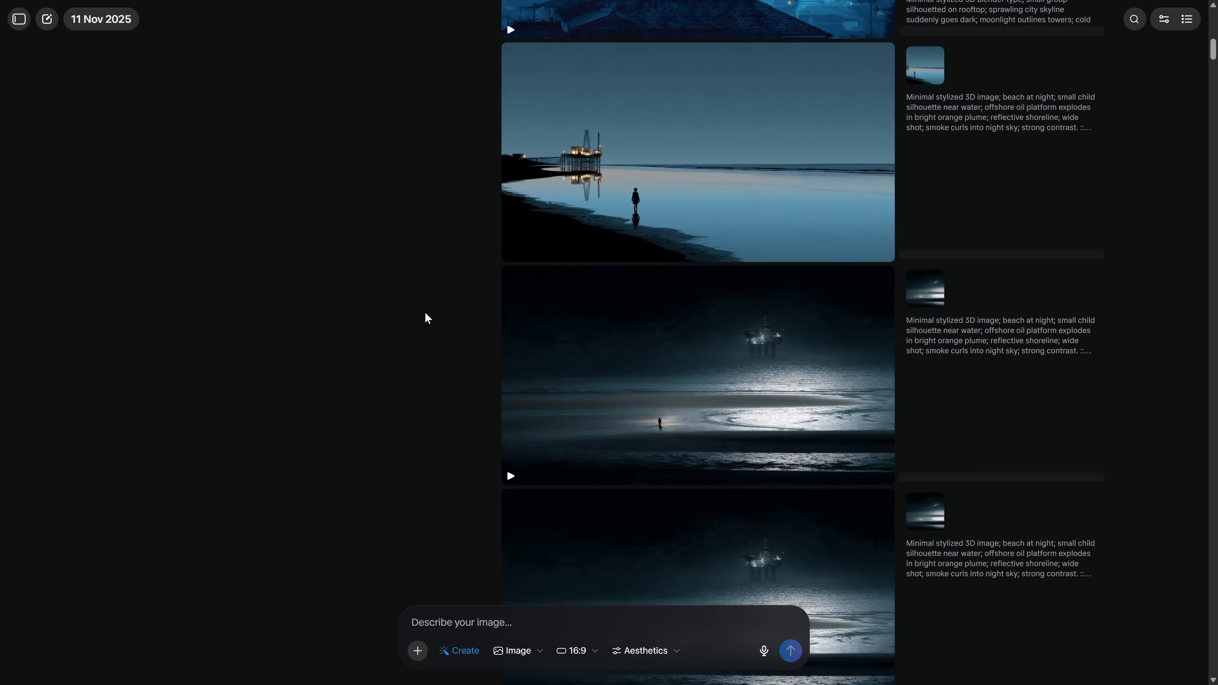
{"action": "scroll", "scroll_direction": "down", "scroll_amount": 3}
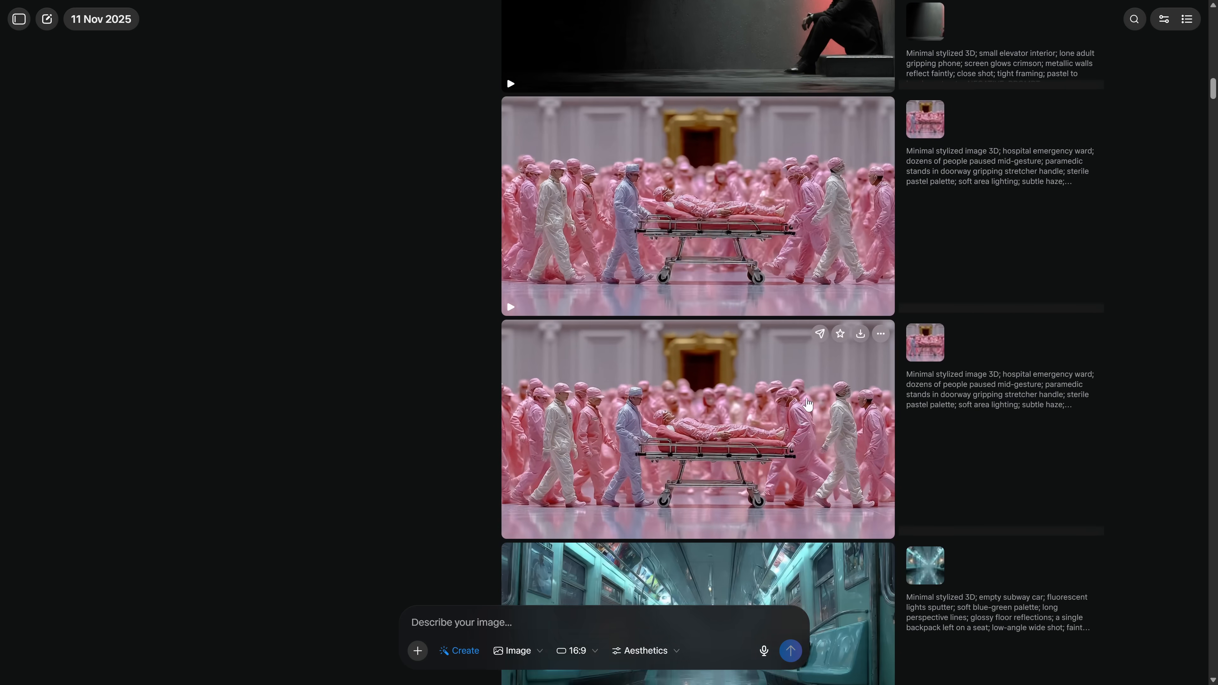